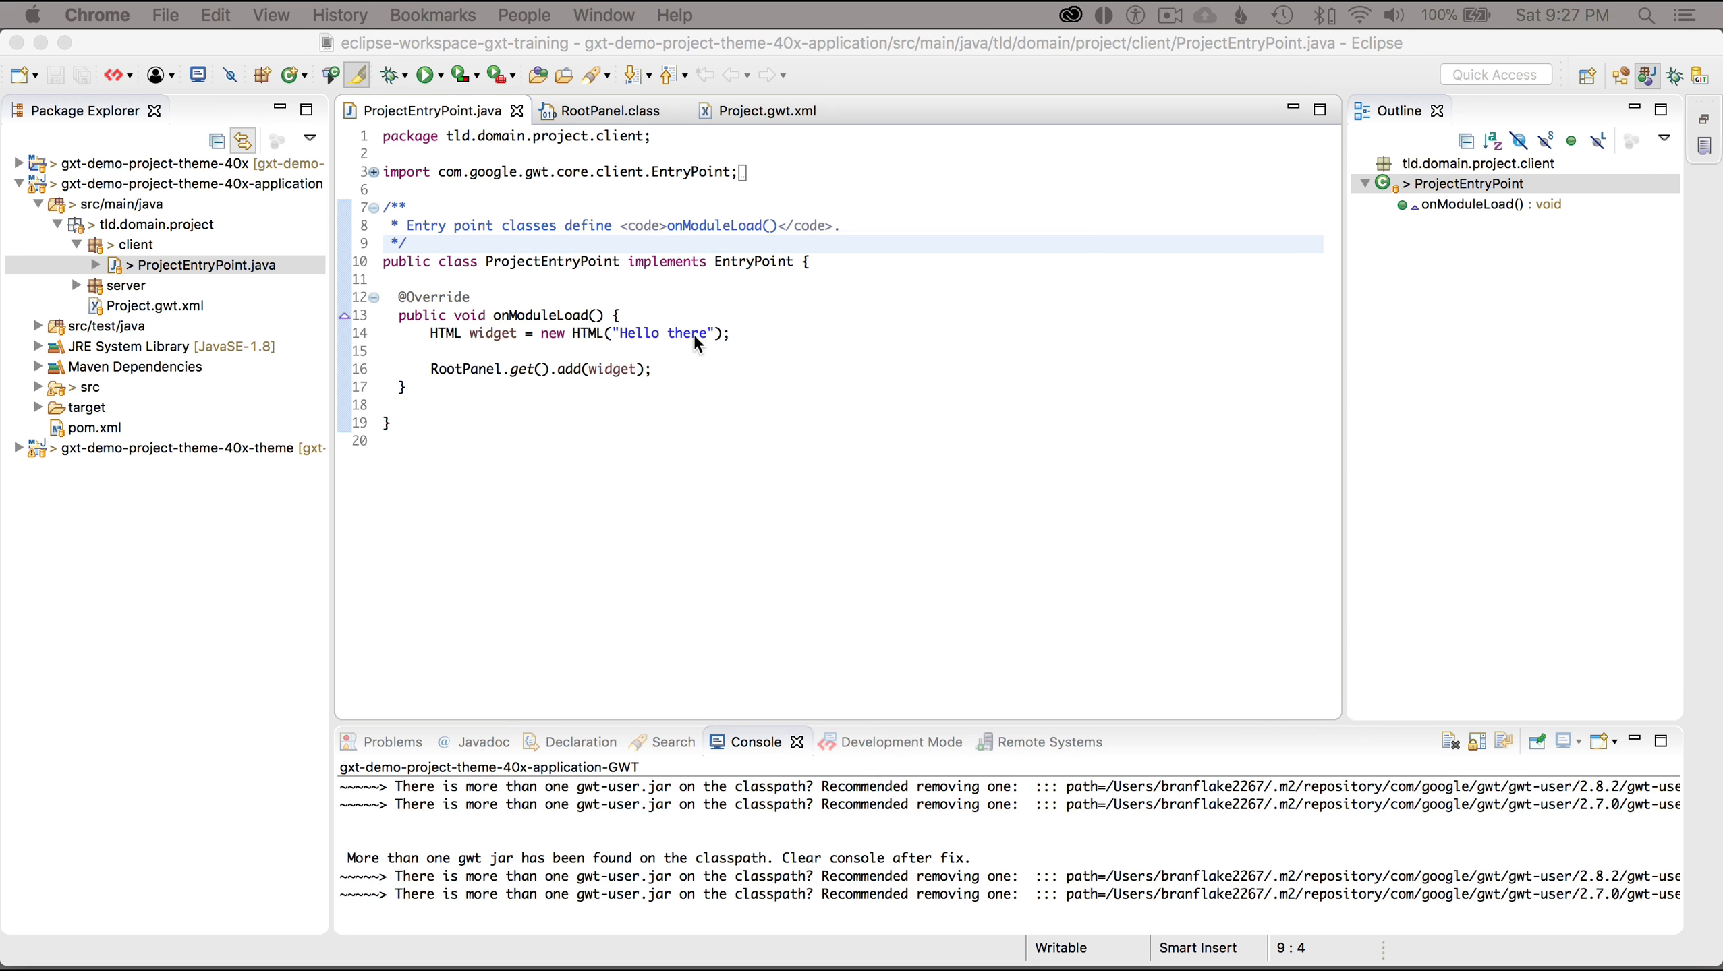
Create a public class MyWidget in the tld.domain.project.client package
left_click(432, 351)
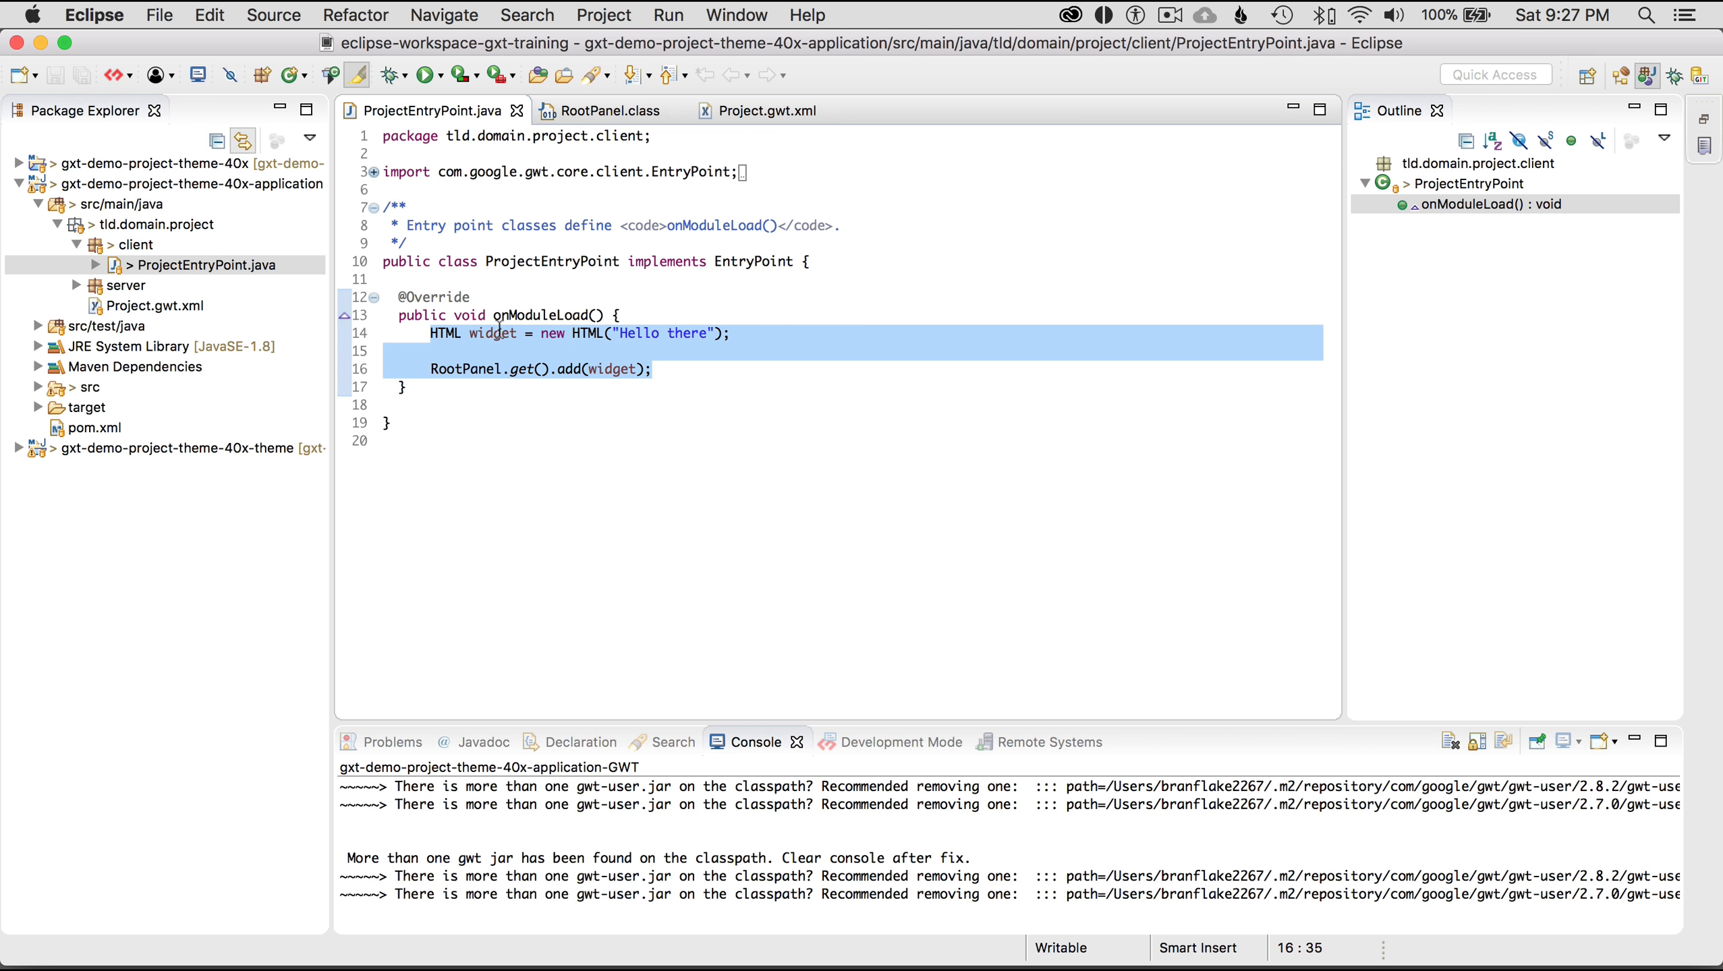
left_click(137, 244)
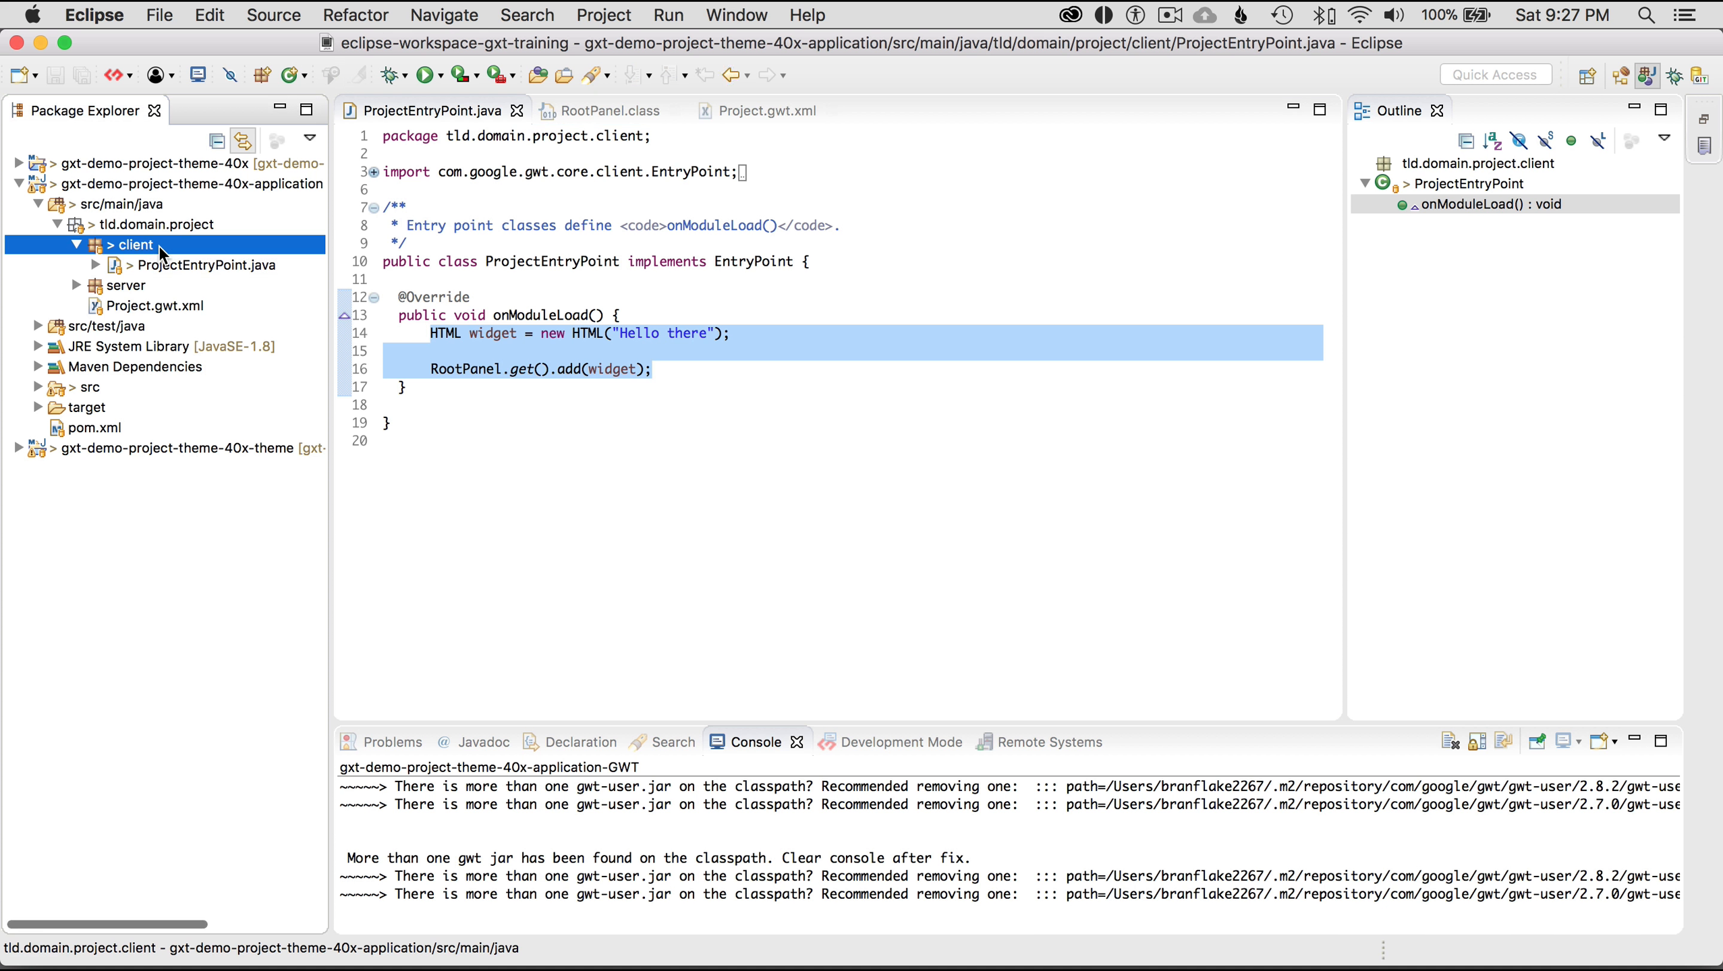
right_click(135, 245)
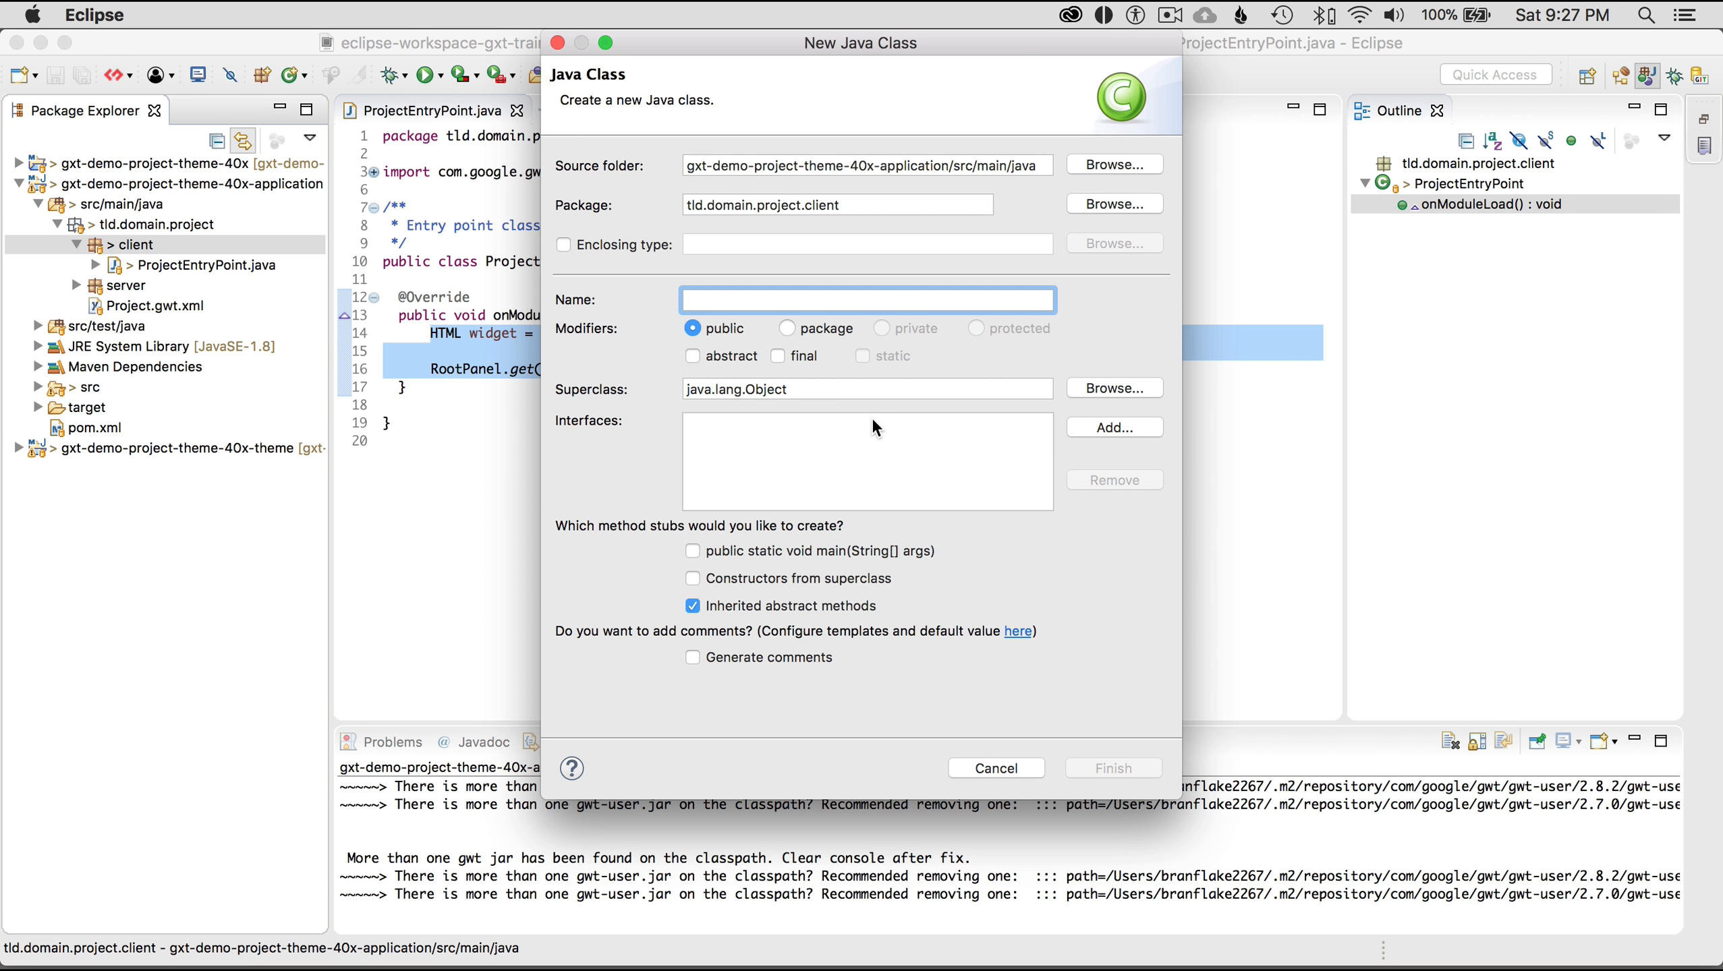
type("MyWidget")
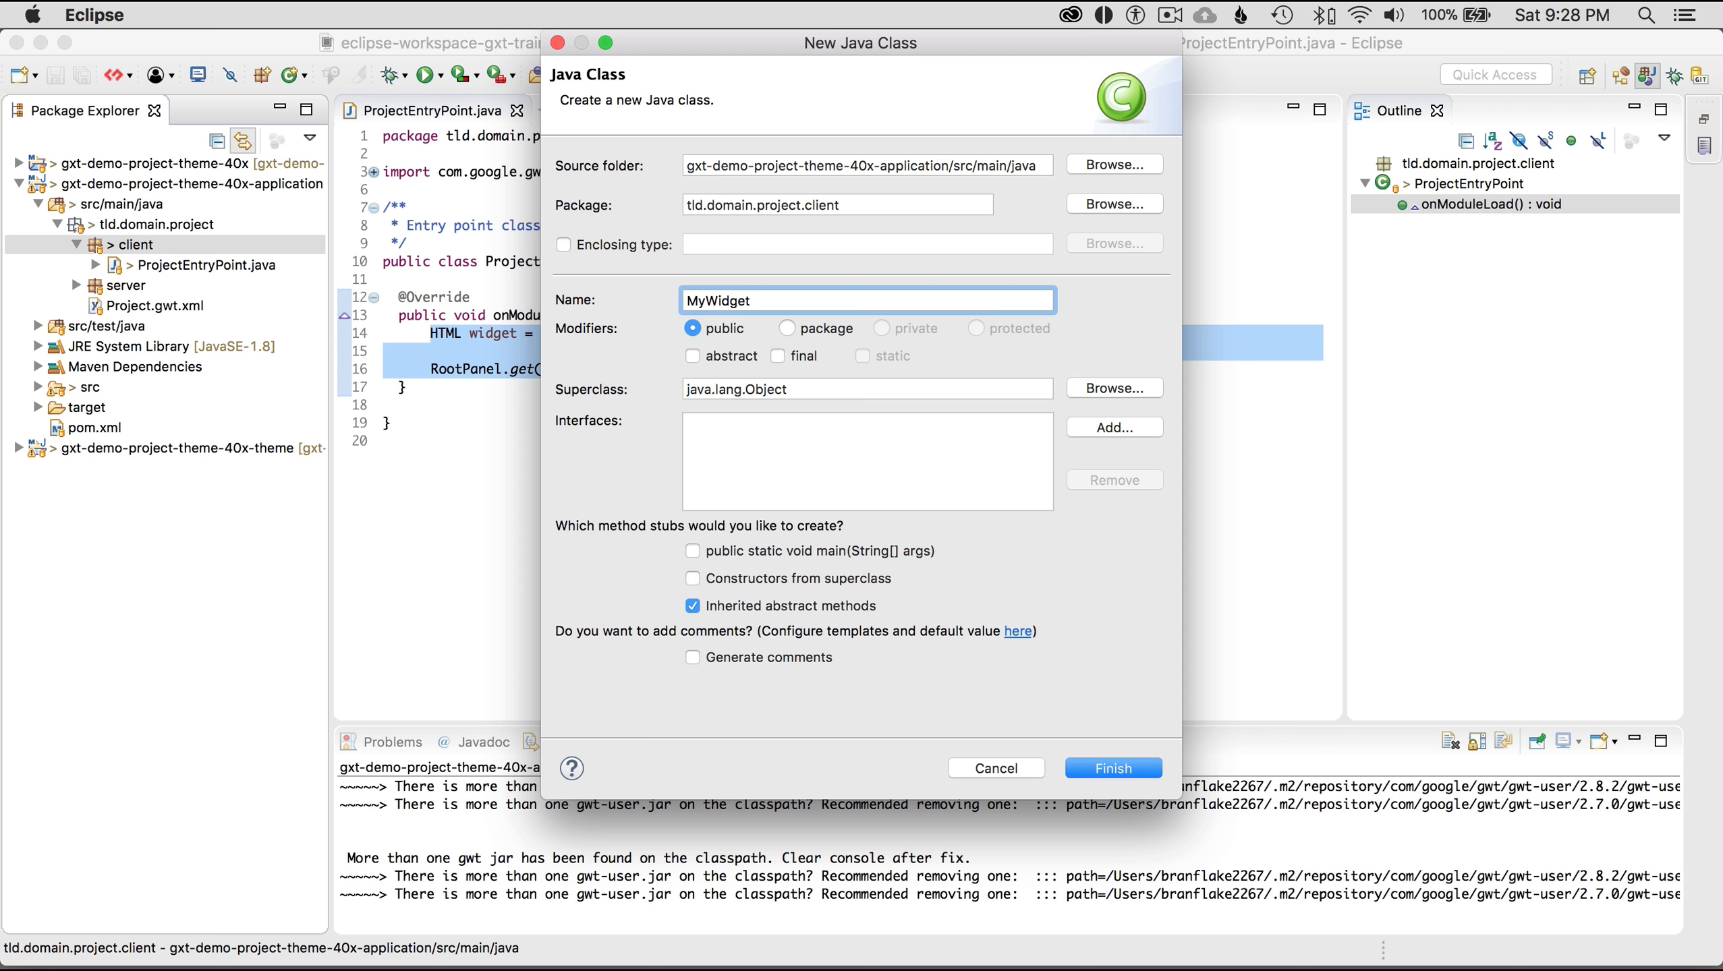
left_click(1112, 767)
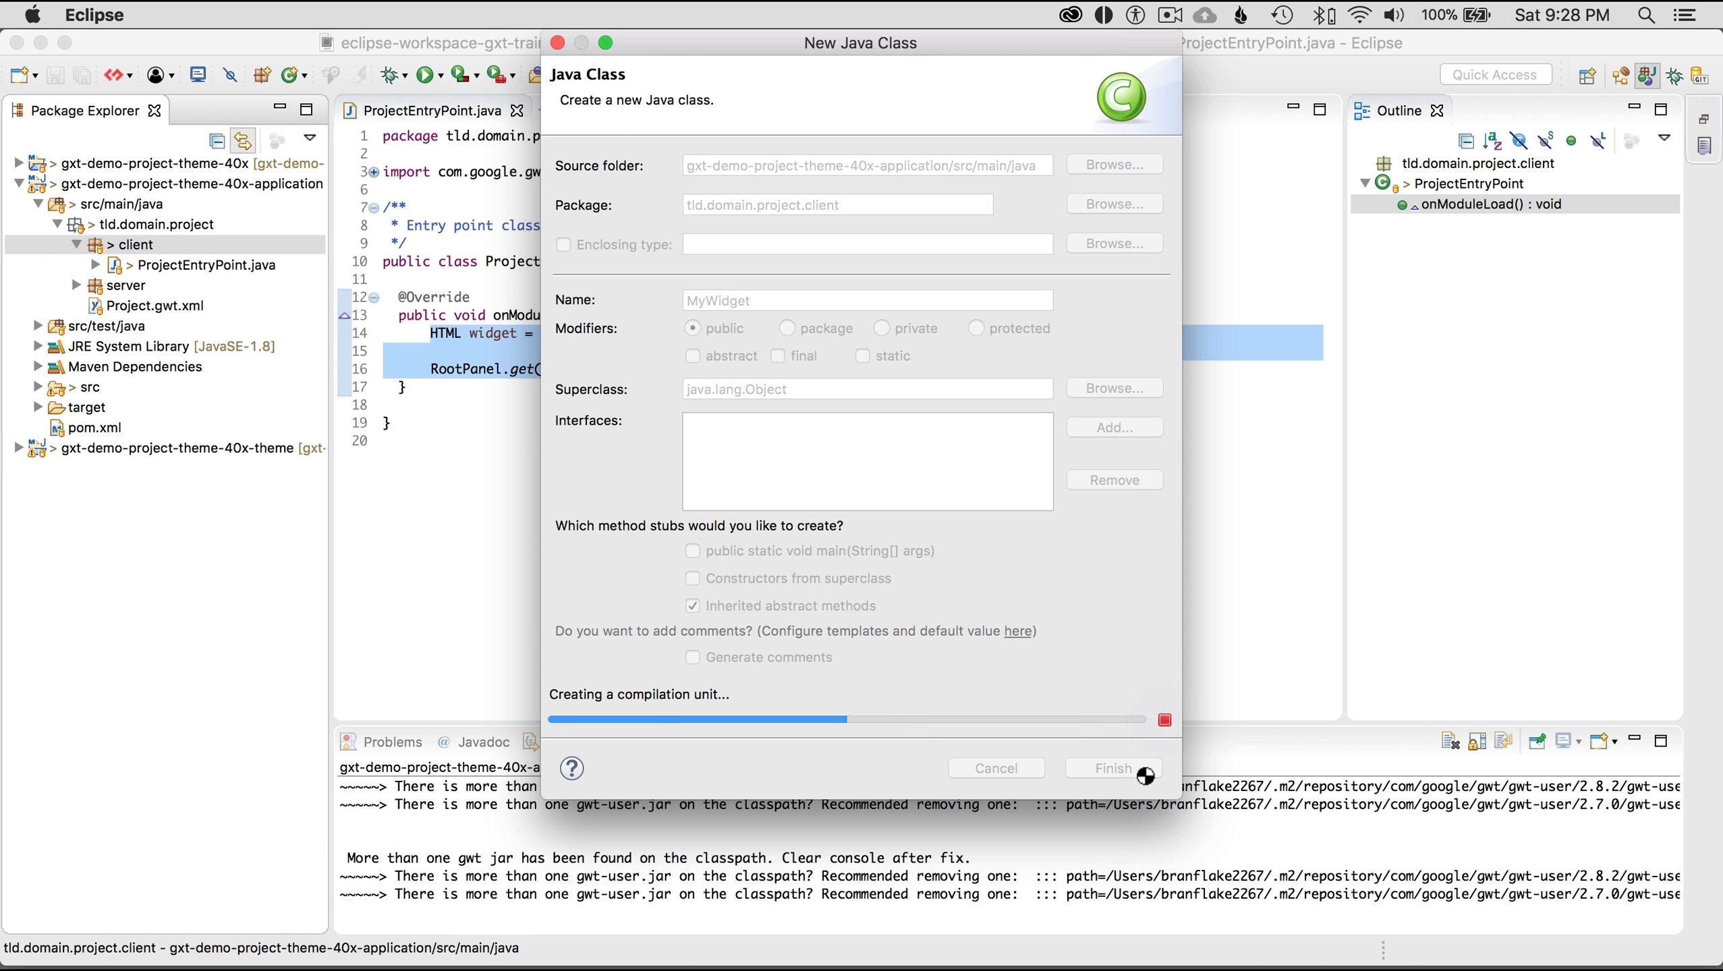
left_click(1110, 769)
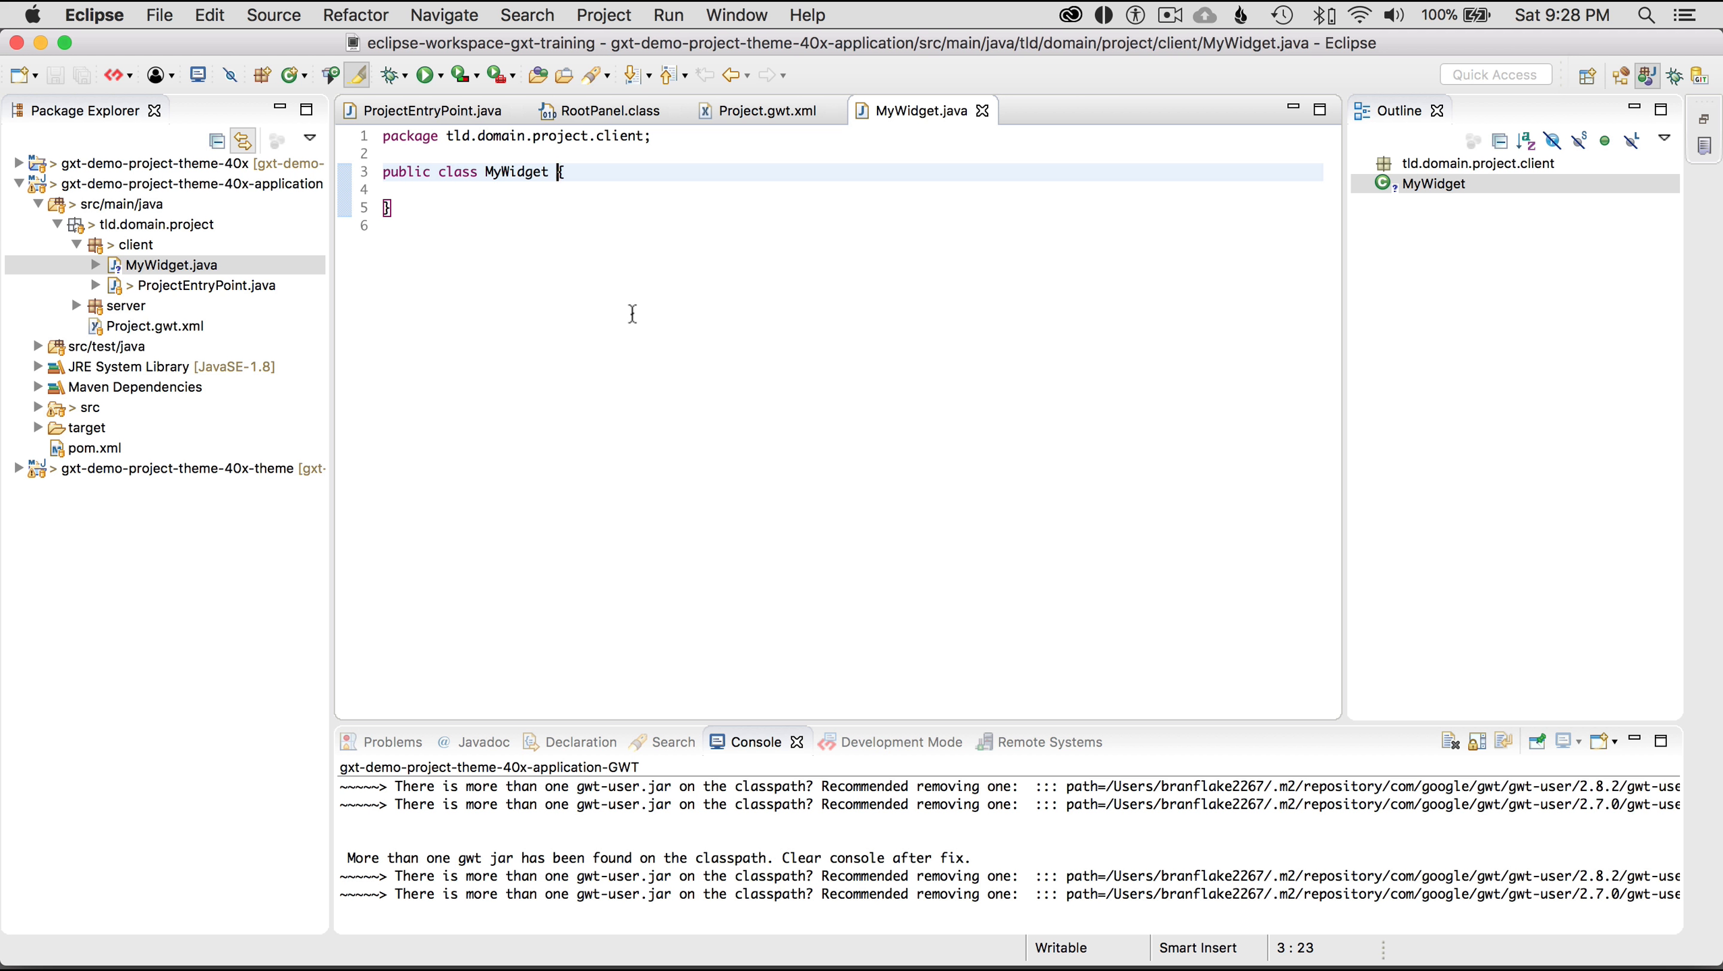
Add 'implements IsWidget {' to MyWidget and import com.google.gwt.user.client.ui.IsWidget
type("impl")
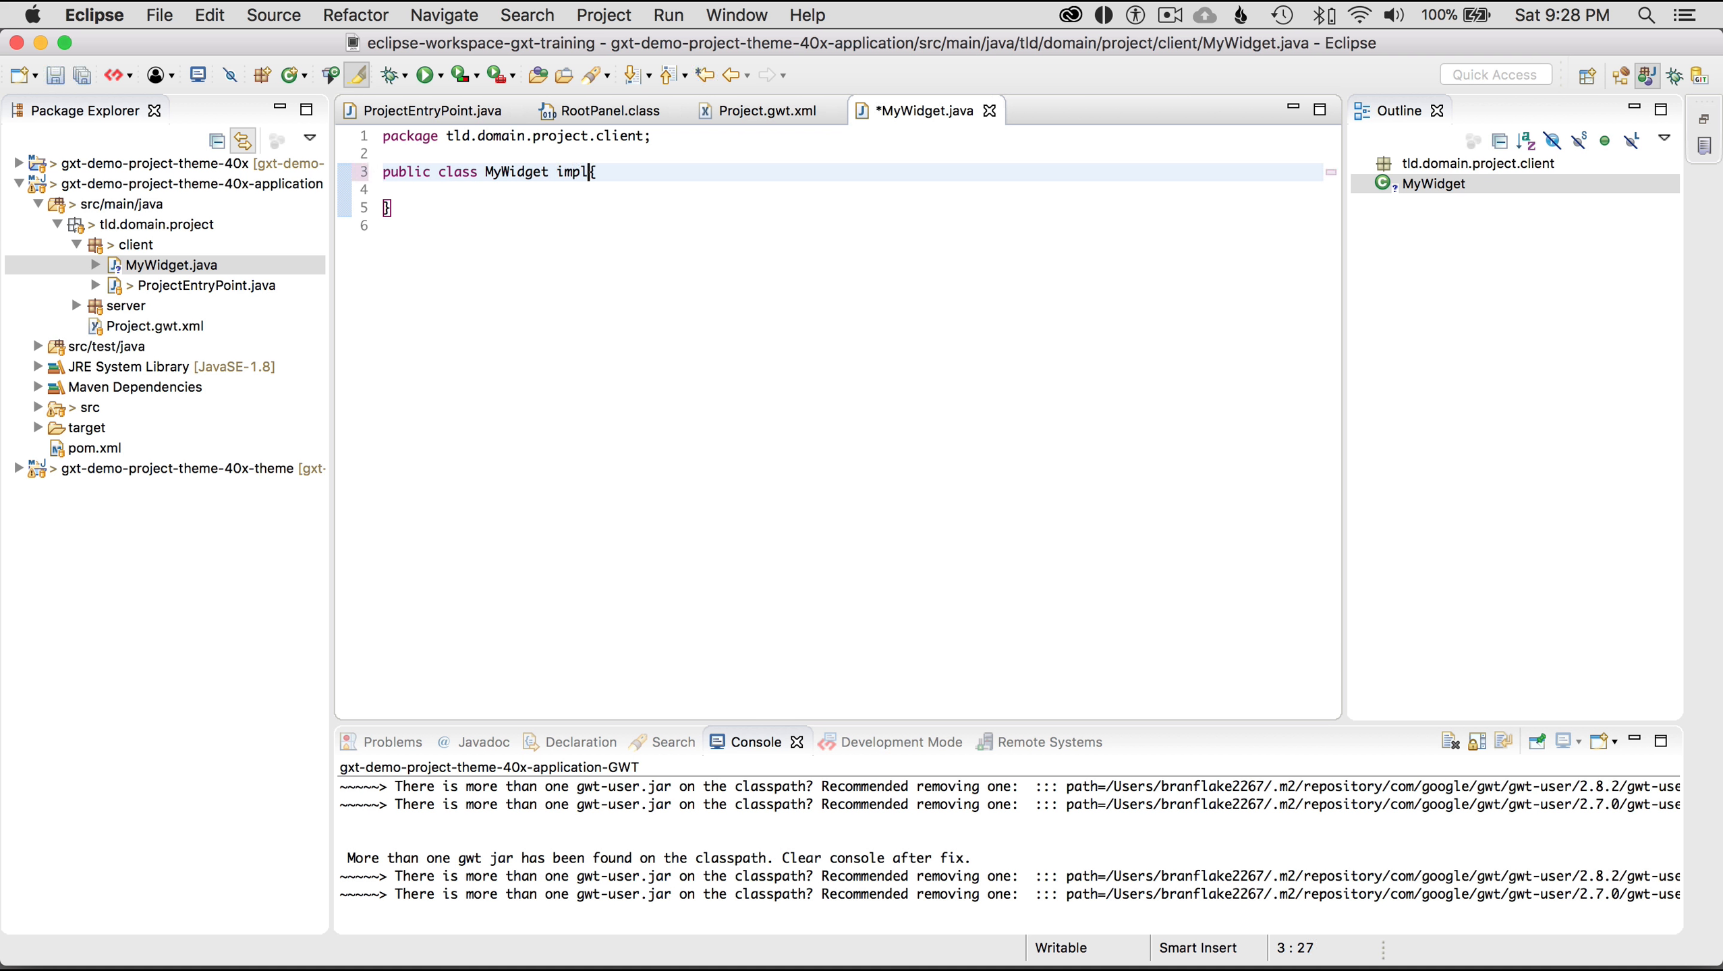
type("ements IsWid")
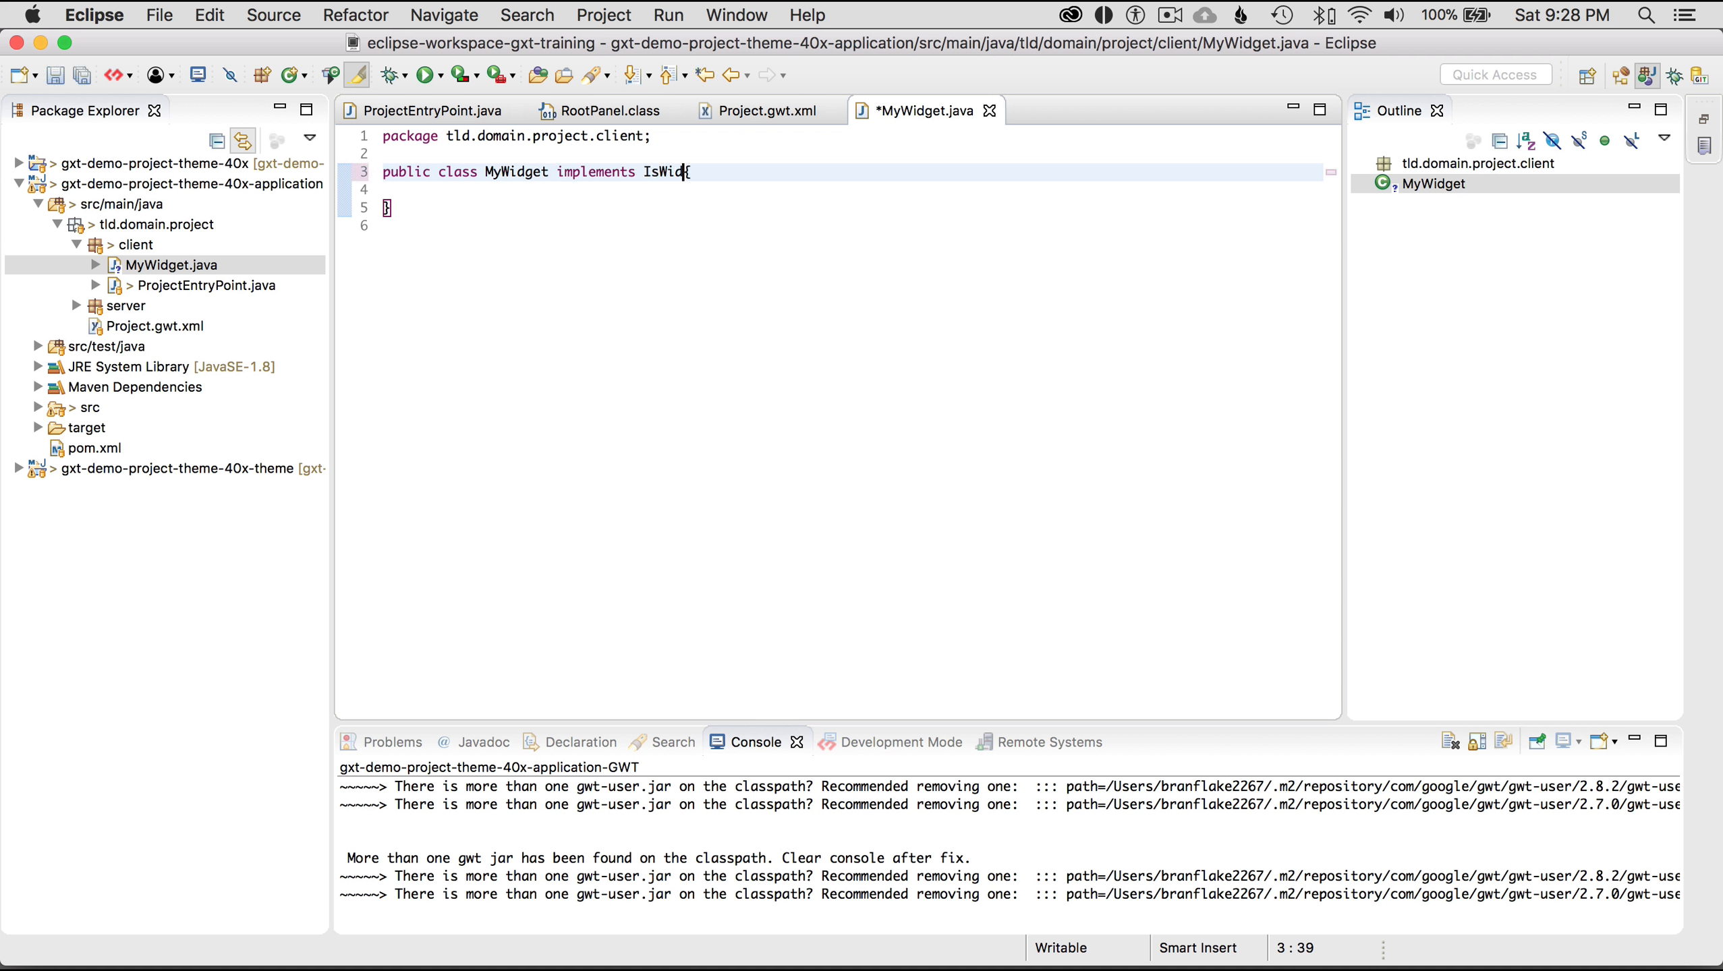
type("get {")
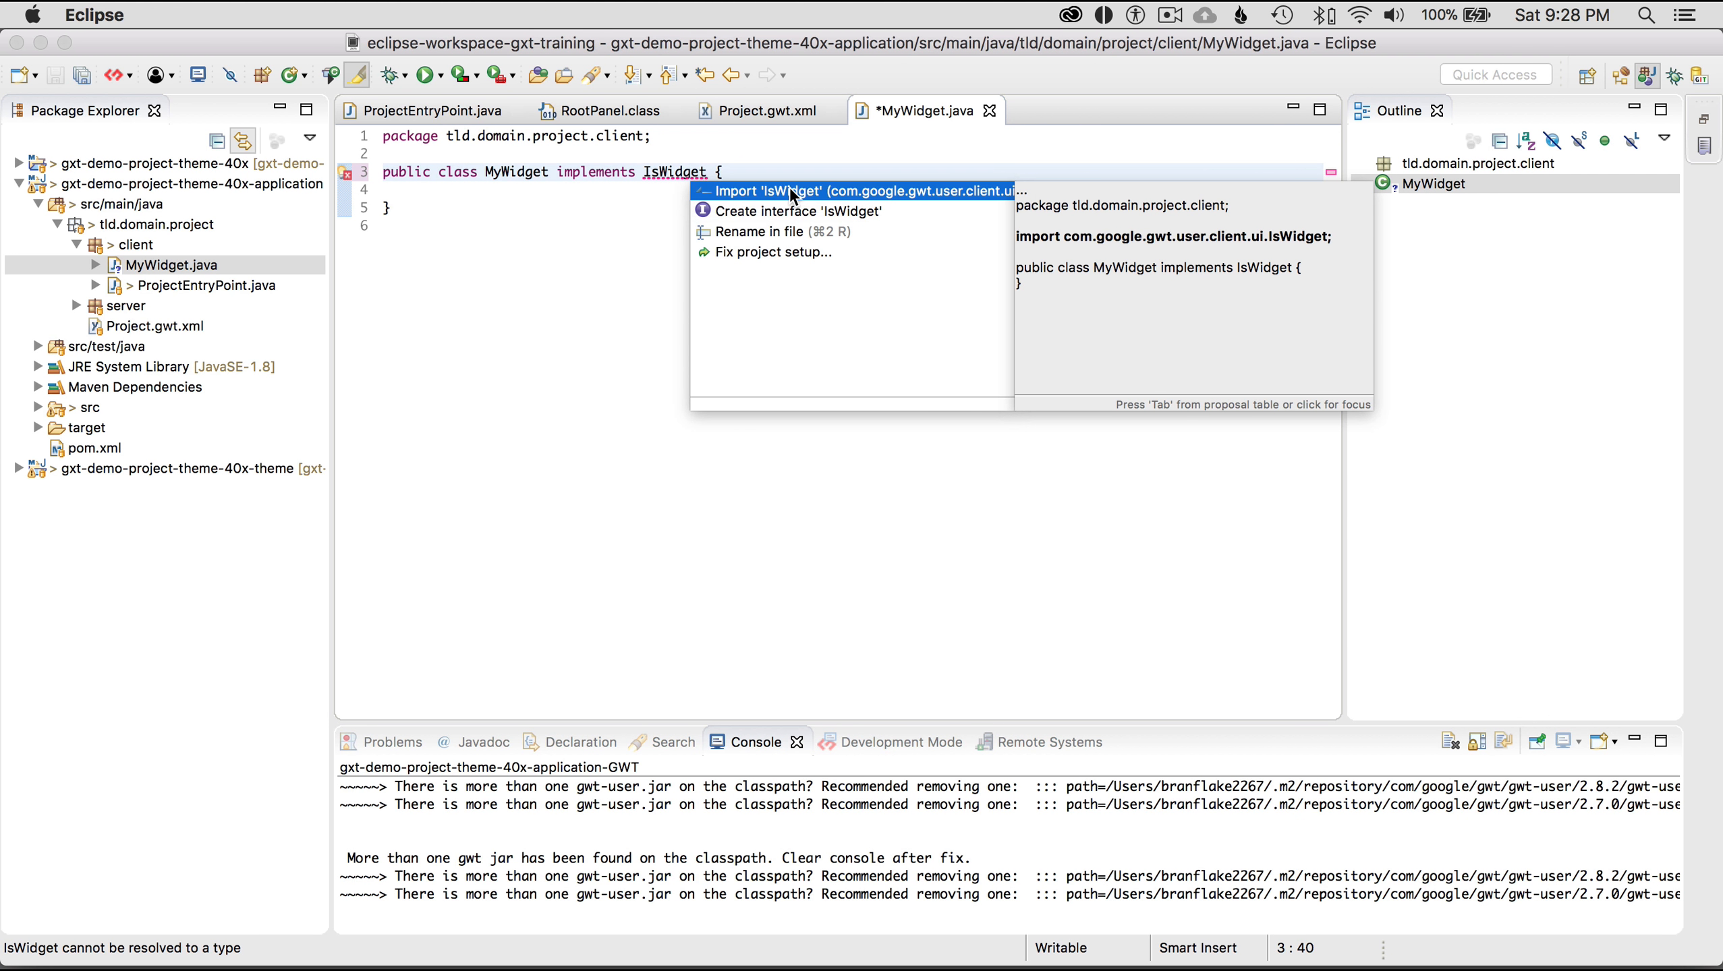
left_click(859, 191)
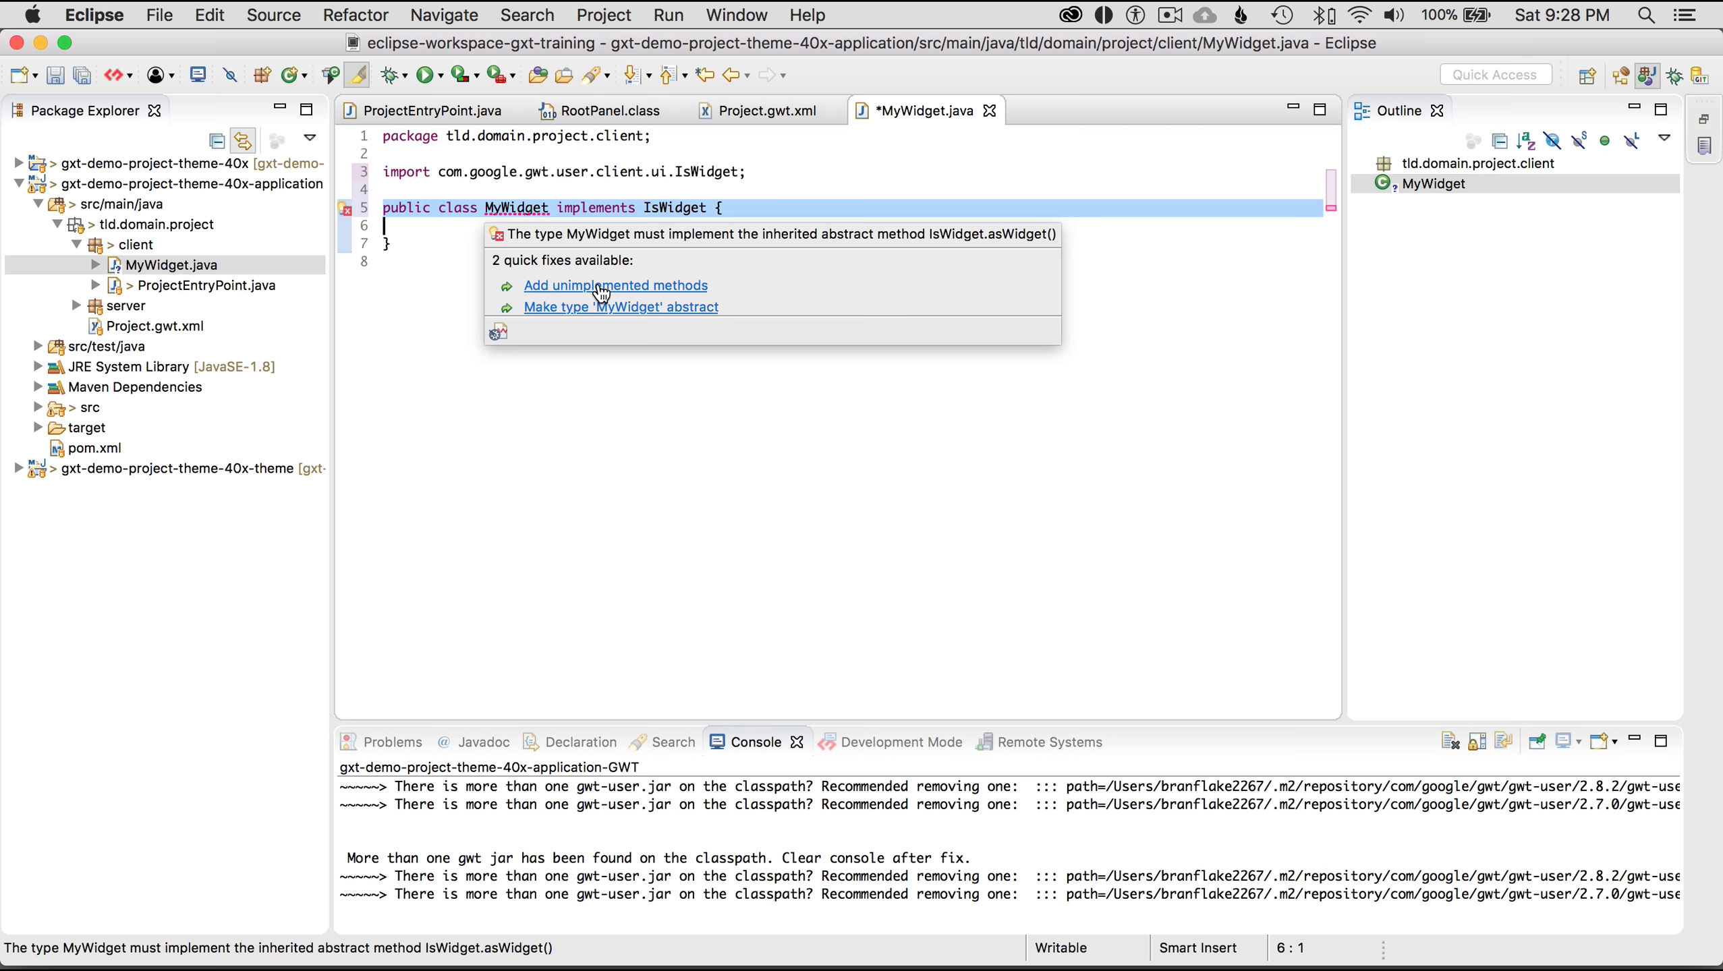
Generate the asWidget() stub and assign new HTML("Hello there") to widget when null
left_click(615, 285)
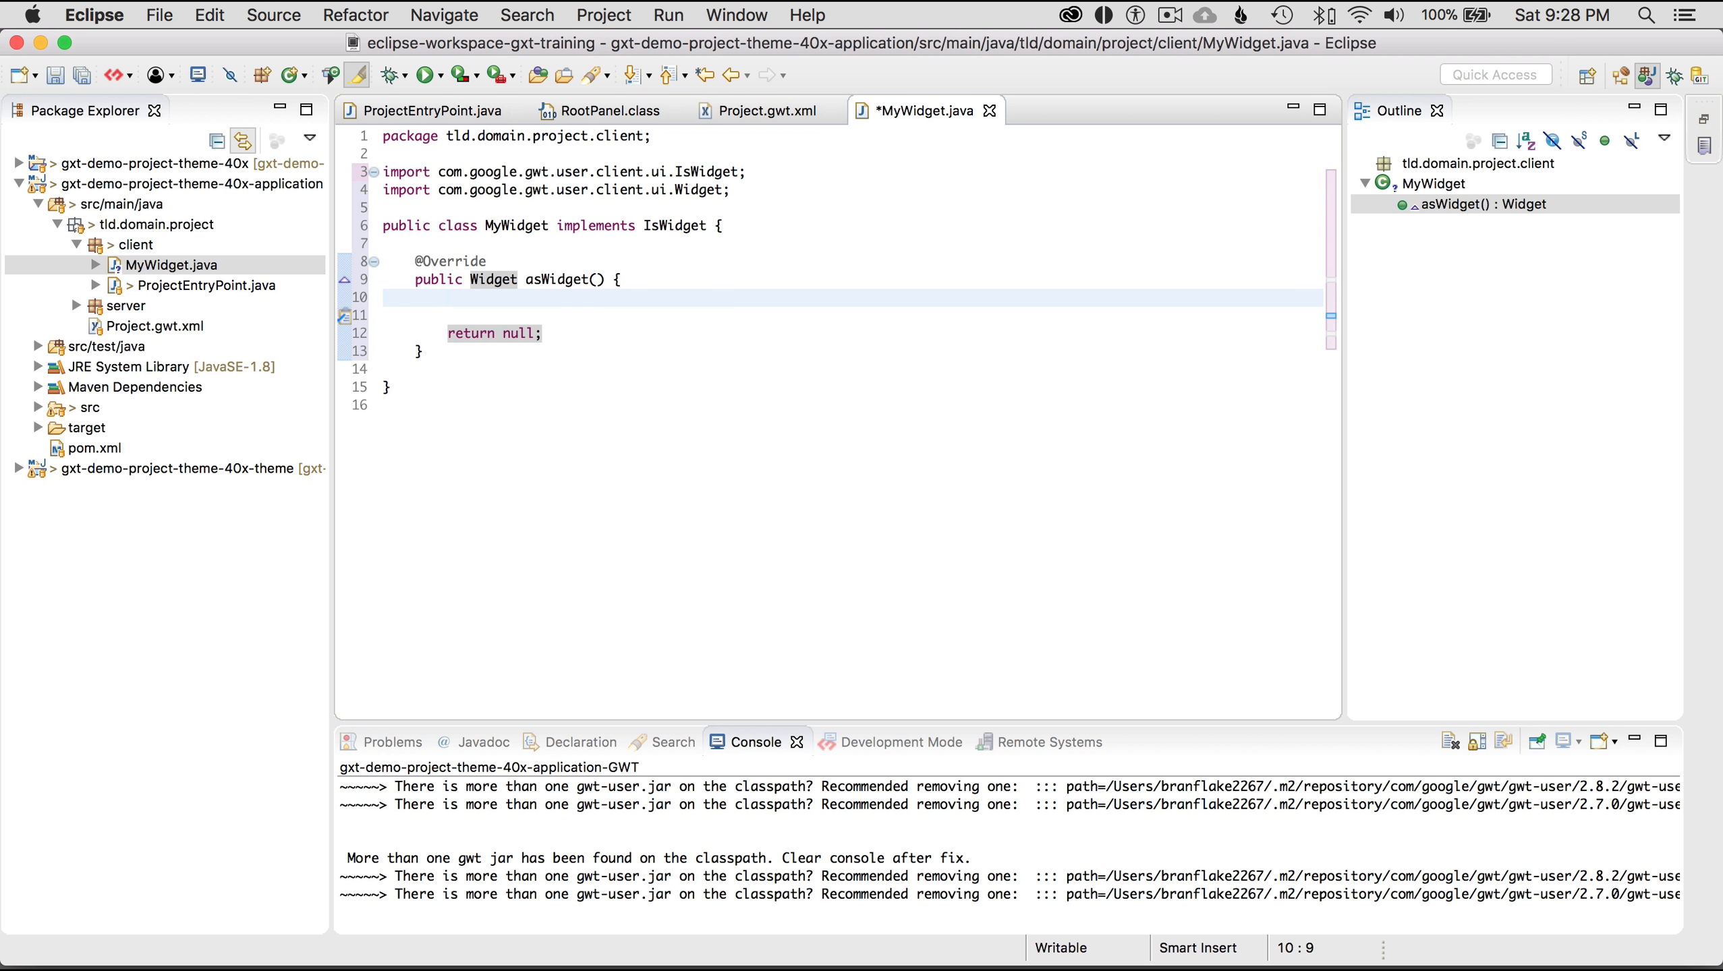
left_click(451, 296)
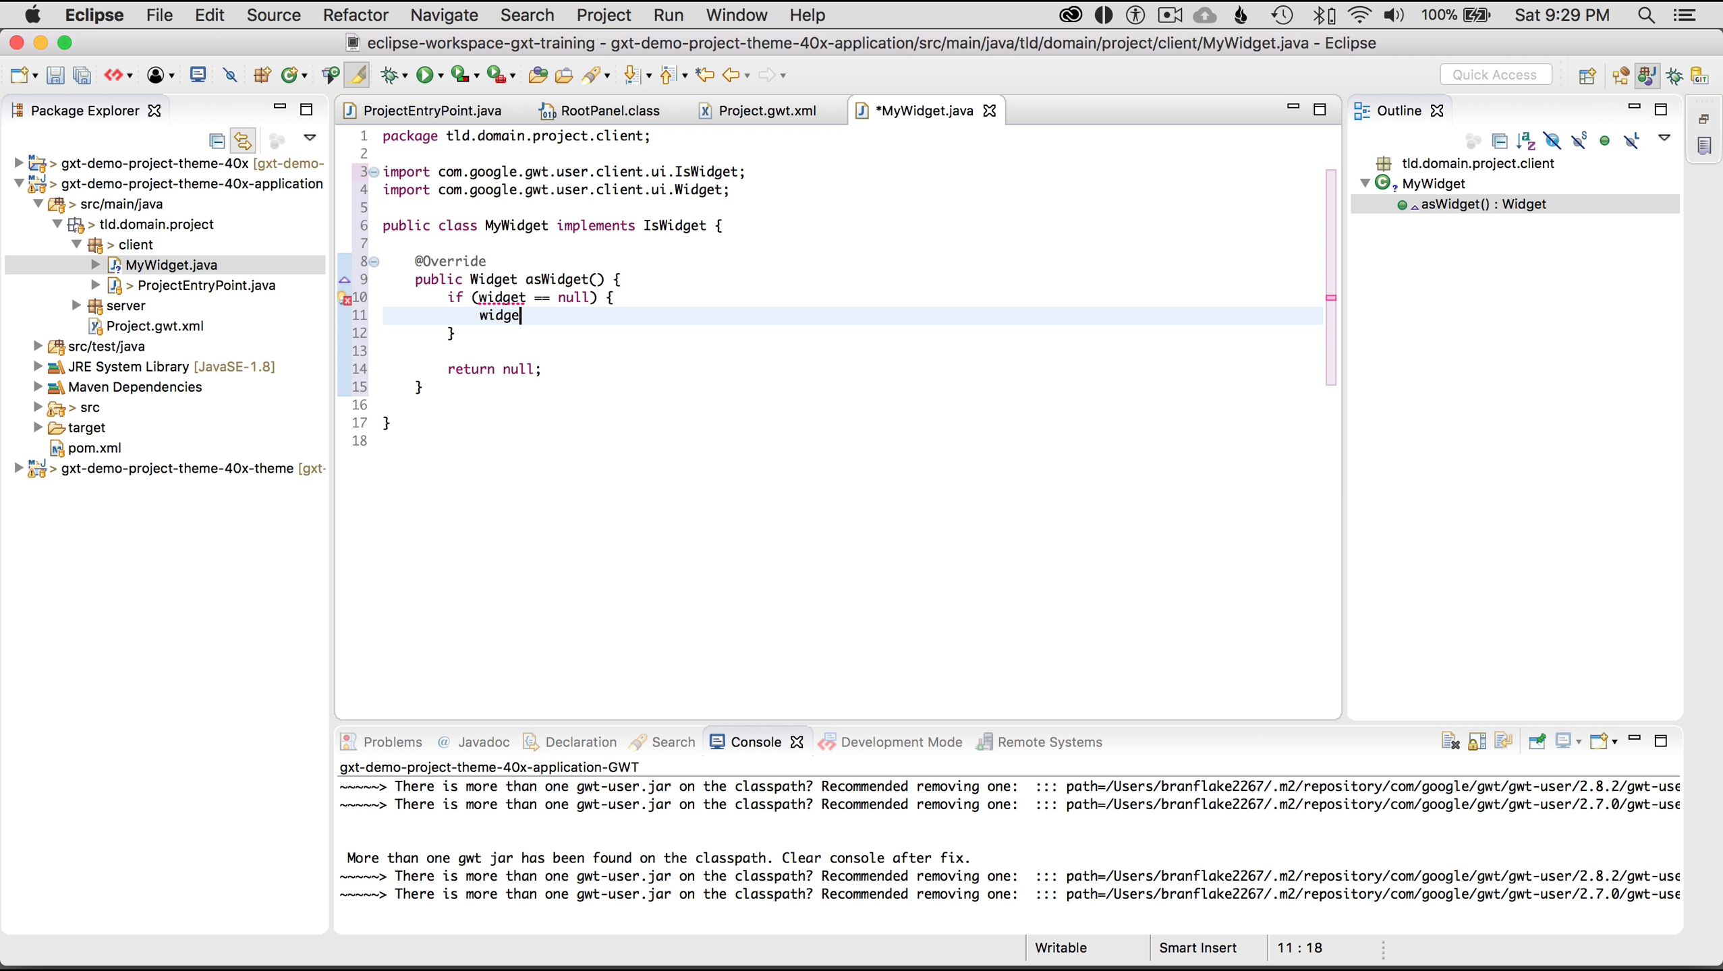
type("= new")
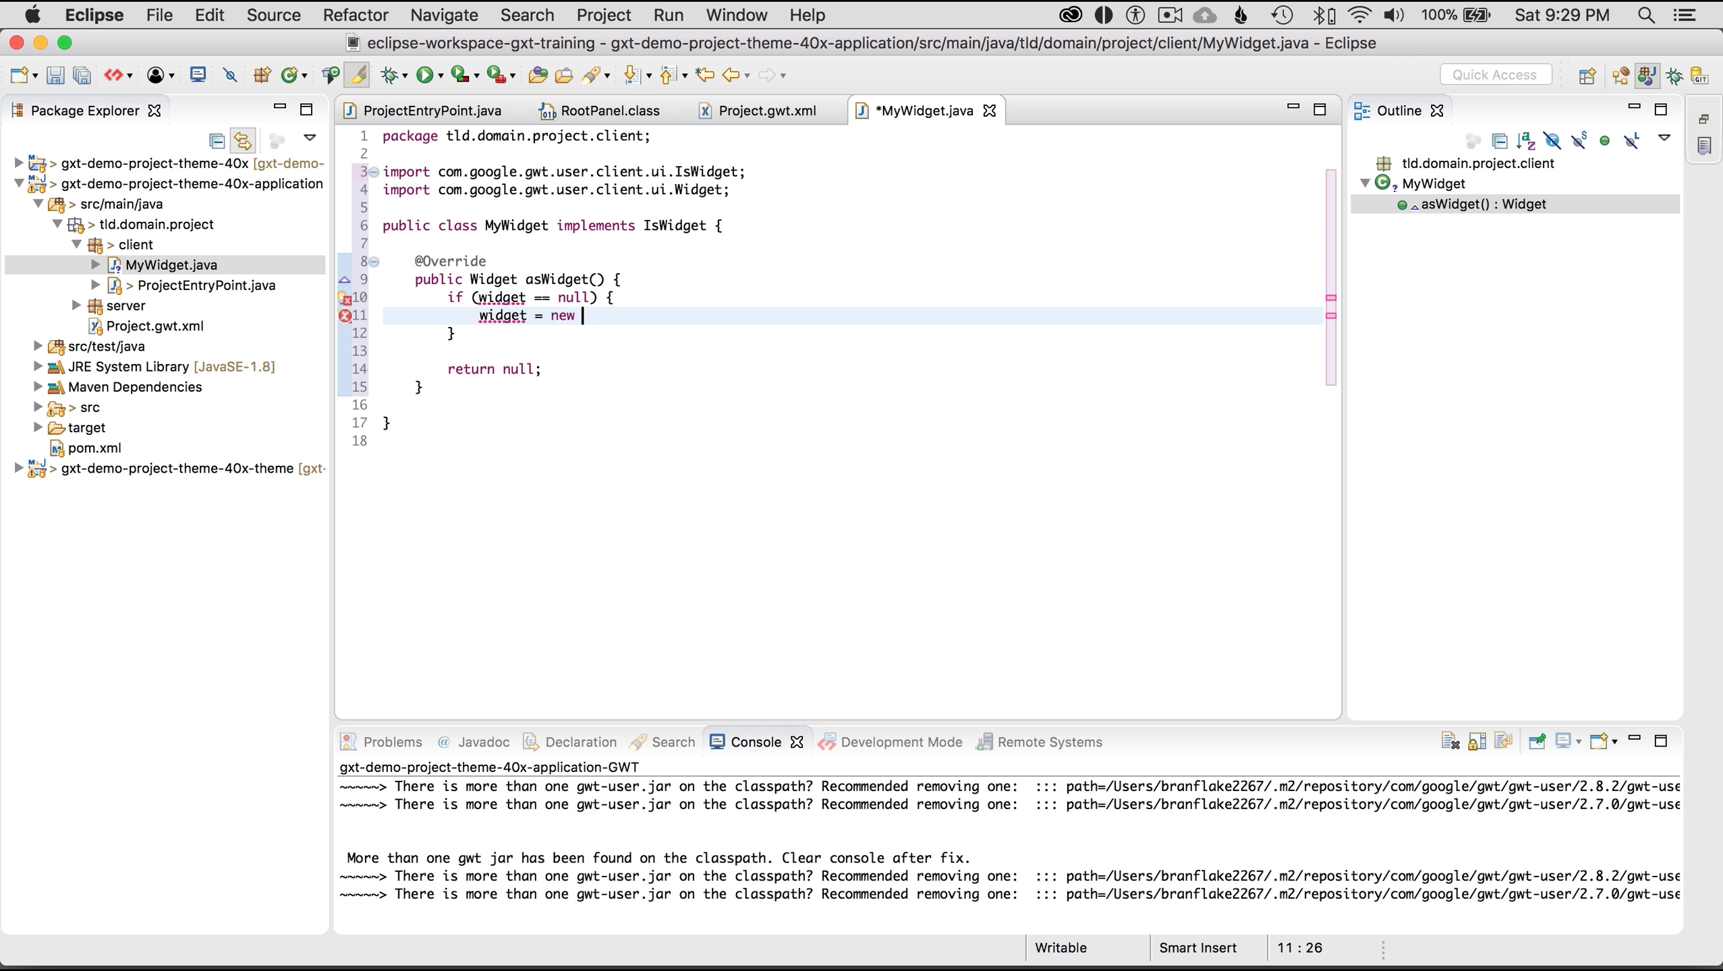
type("HTML(\"\")")
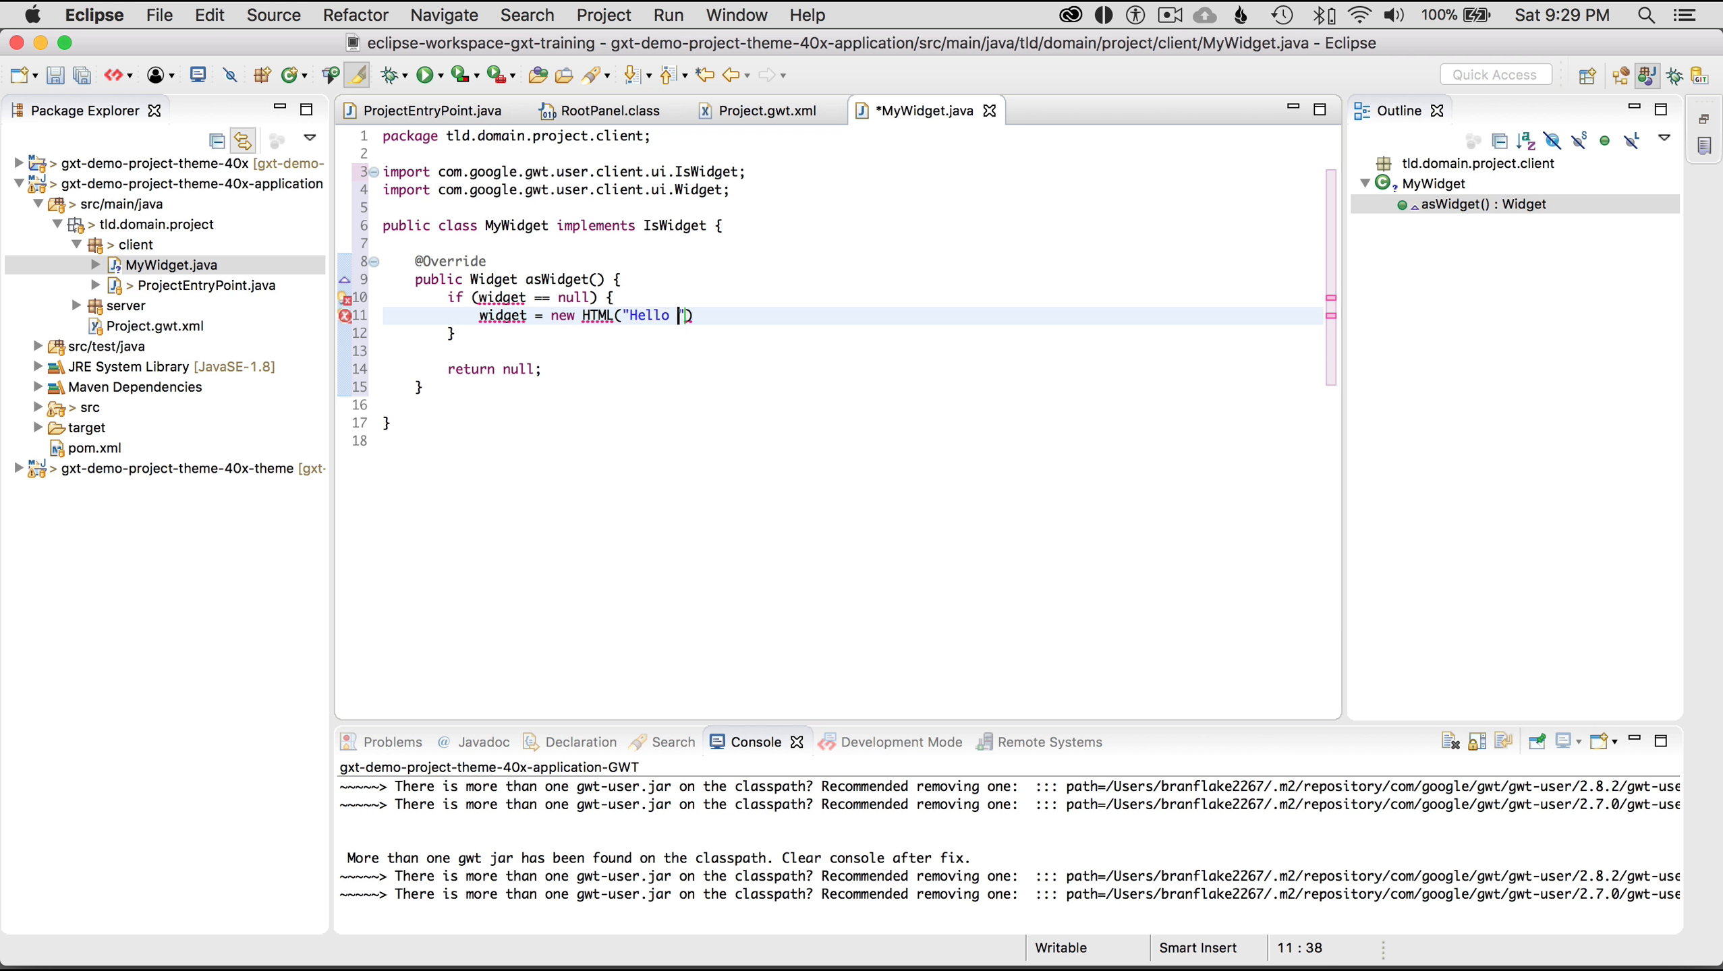
type("there")
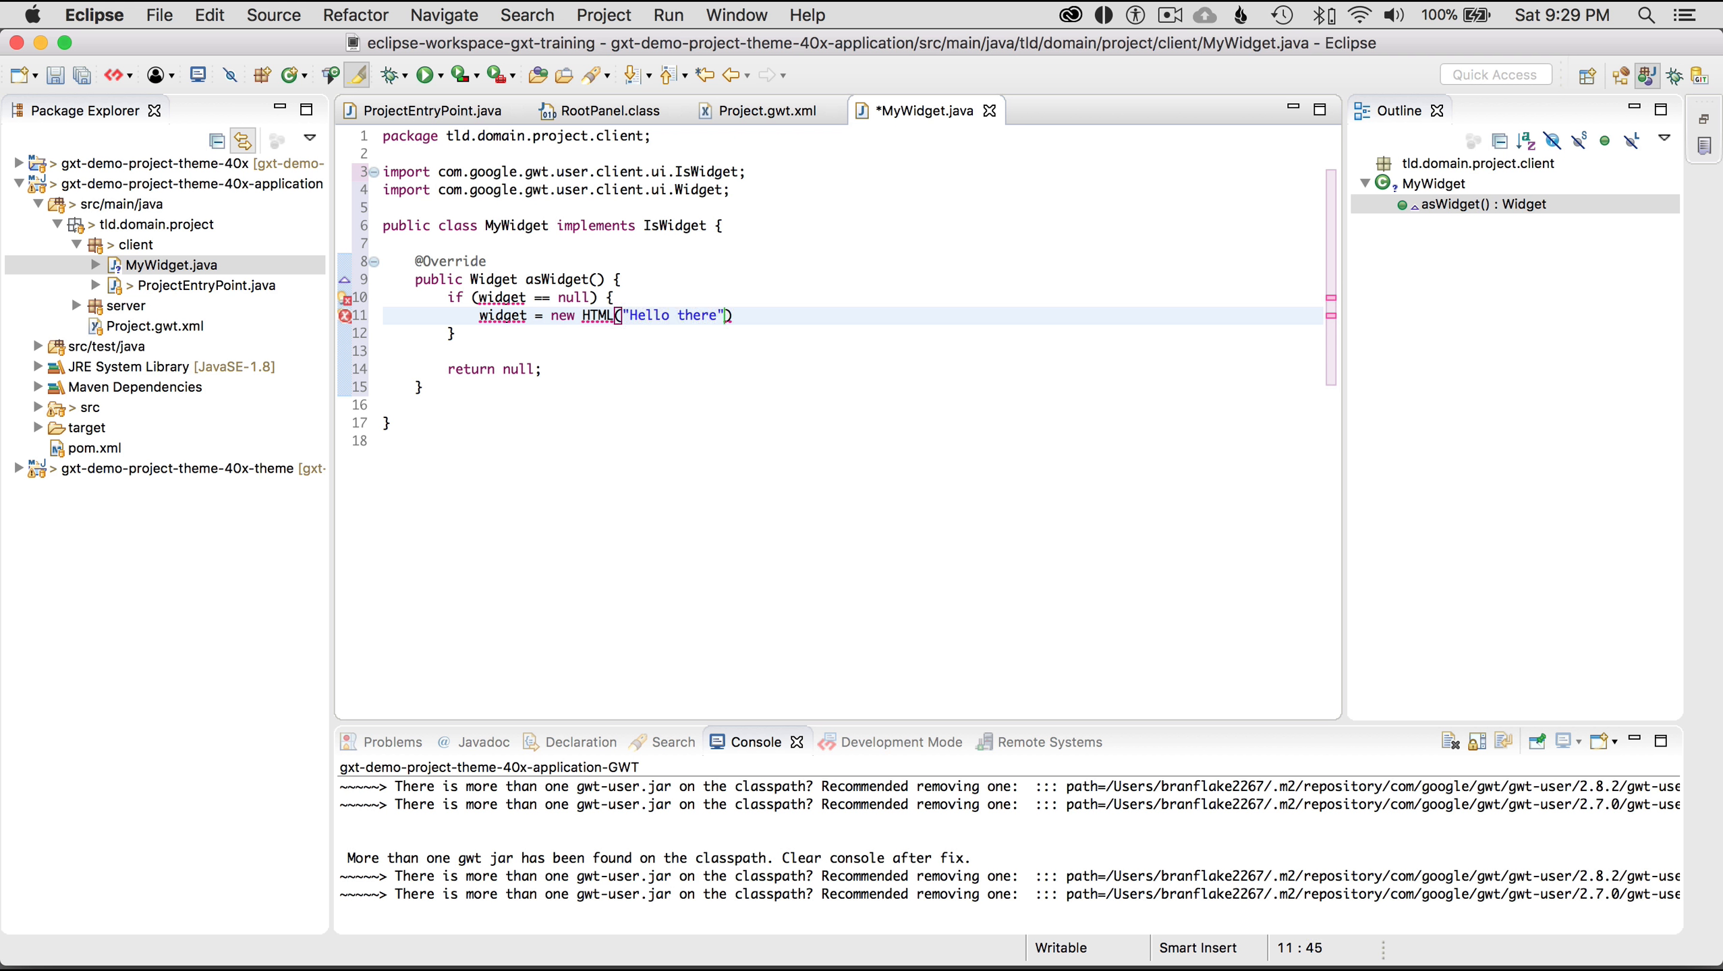
type(";")
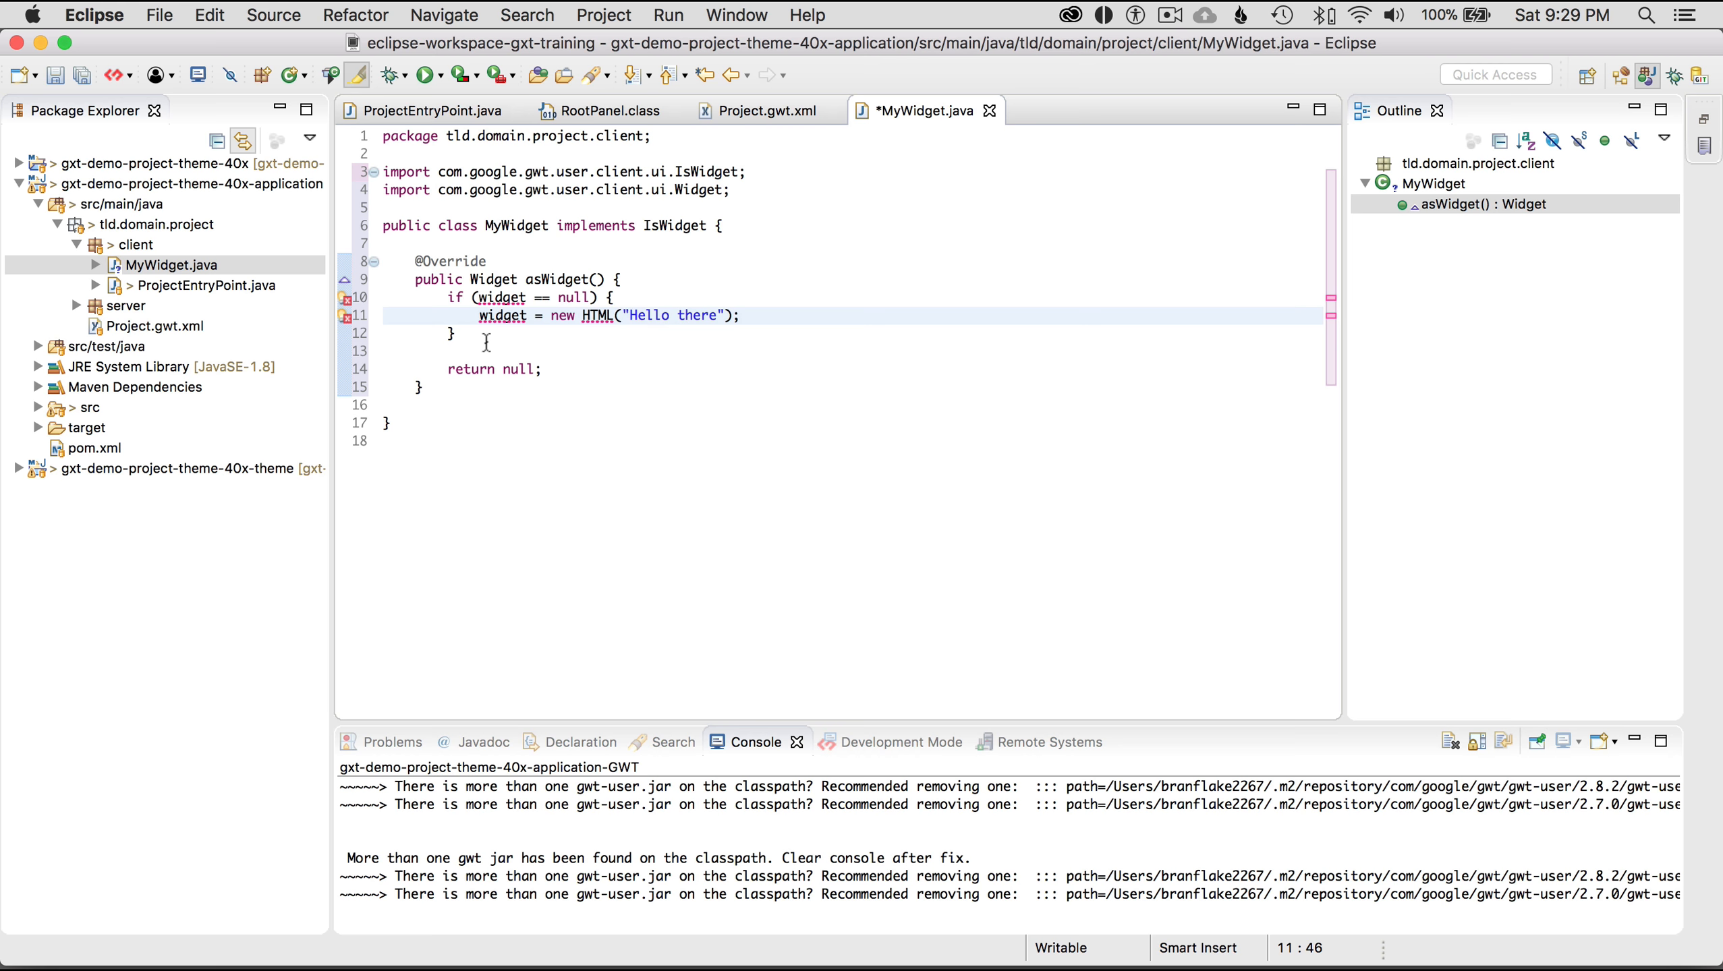
Return widget from asWidget, import GWT's HTML, and declare a private HTML widget field
type("widget")
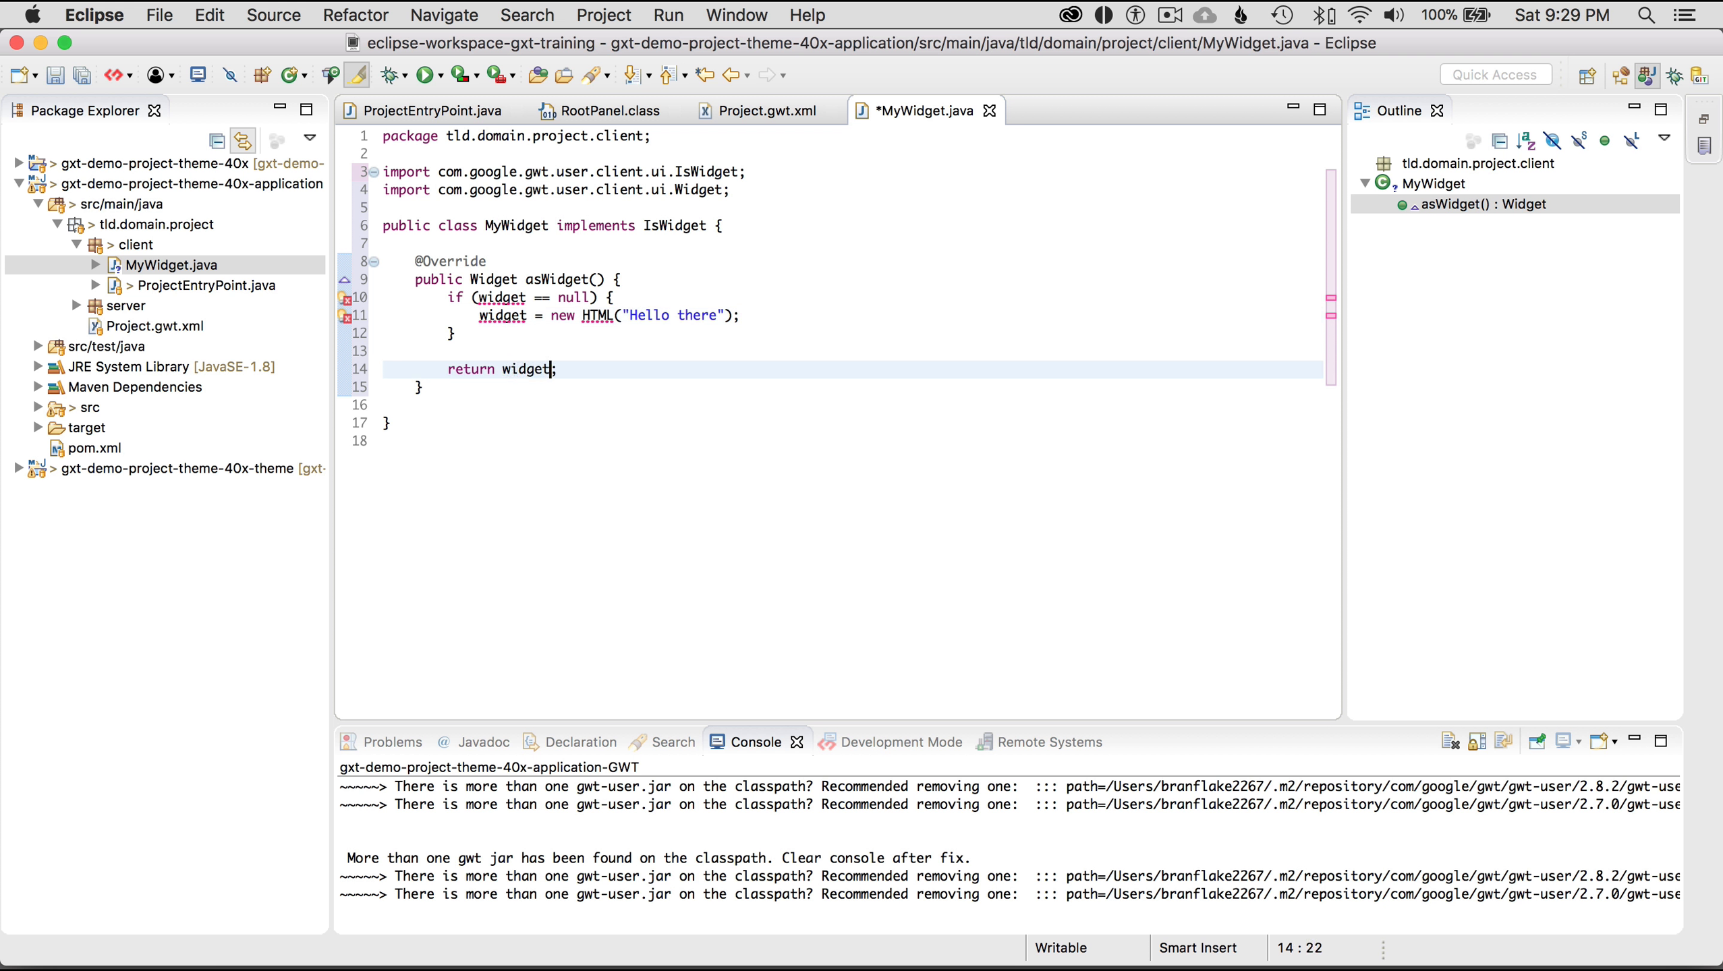
left_click(500, 316)
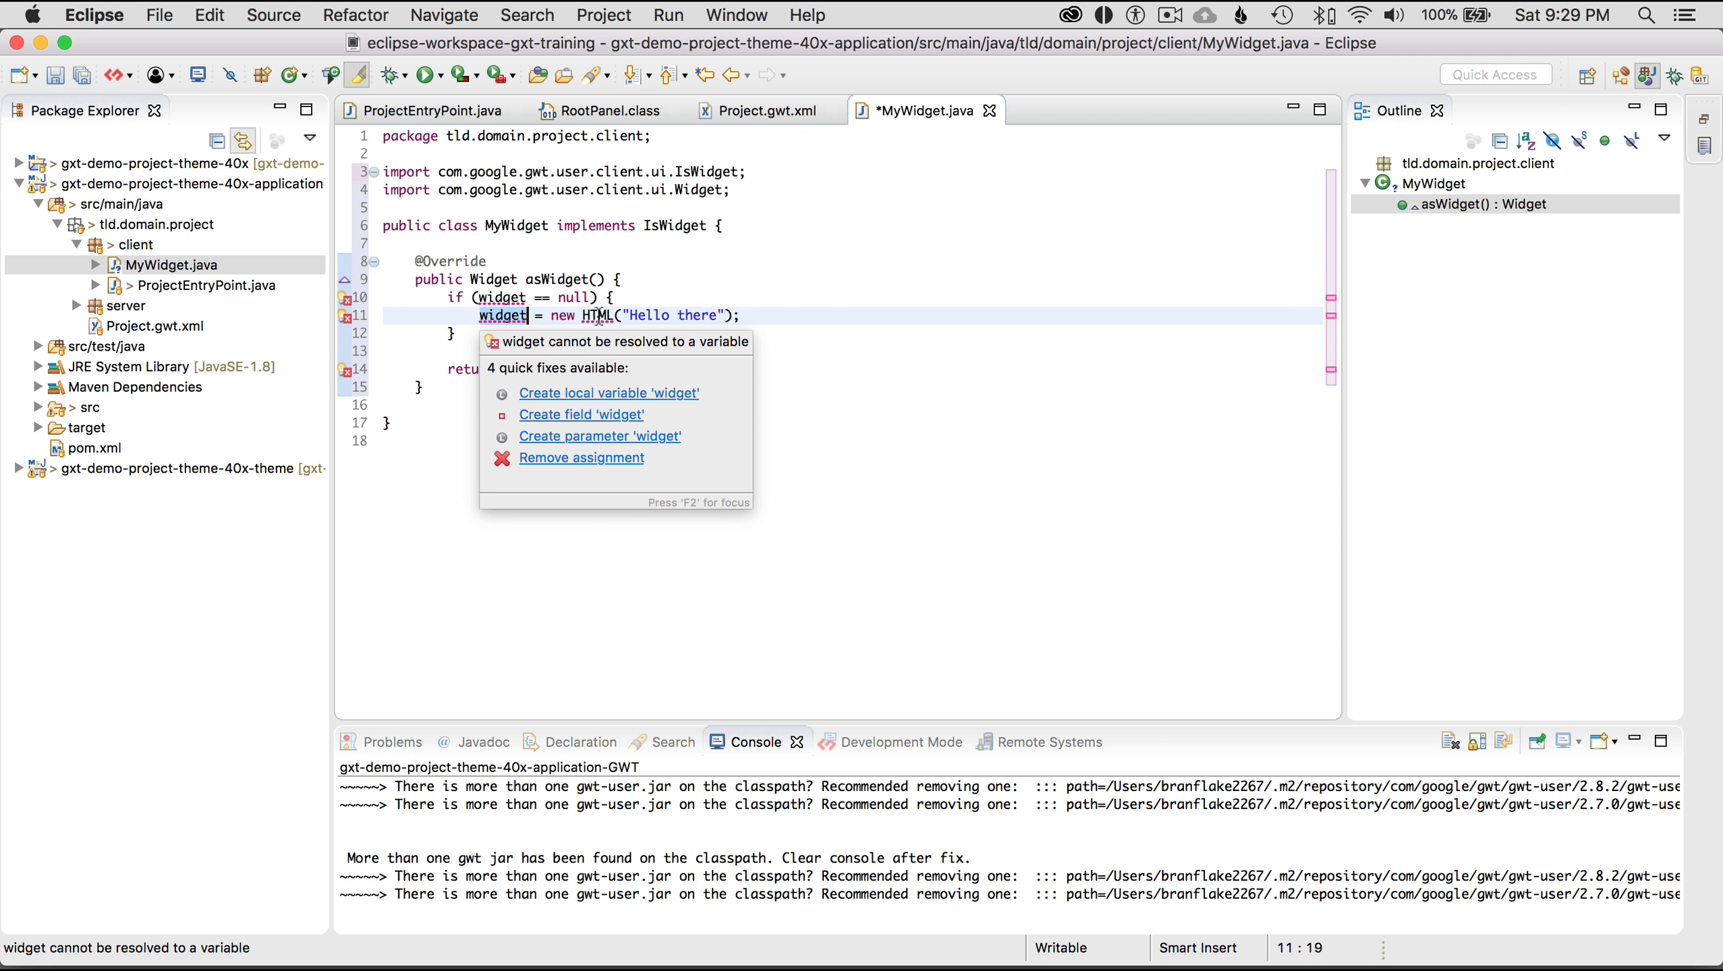
left_click(596, 316)
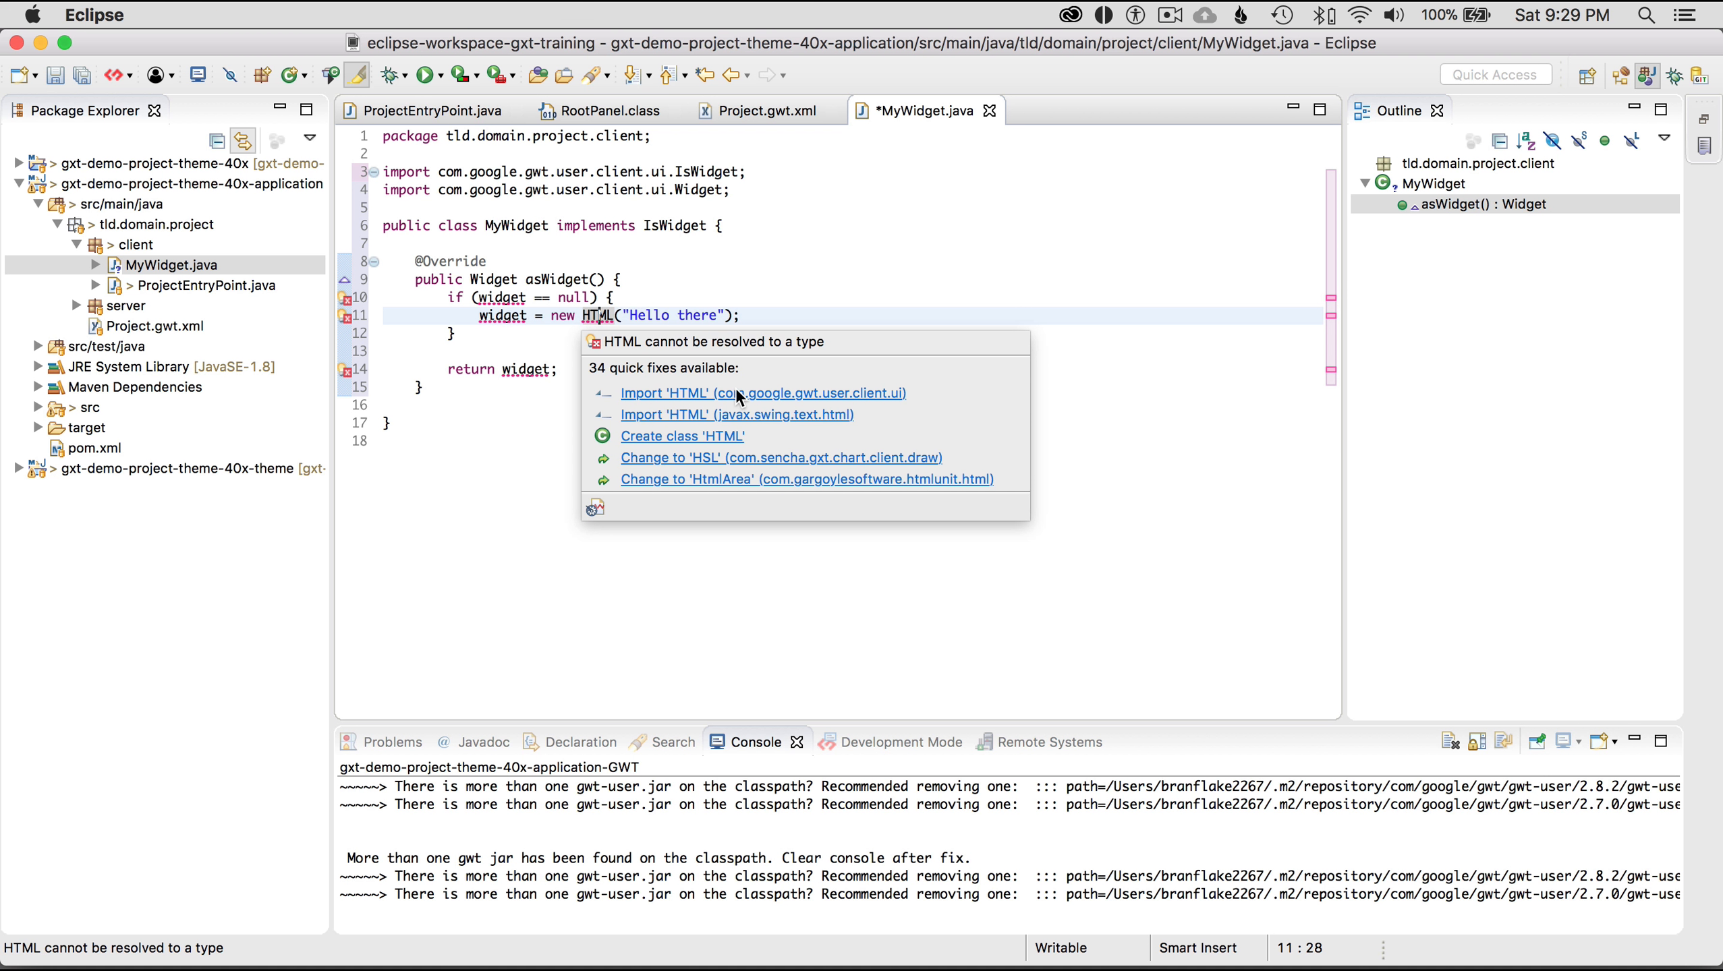
left_click(762, 393)
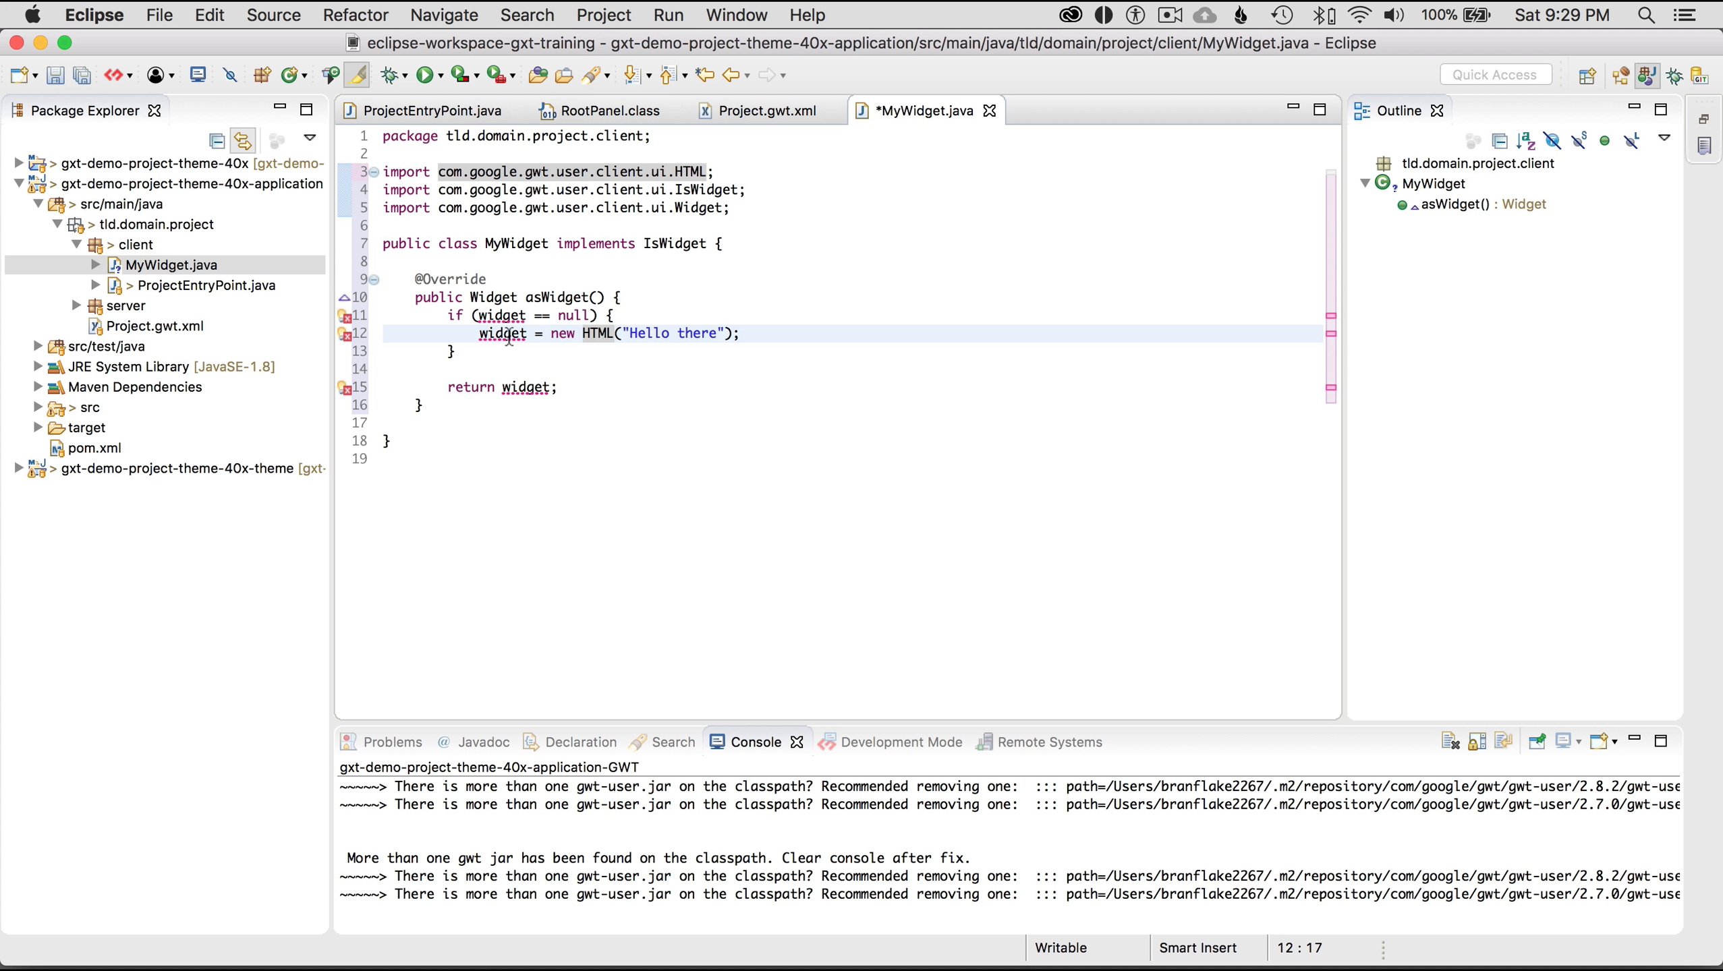
left_click(500, 334)
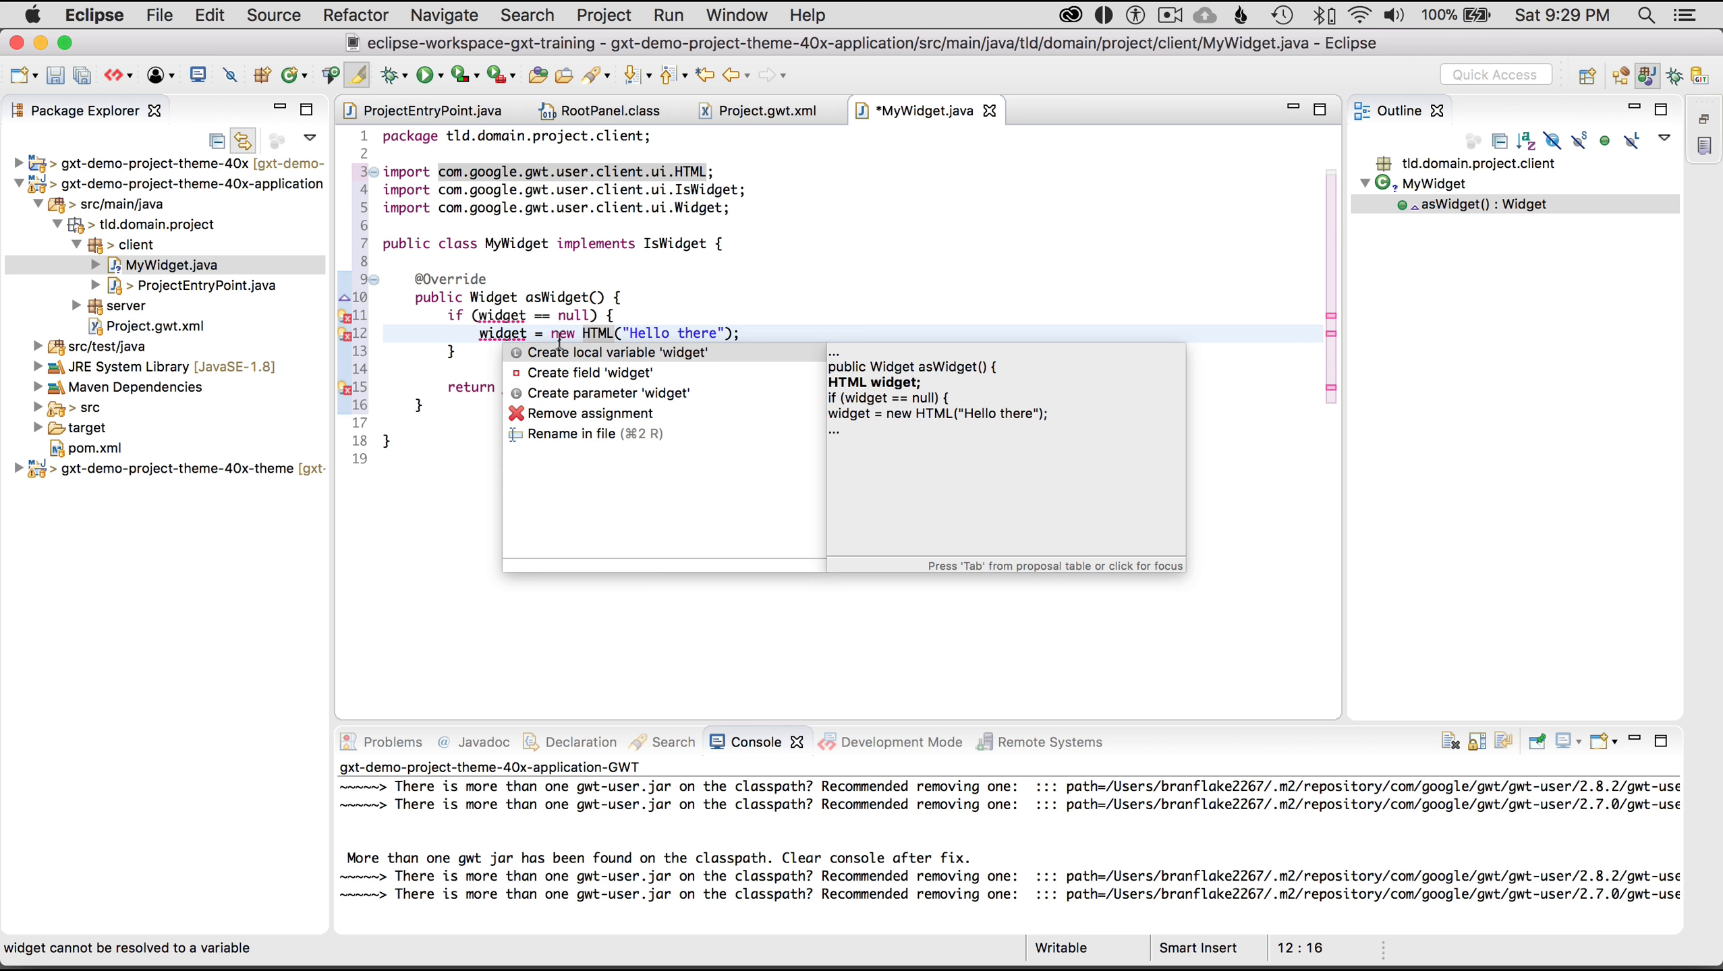
left_click(590, 372)
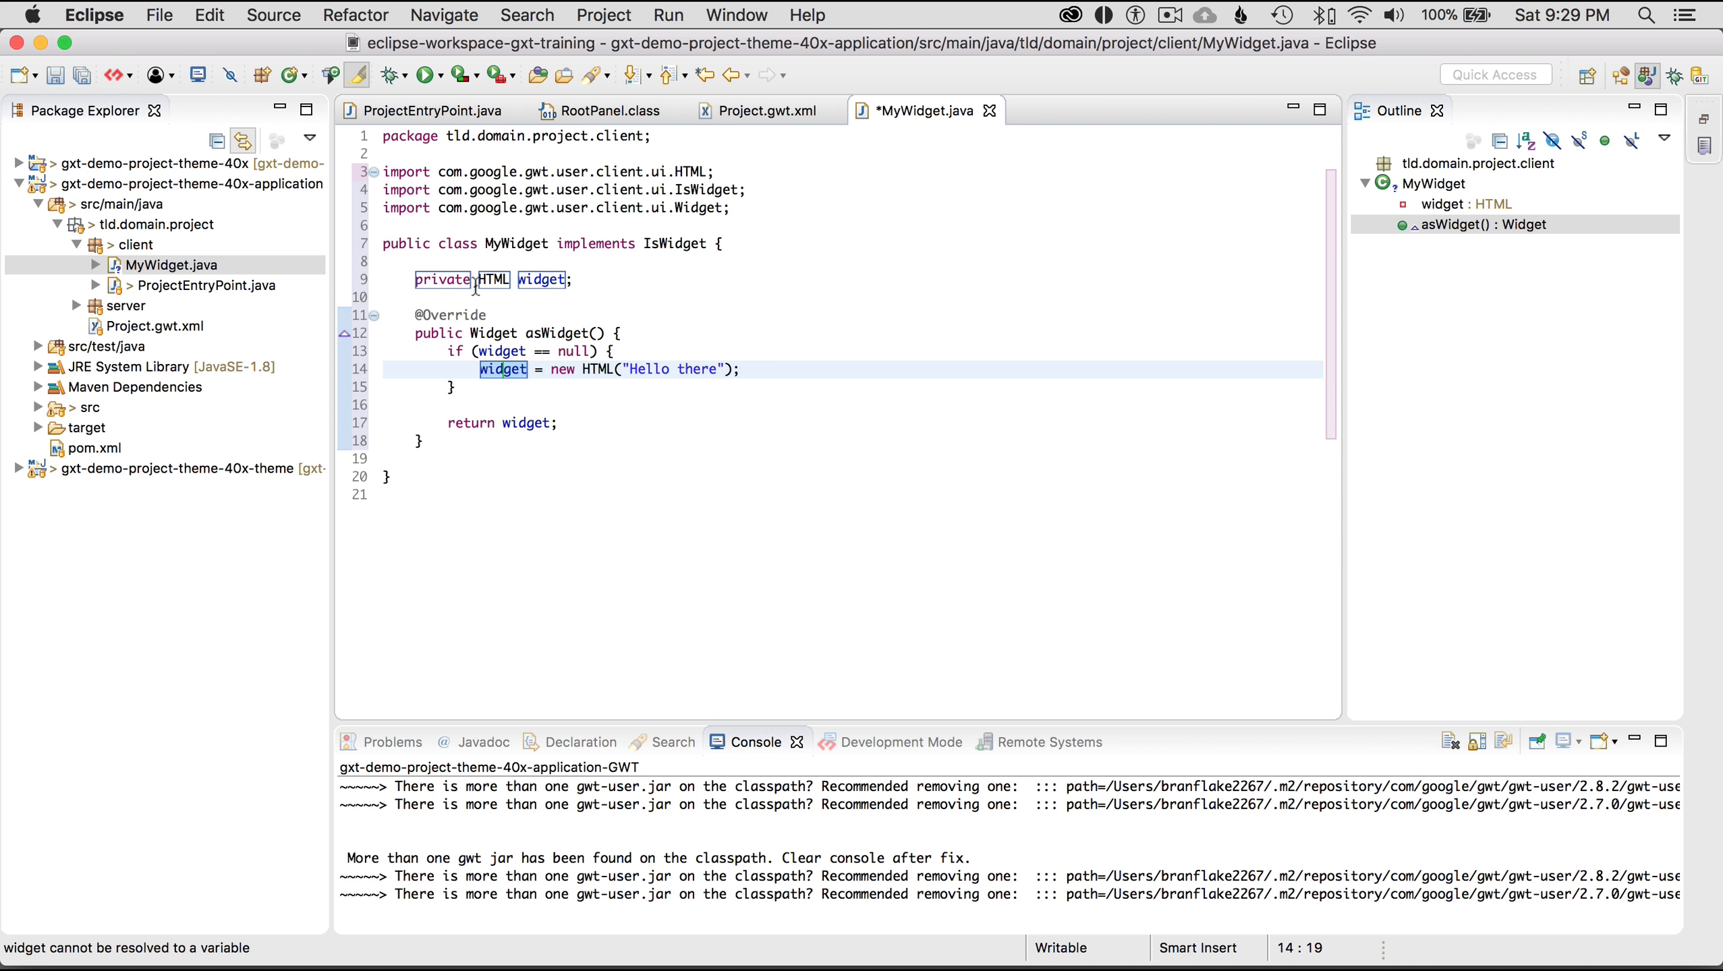
mouse_move(514, 382)
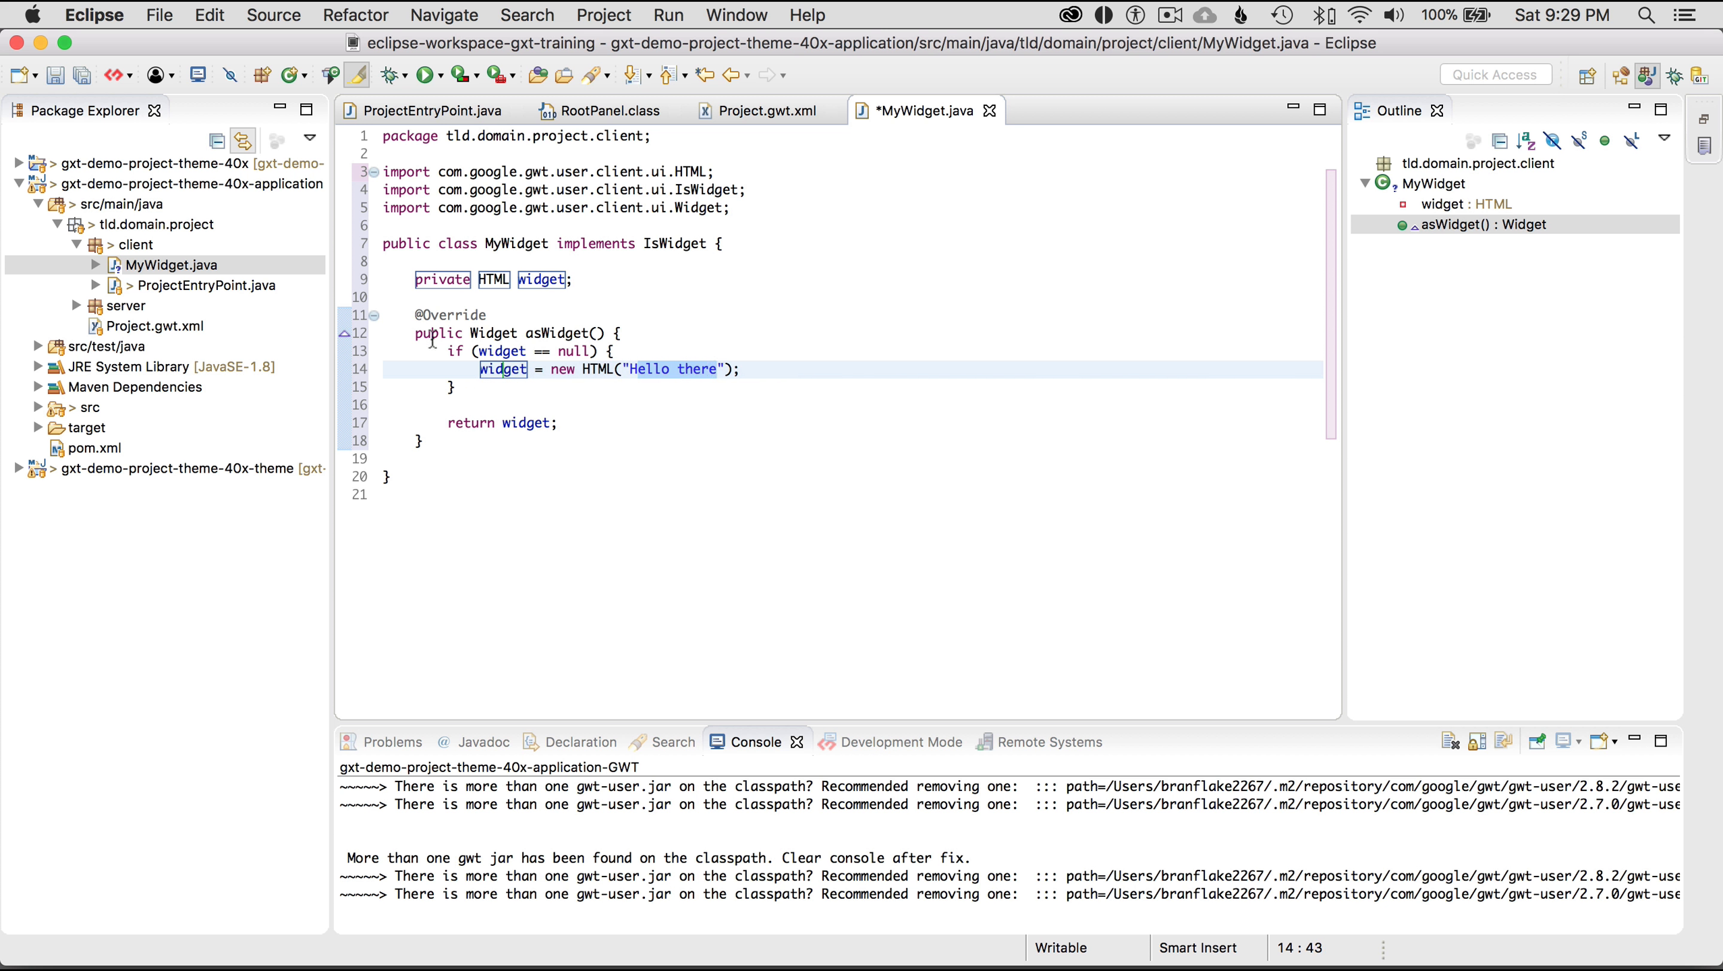
mouse_move(540, 279)
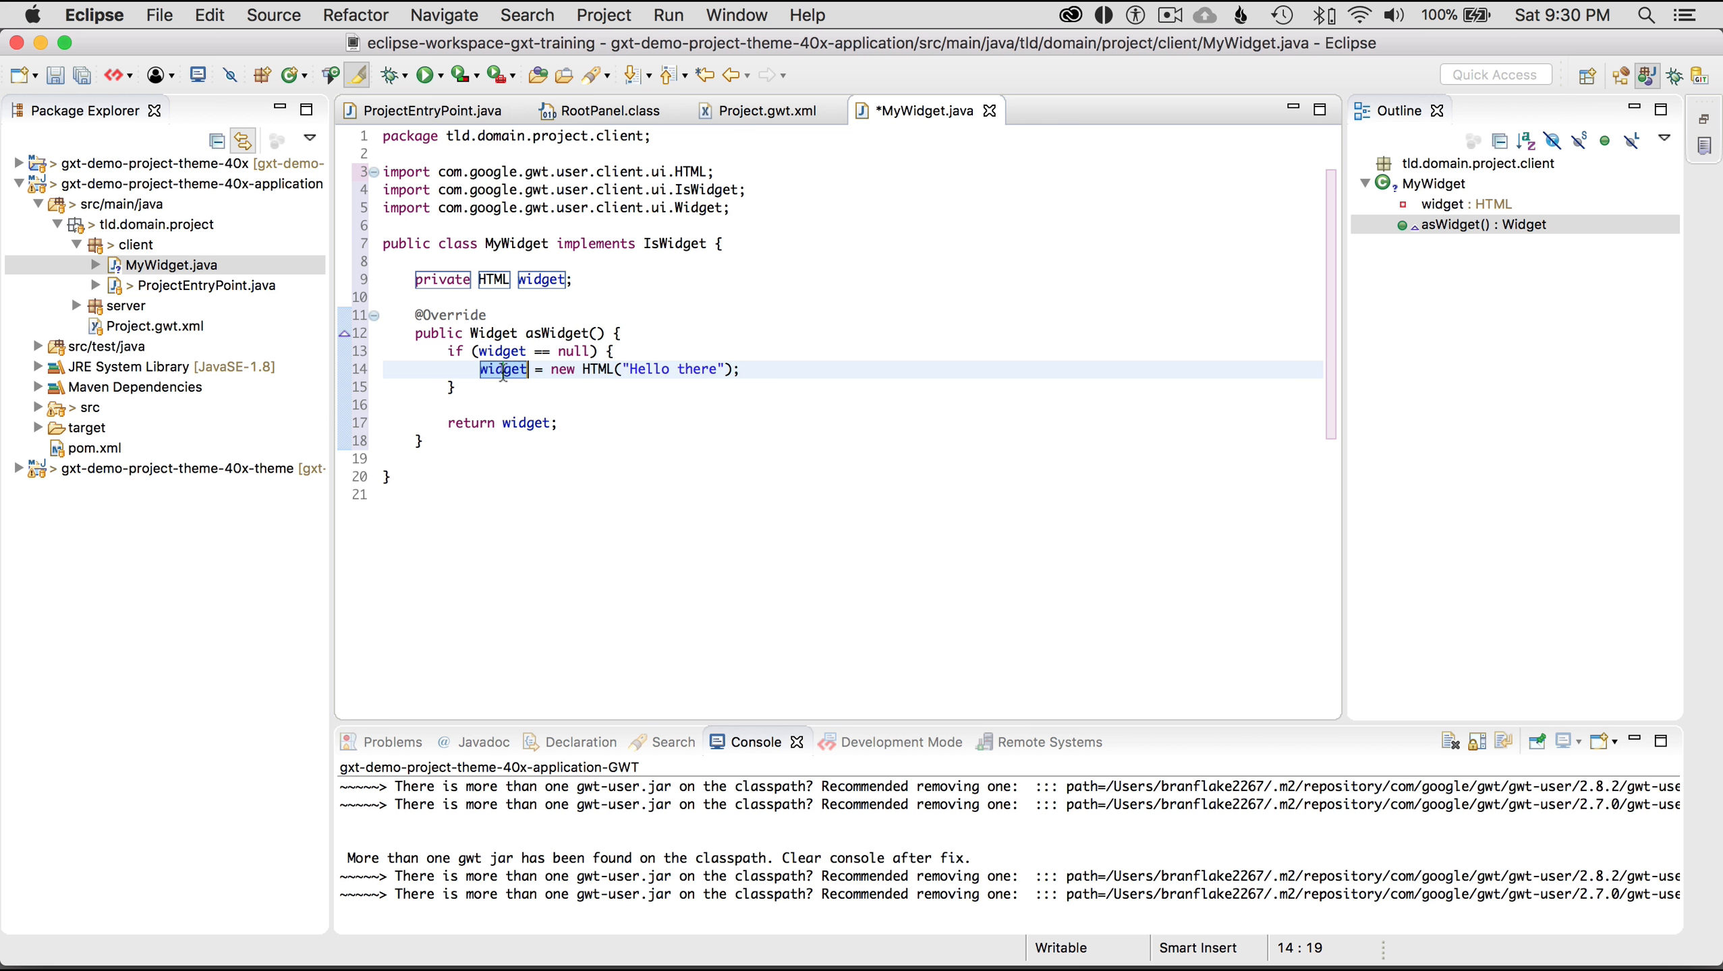
mouse_move(502, 369)
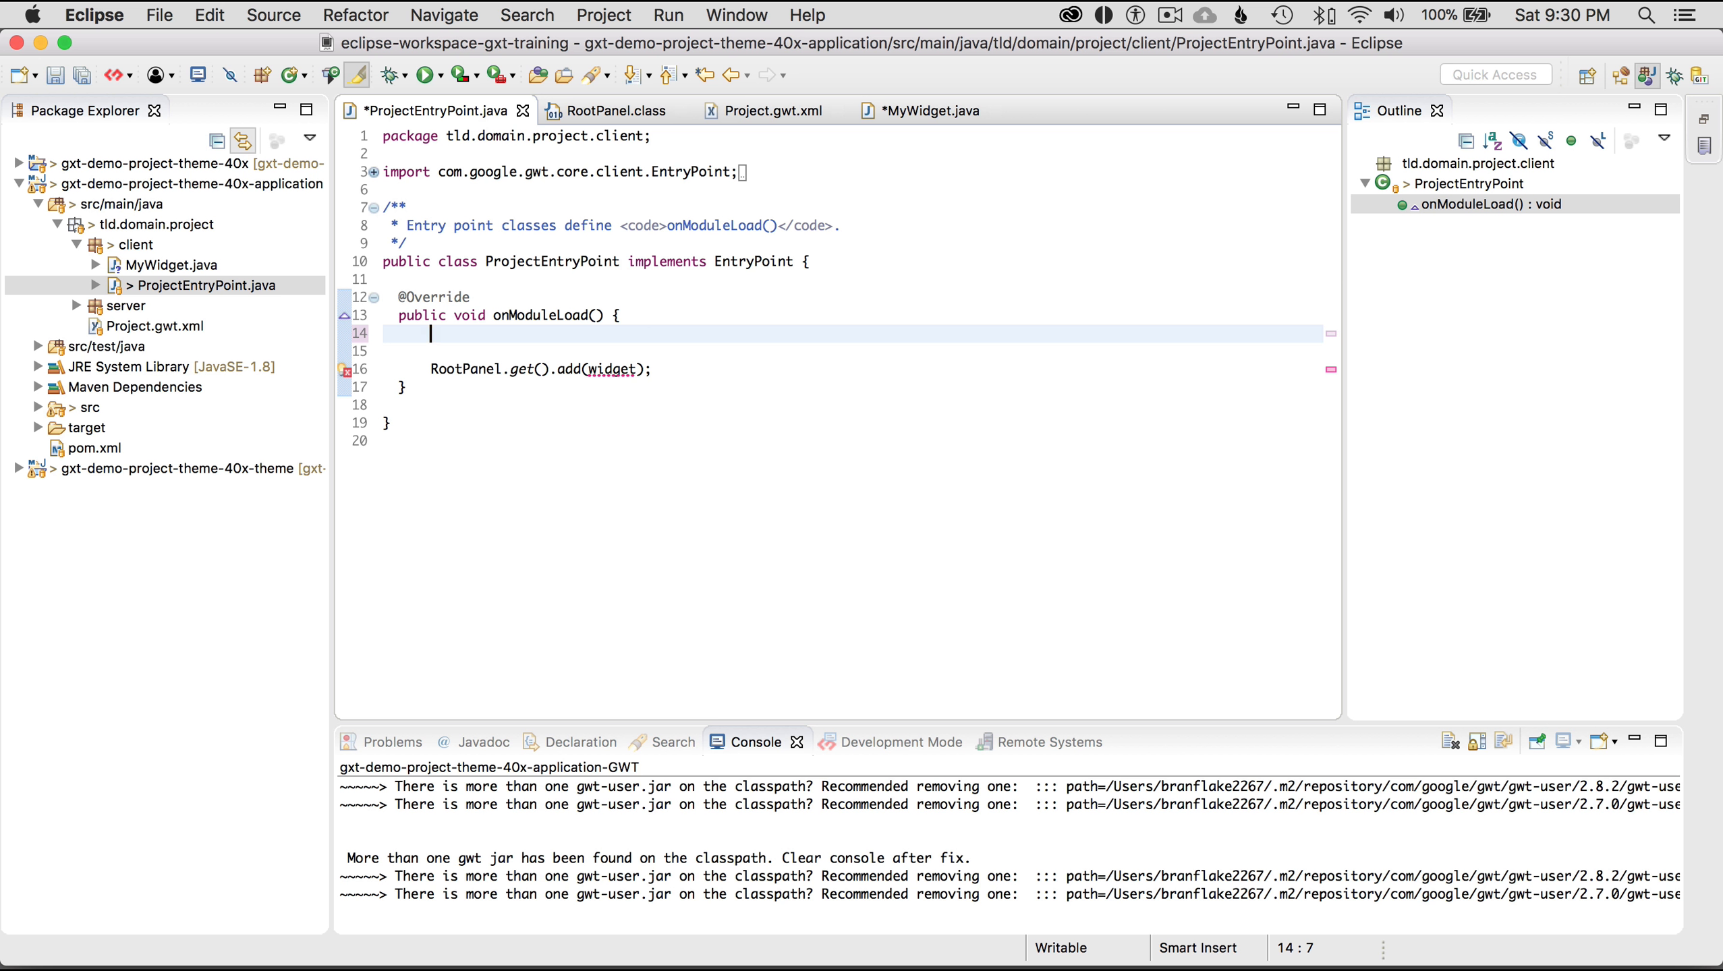
Add 'MyWidget myWidget = new MyWidget();' to onModuleLoad and open MyWidget's declaration
type("MyWid")
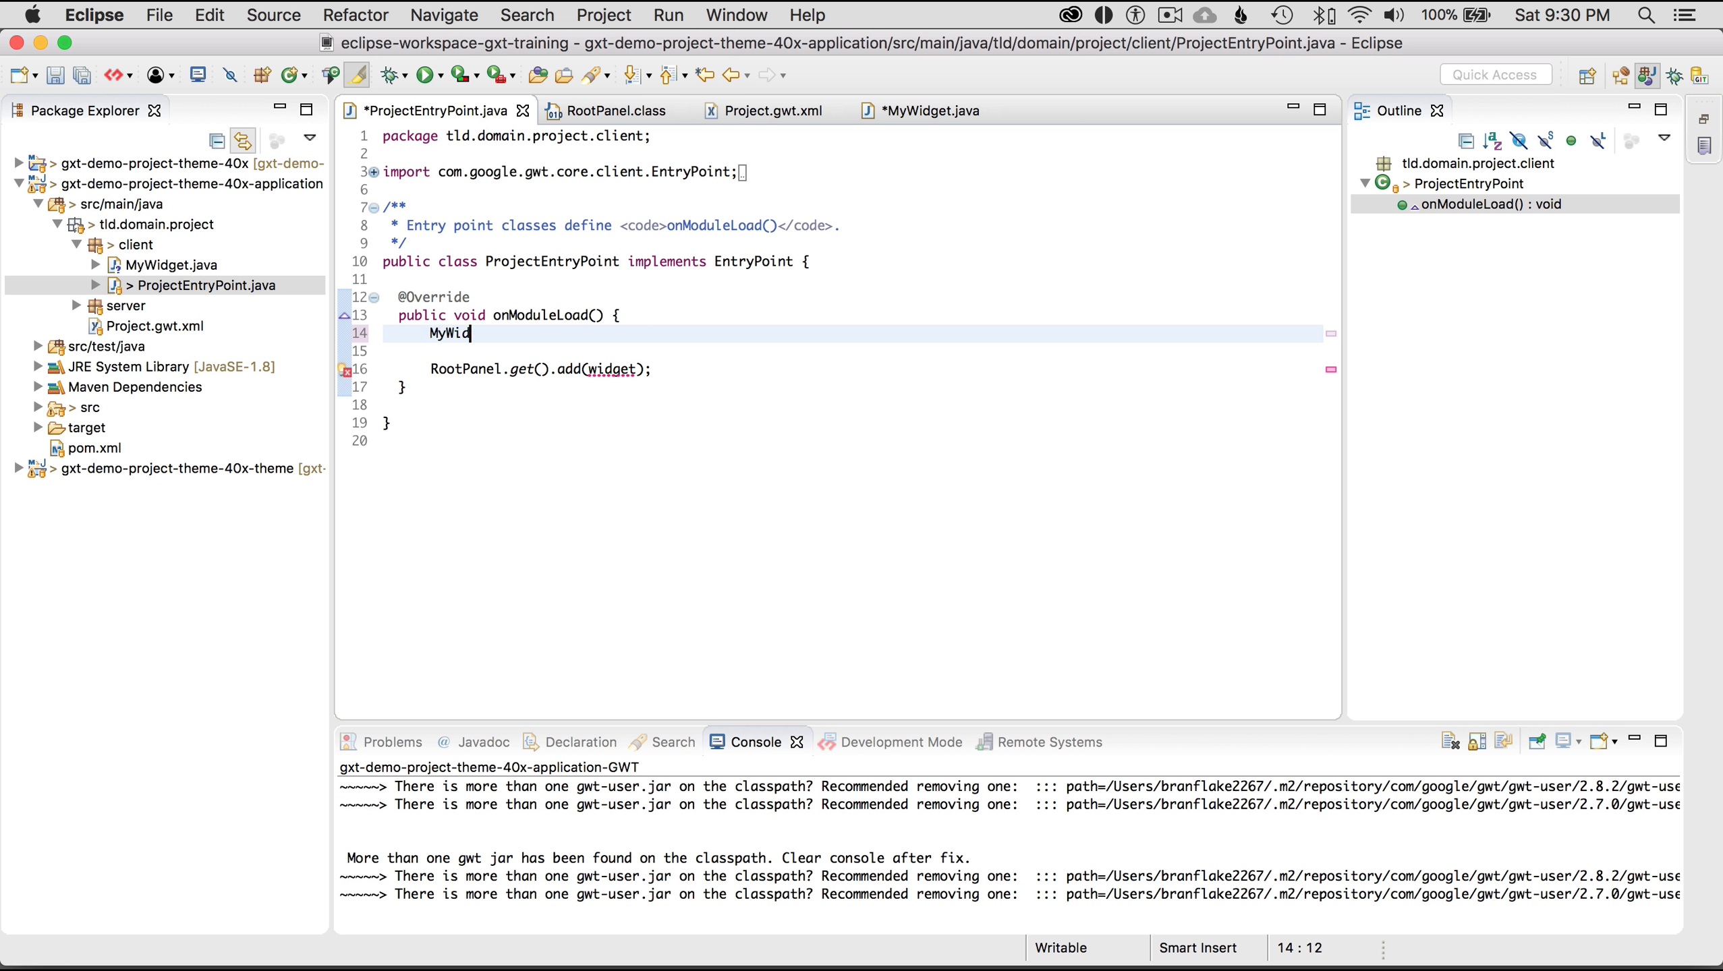
type("get")
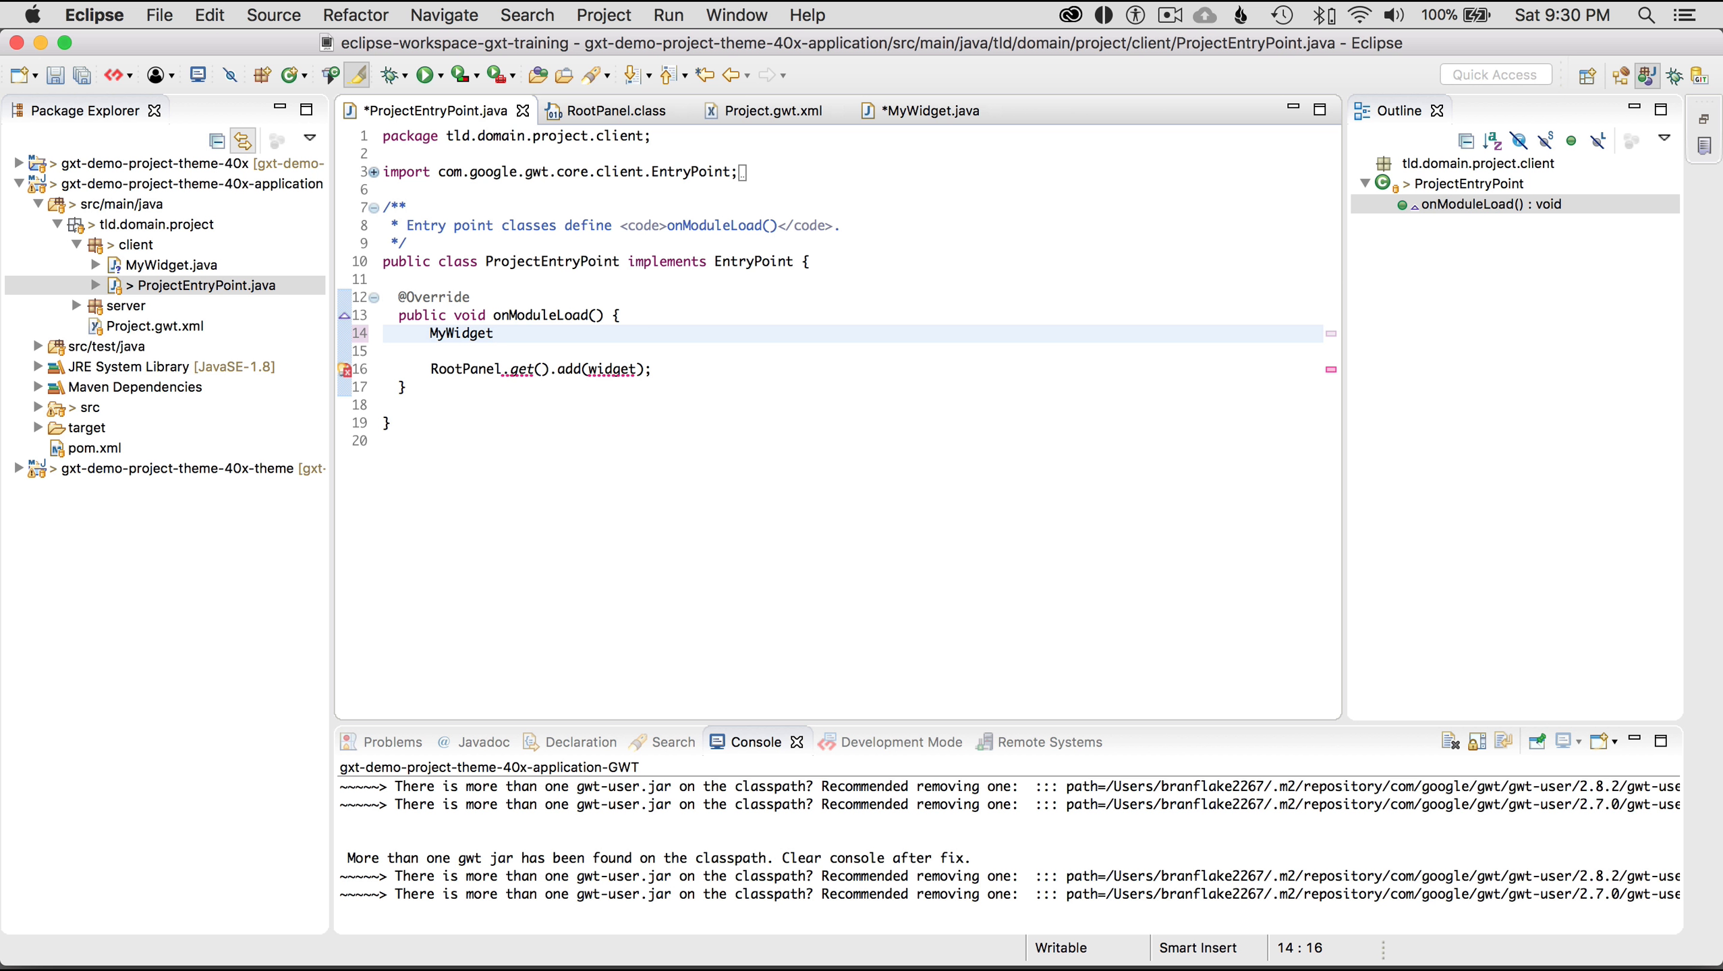
type("myWid")
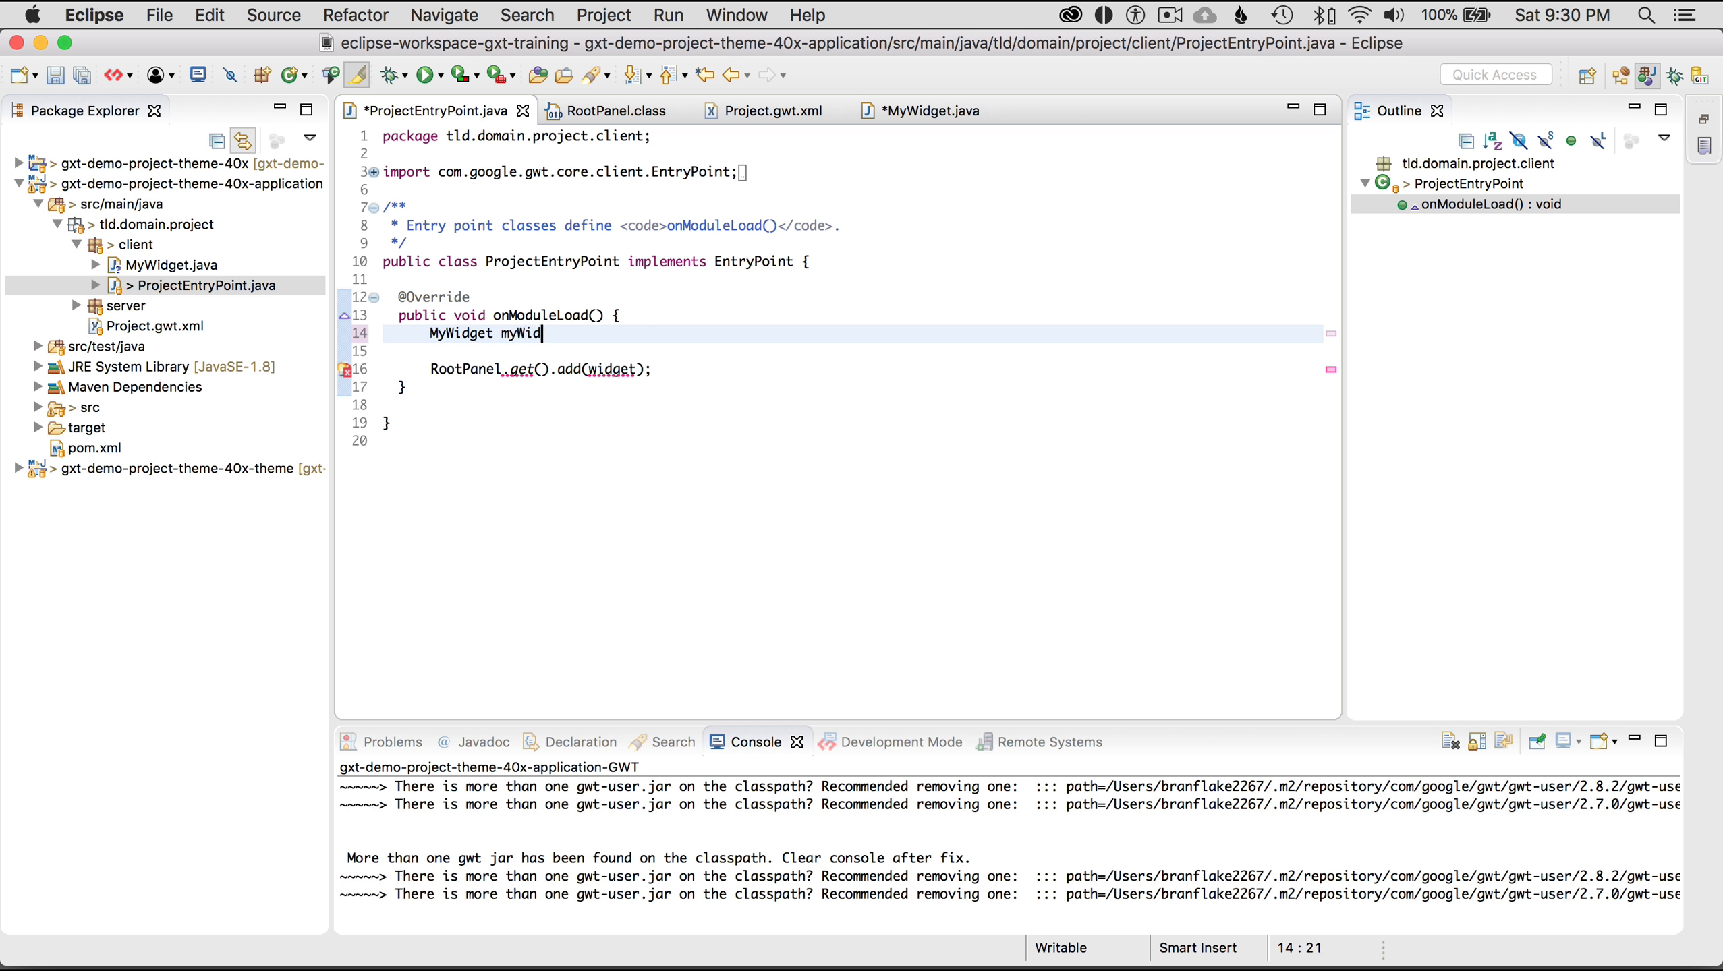
type("get = new")
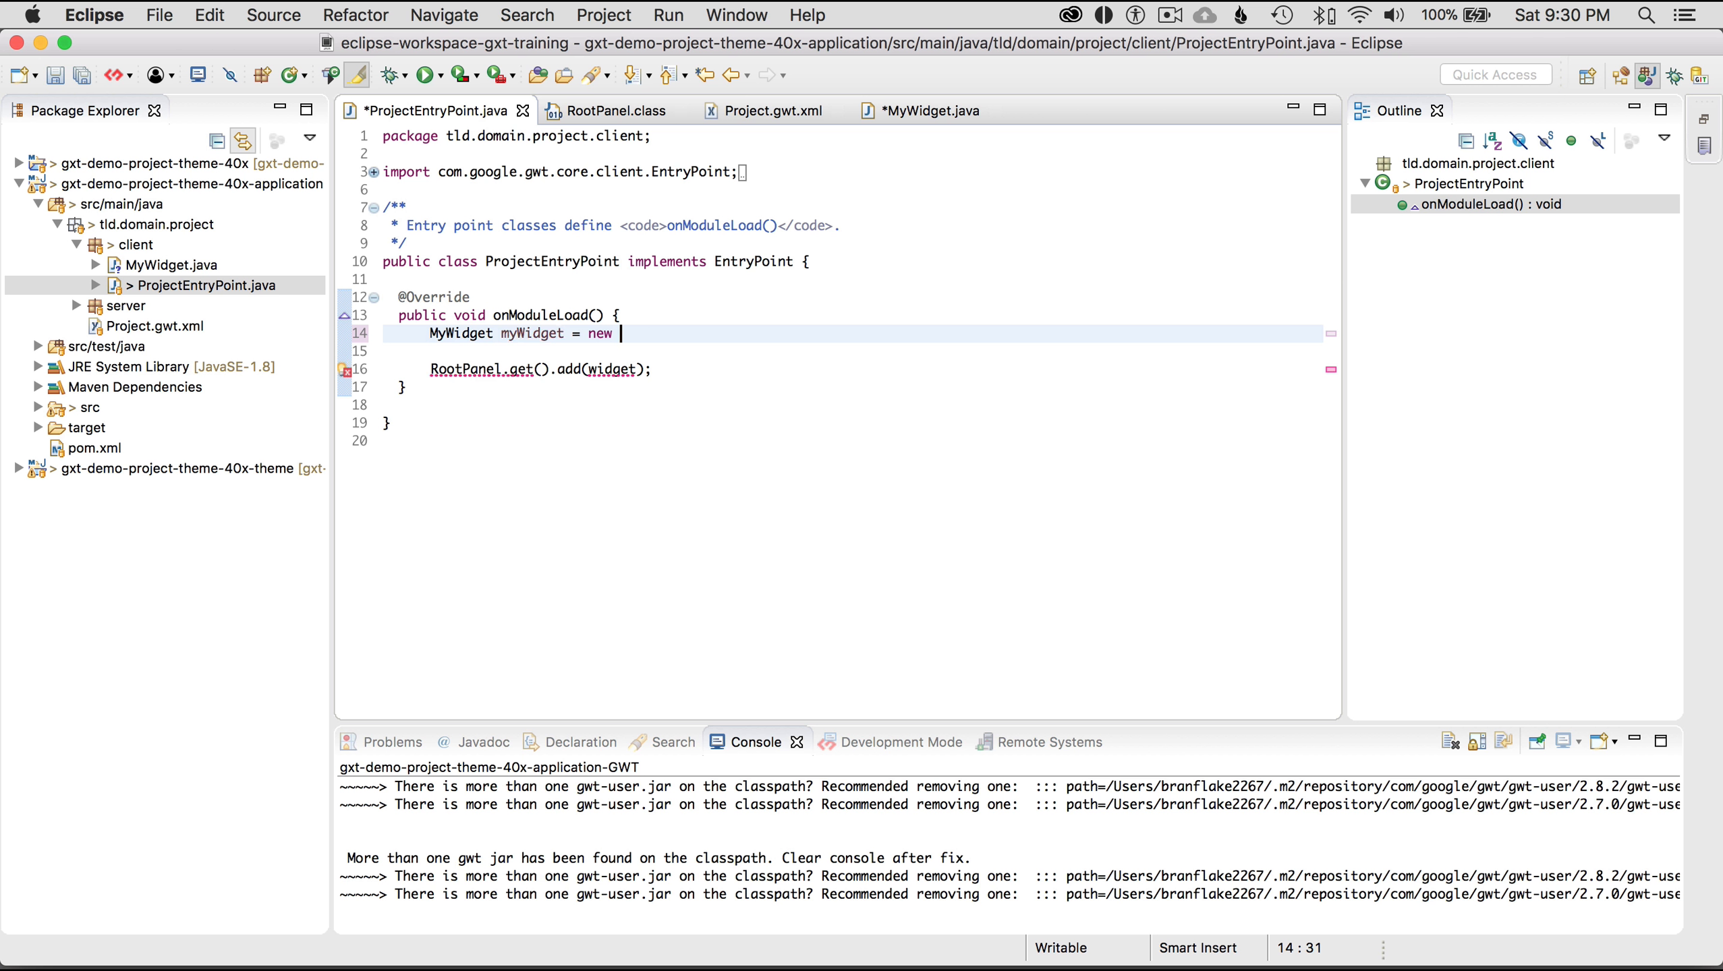
type("MyWidget();")
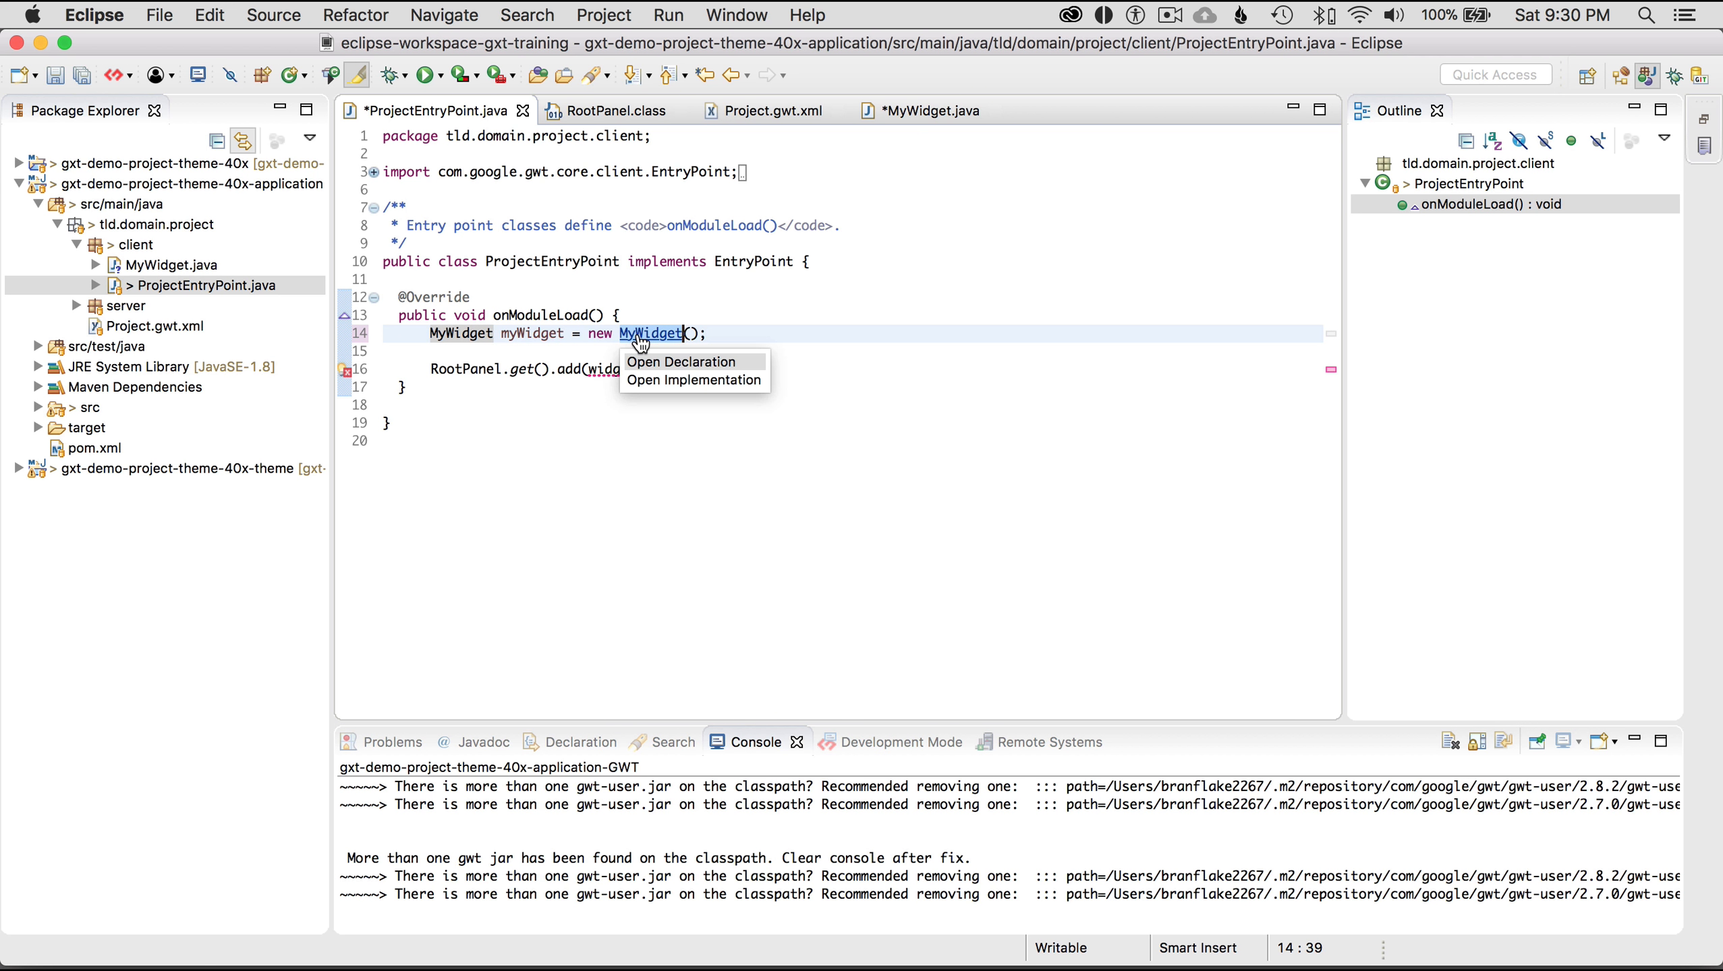
left_click(680, 363)
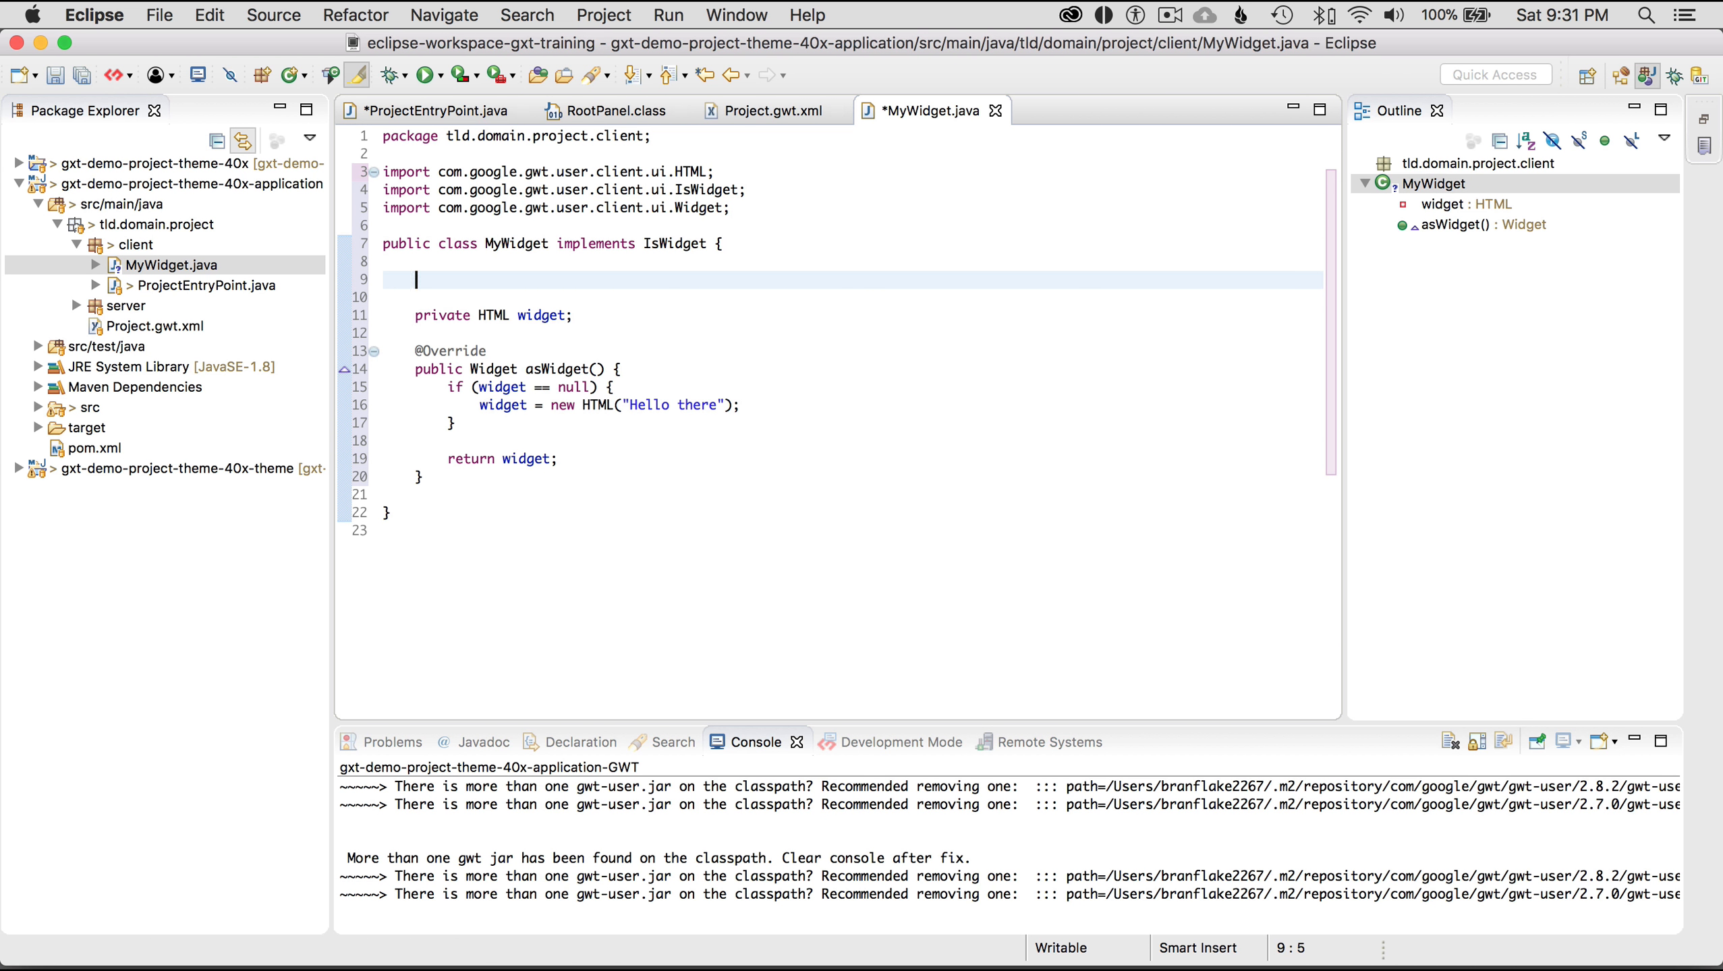
Insert an empty public MyWidget() constructor above the widget field
key("ctrl+Space")
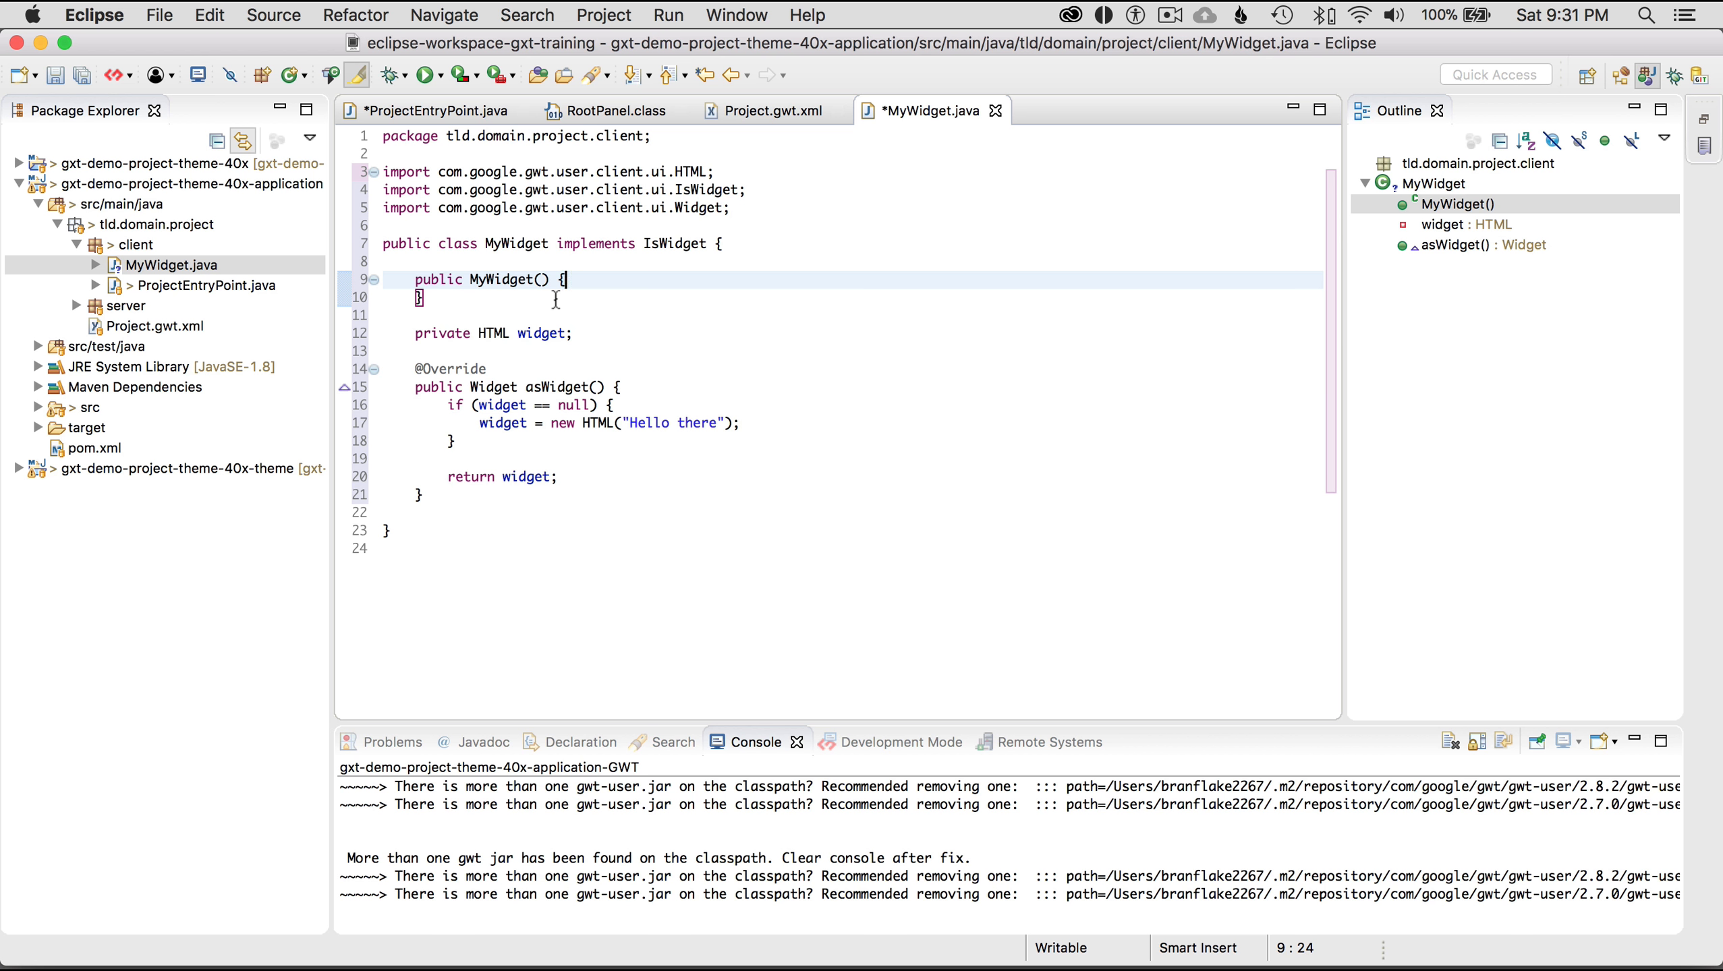
mouse_move(236, 300)
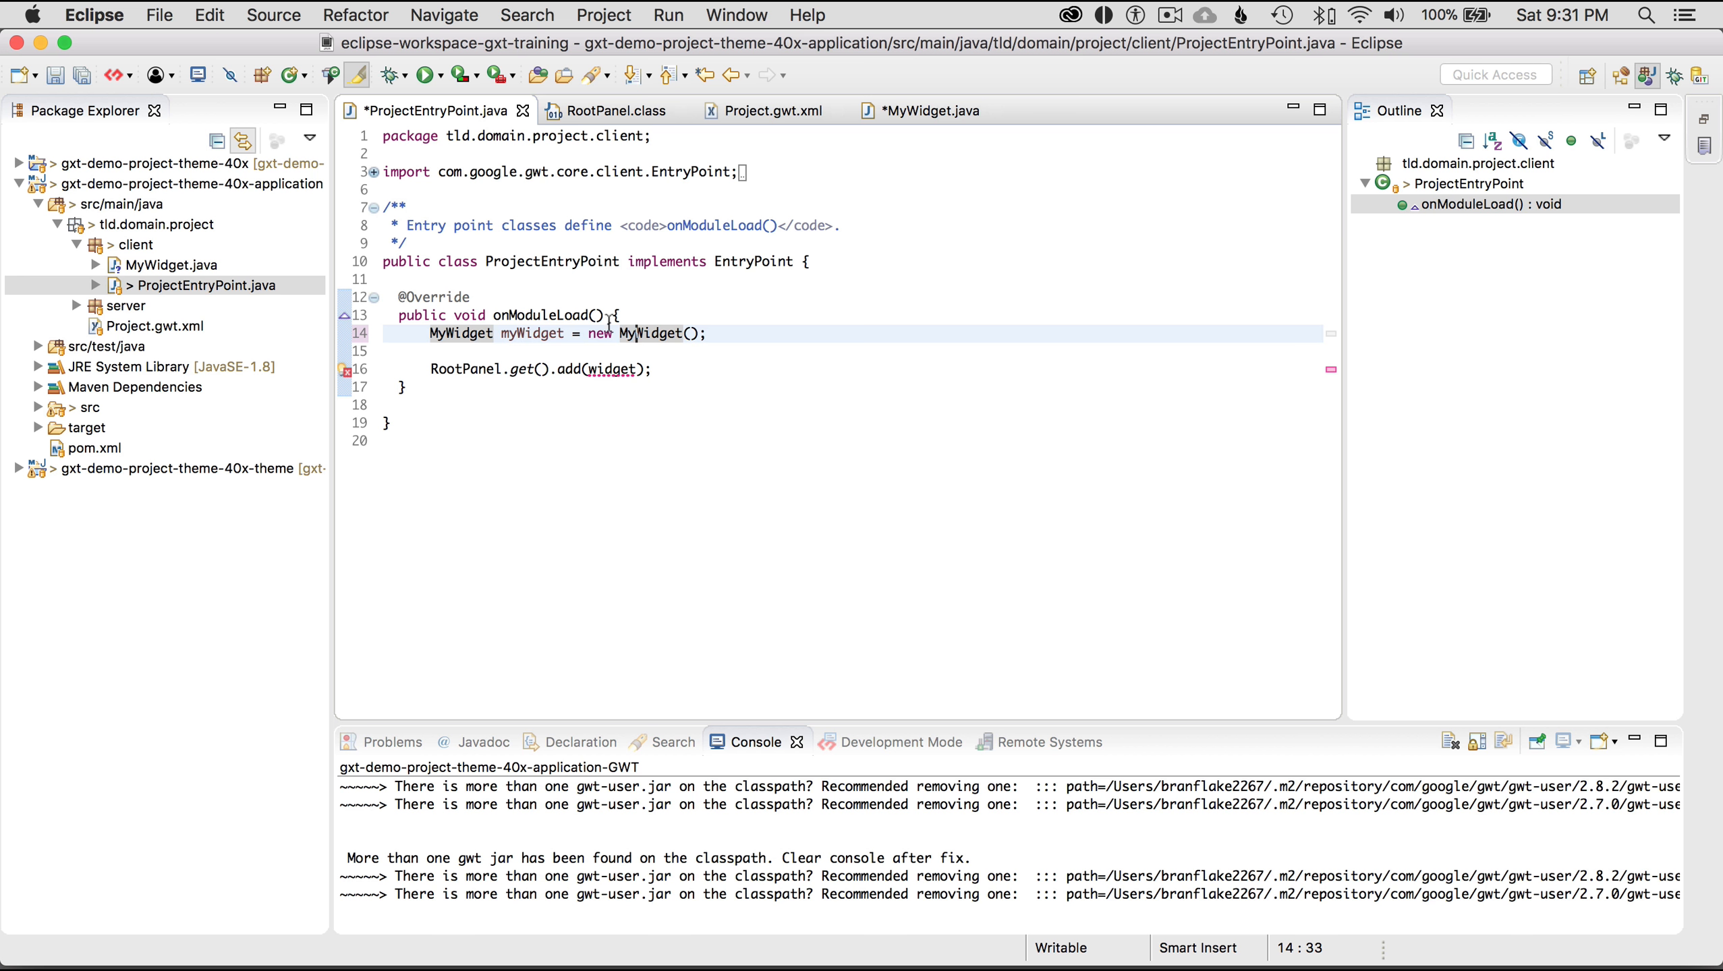
Pass myWidget instead of widget to RootPanel.get().add() and open the MyWidget constructor
double_click(532, 333)
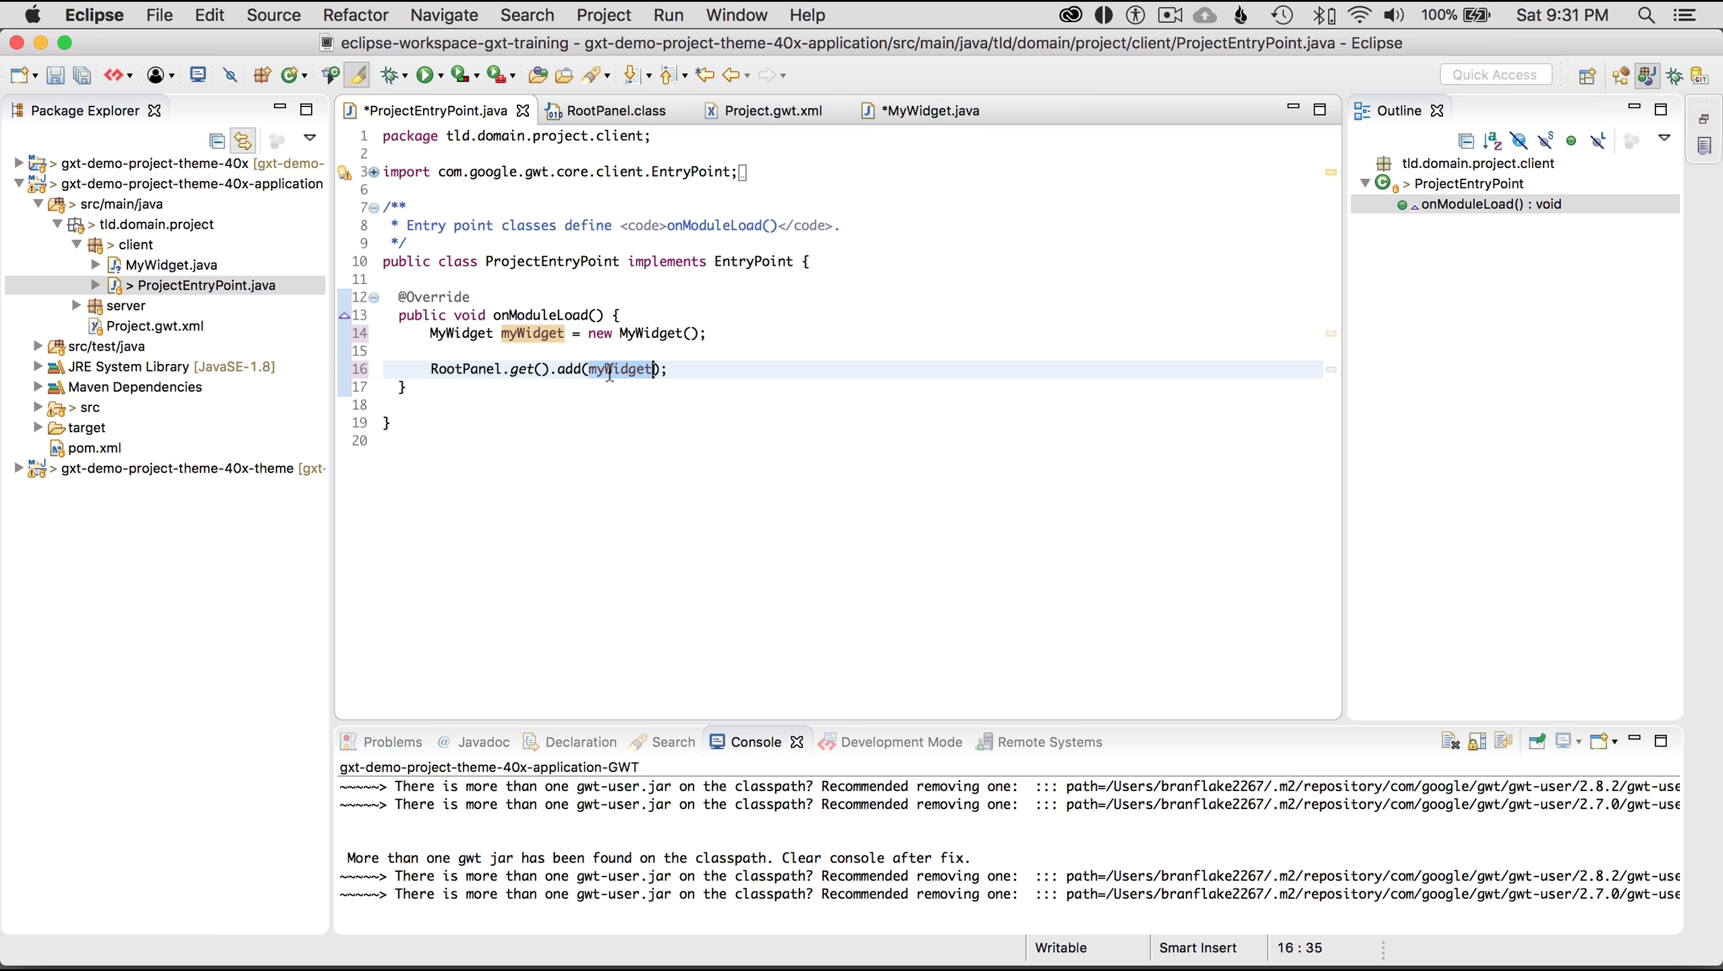
mouse_move(649, 334)
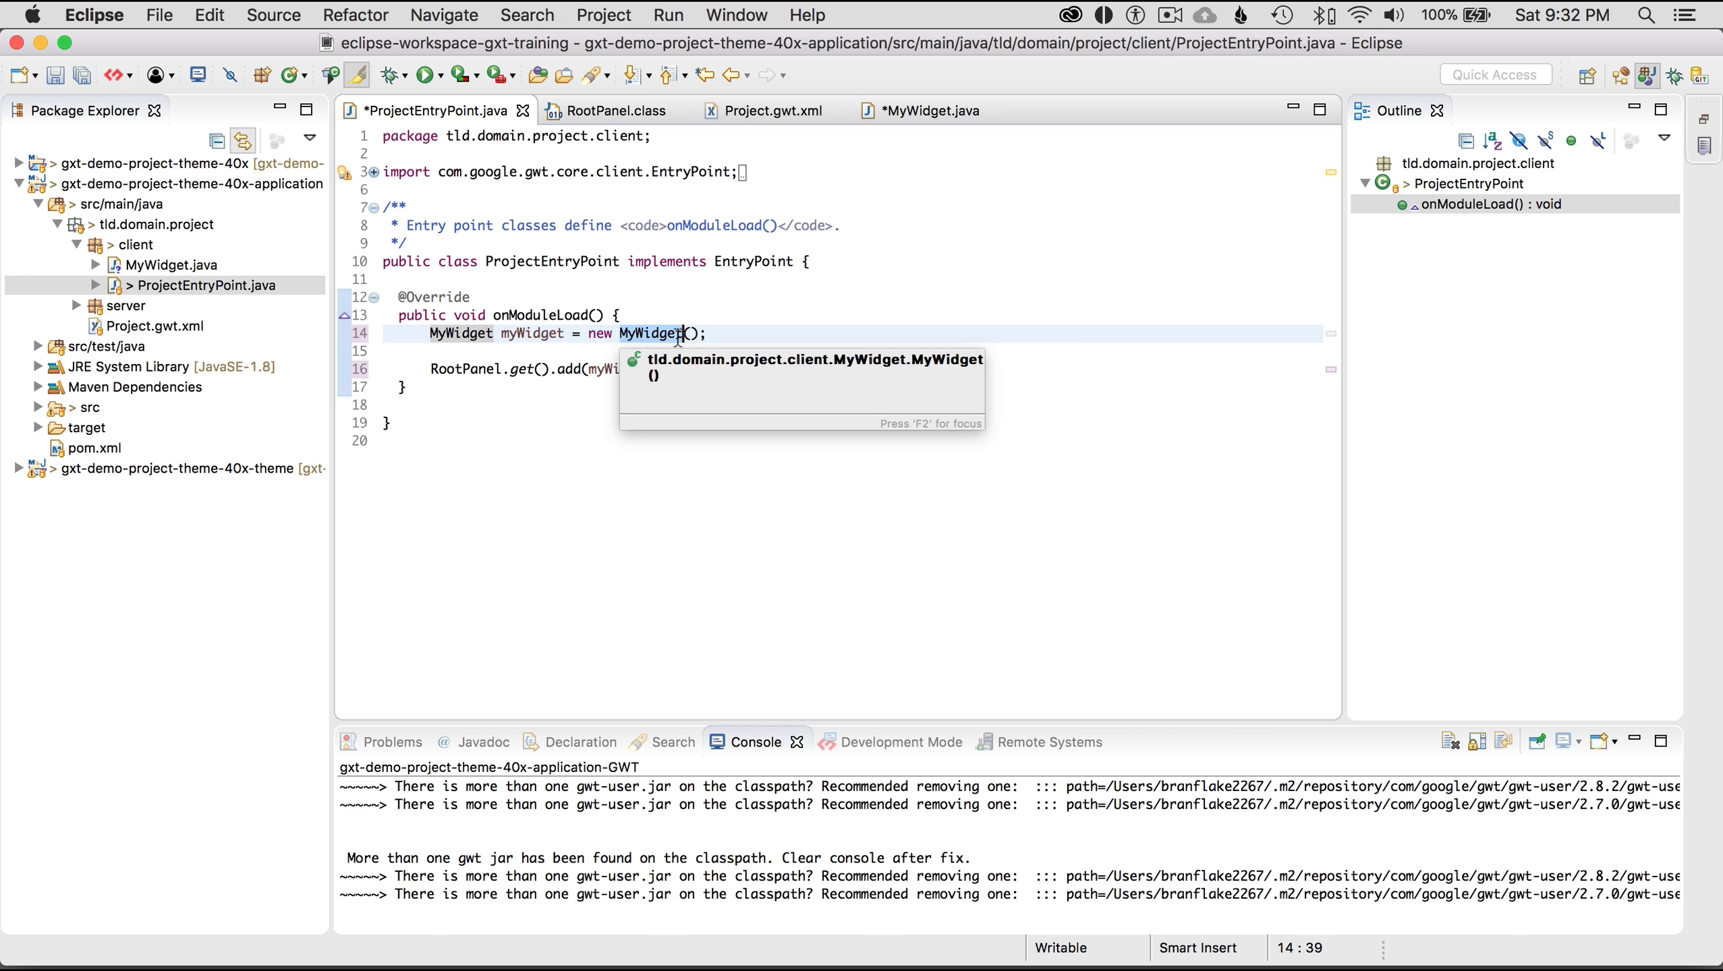
left_click(929, 110)
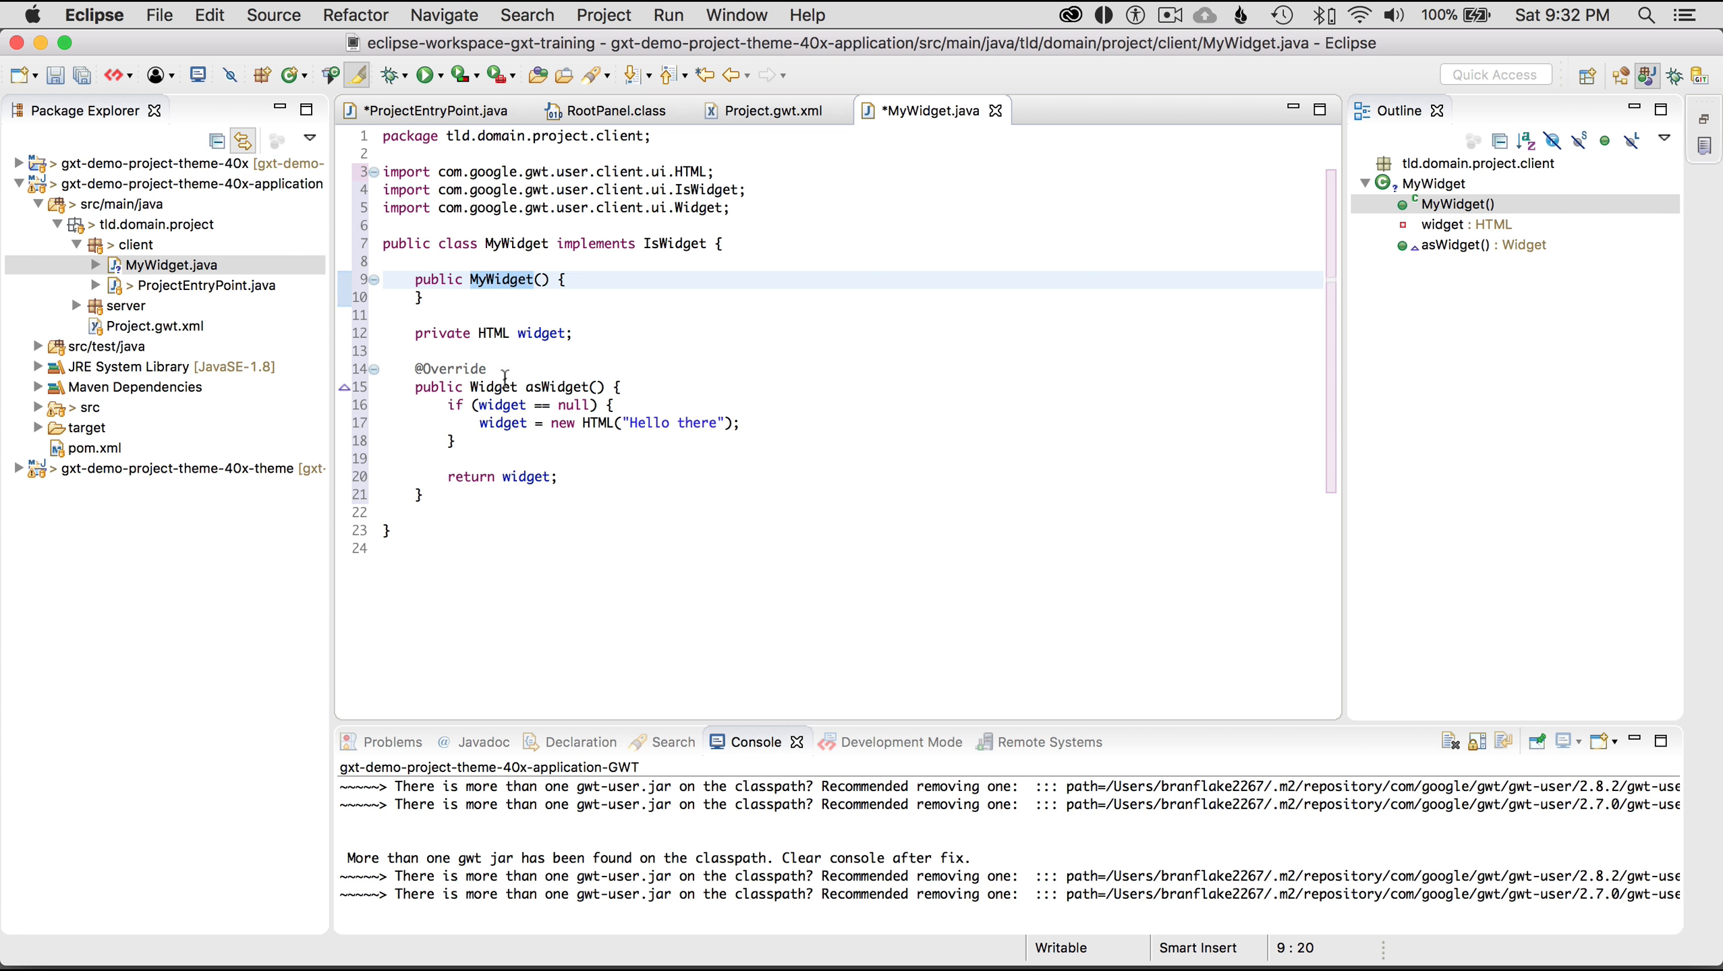
Review the widget field references in asWidget(), then return to ProjectEntryPoint.java
left_click(561, 387)
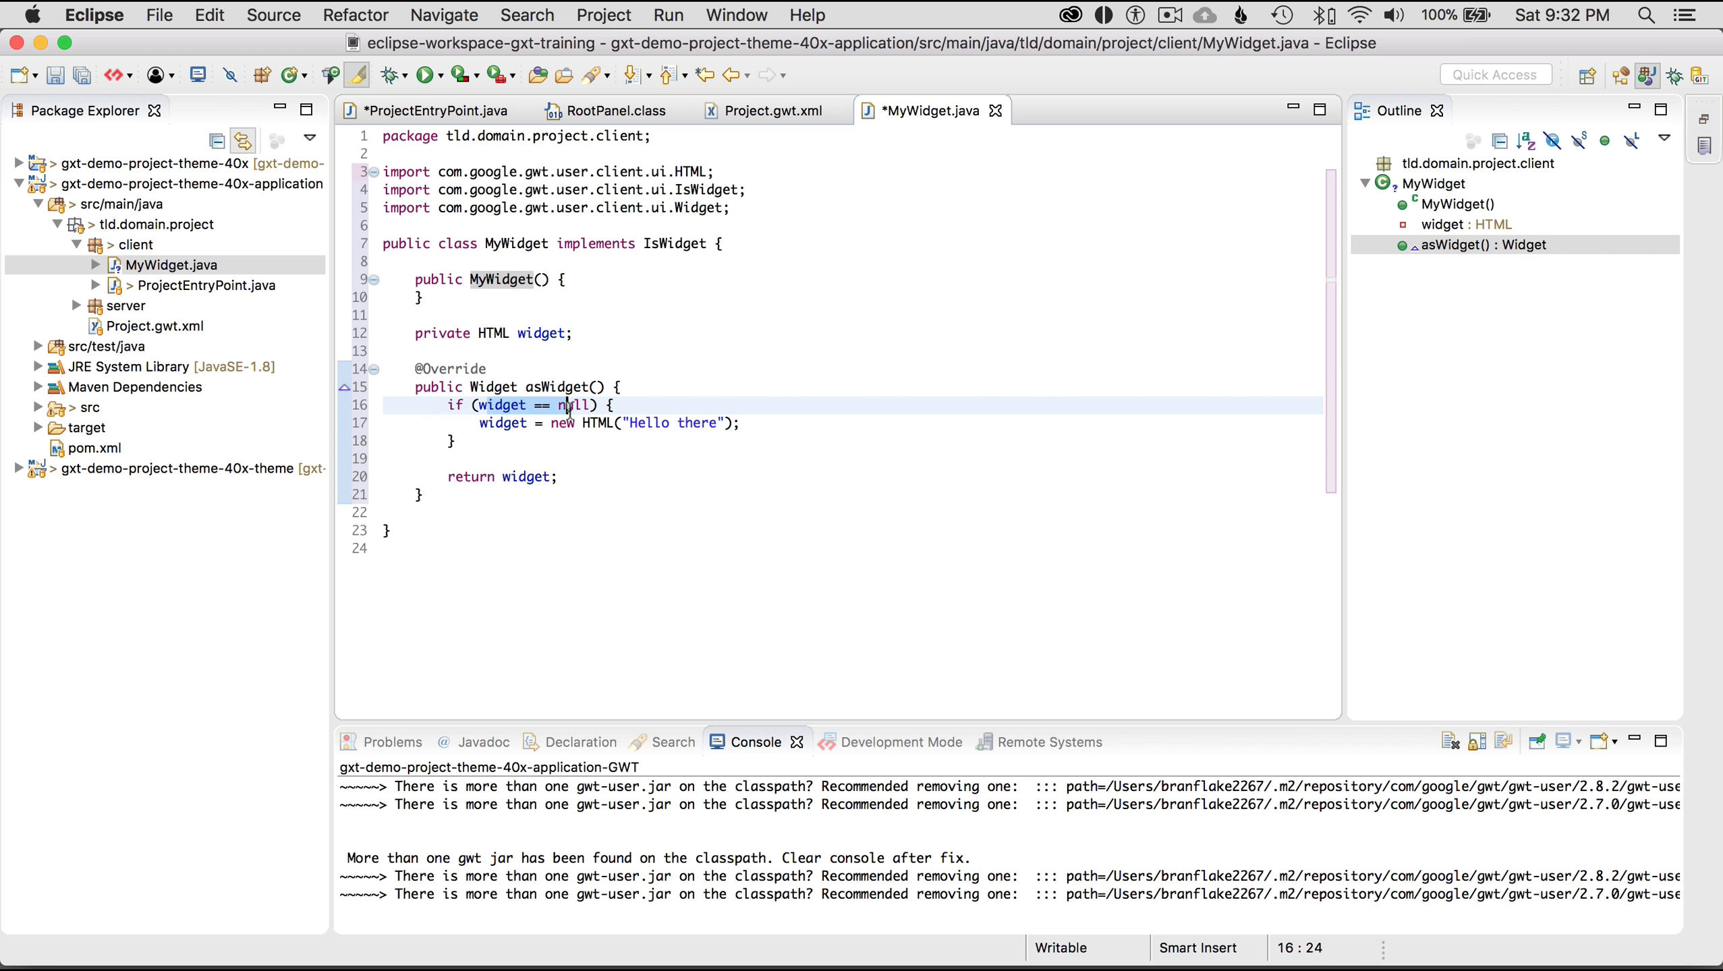
left_click(748, 423)
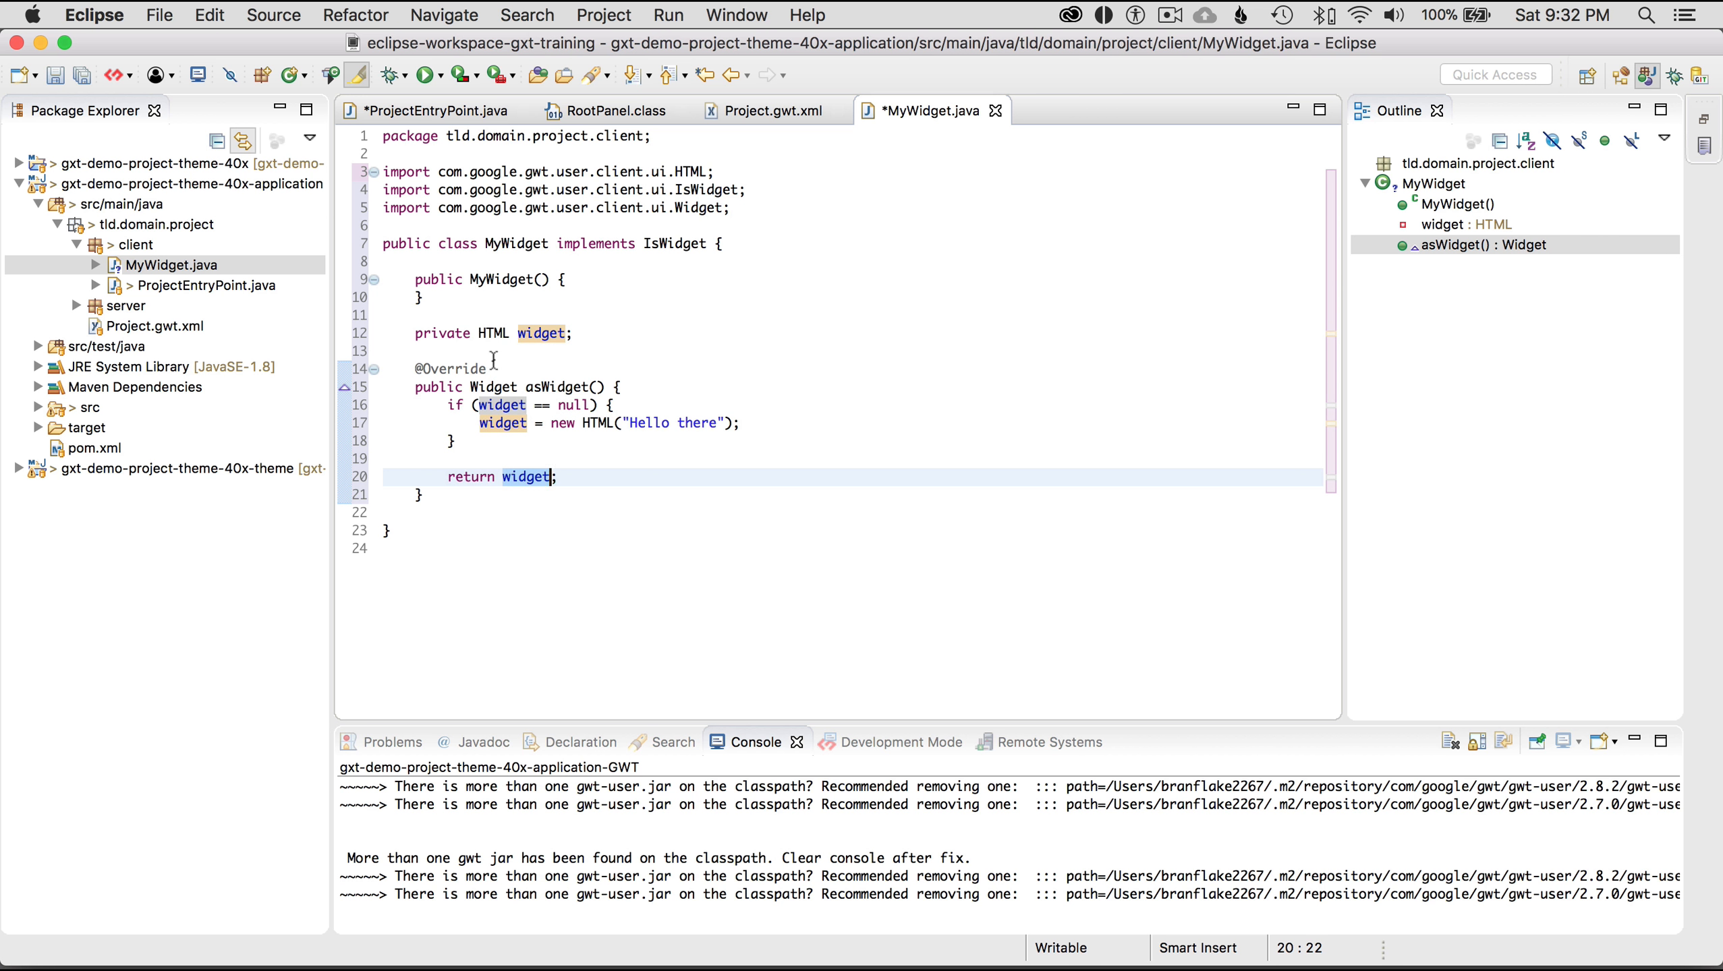
mouse_move(541, 333)
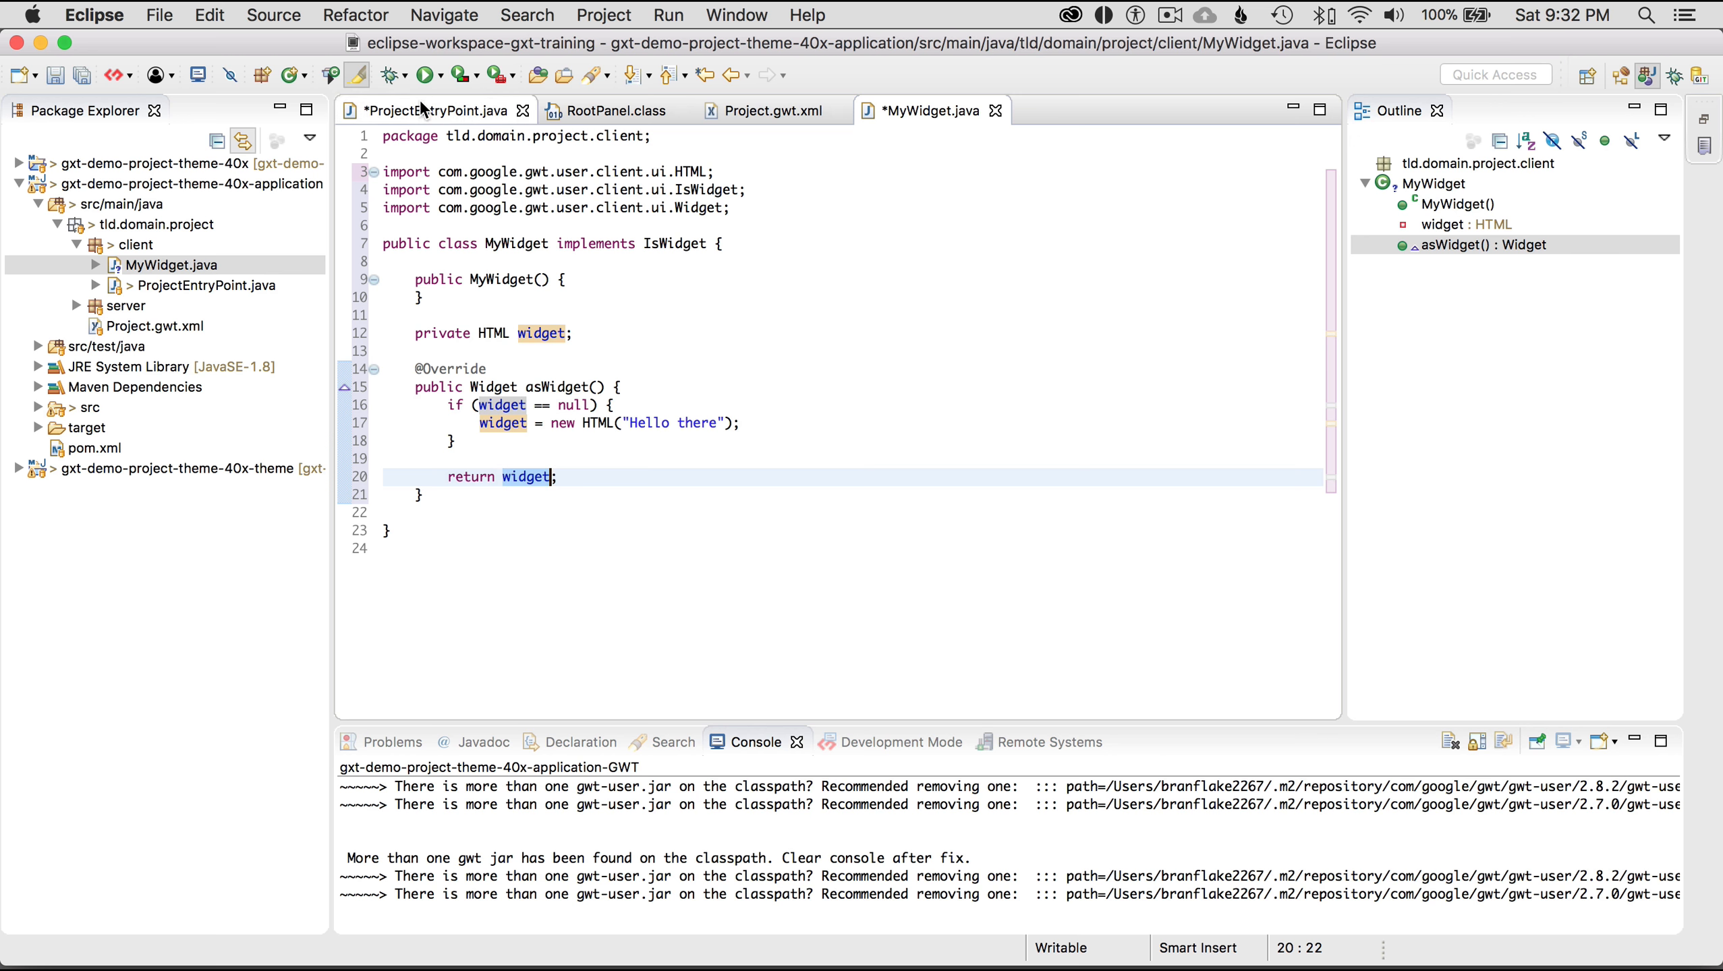
left_click(437, 110)
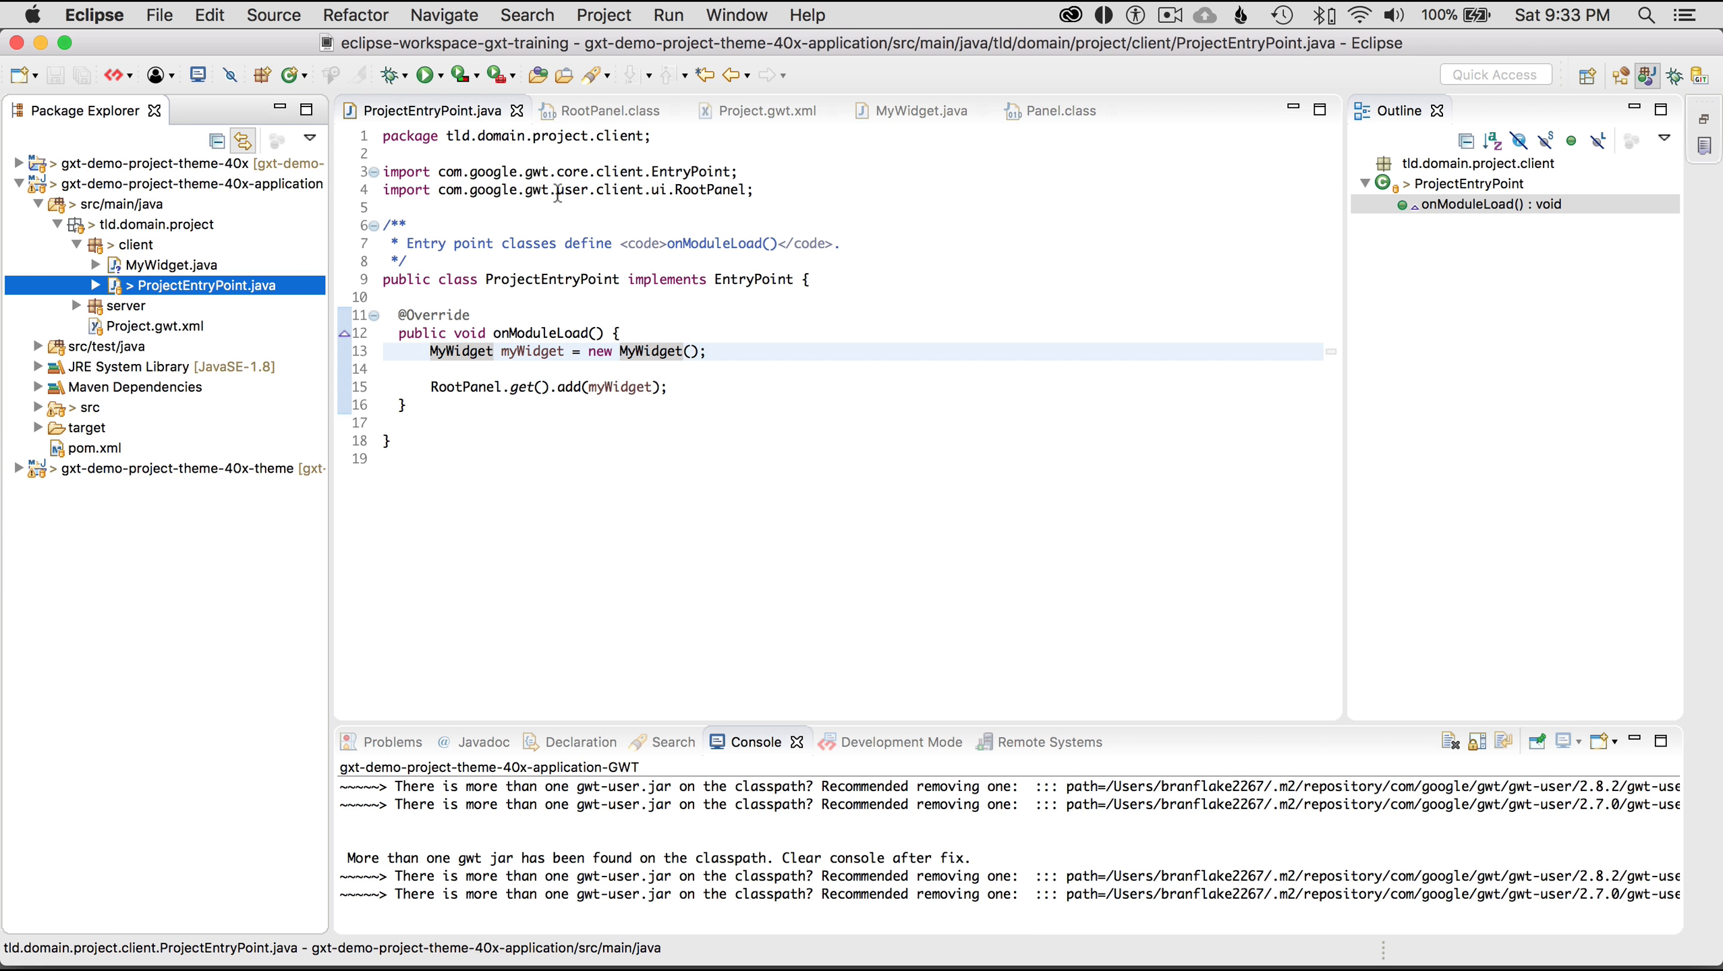
mouse_move(110, 201)
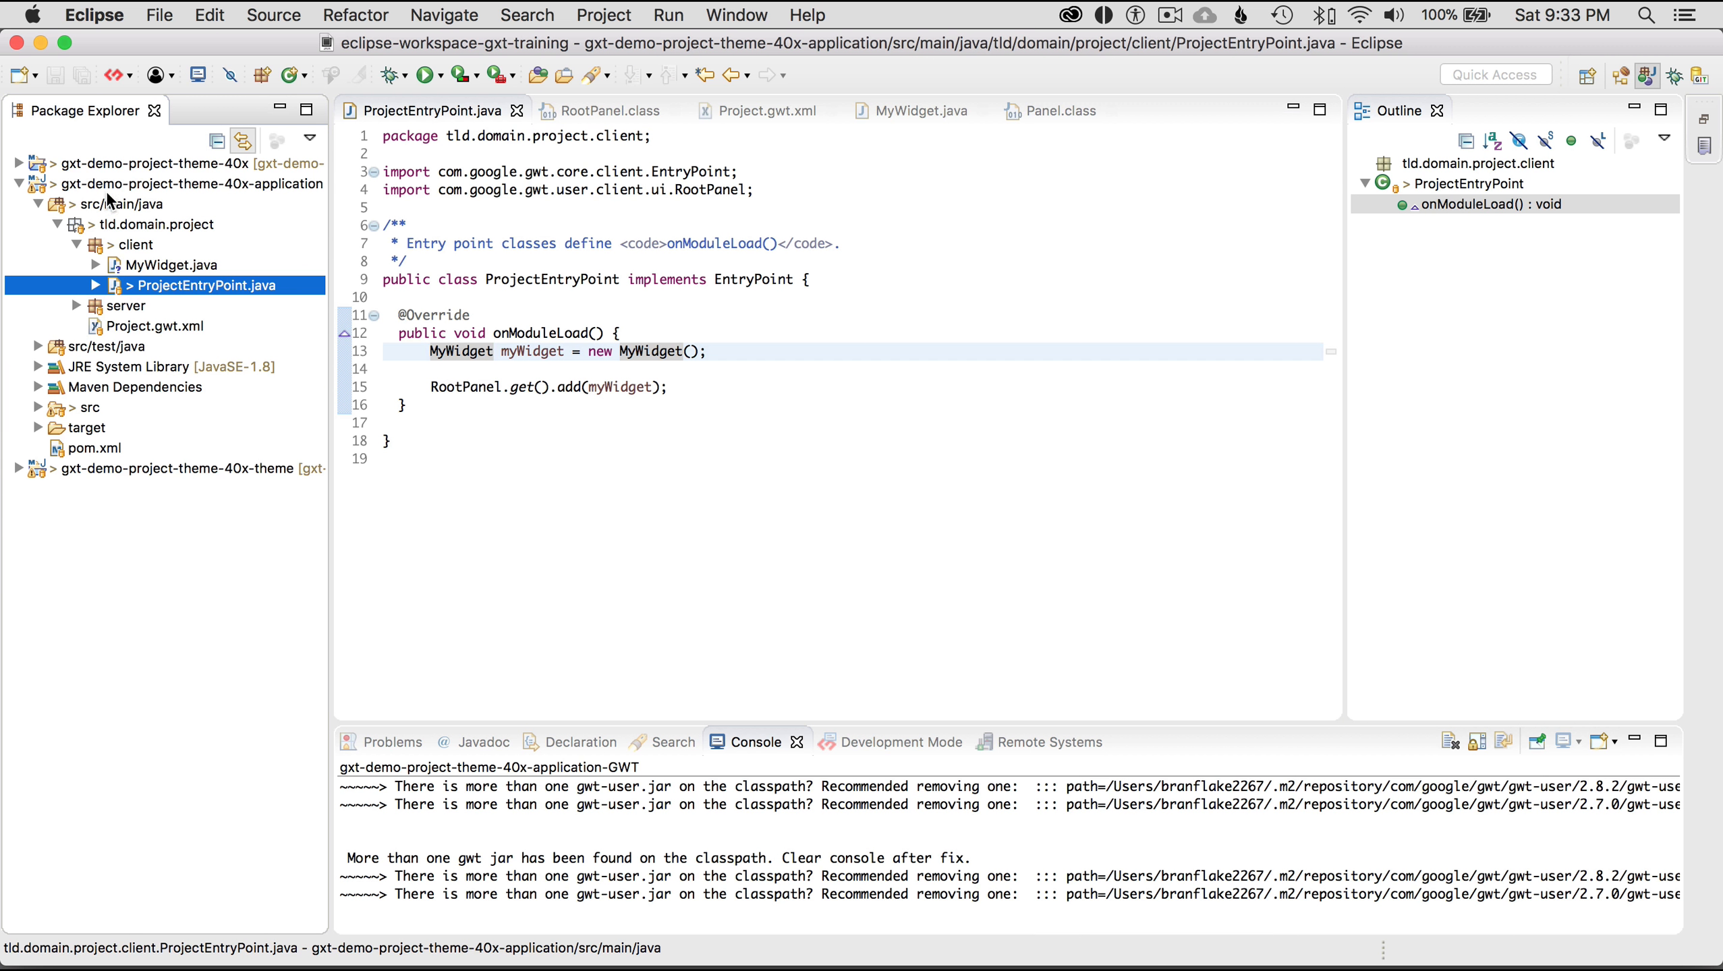
Refresh the application project and list its debug launch configurations
right_click(189, 184)
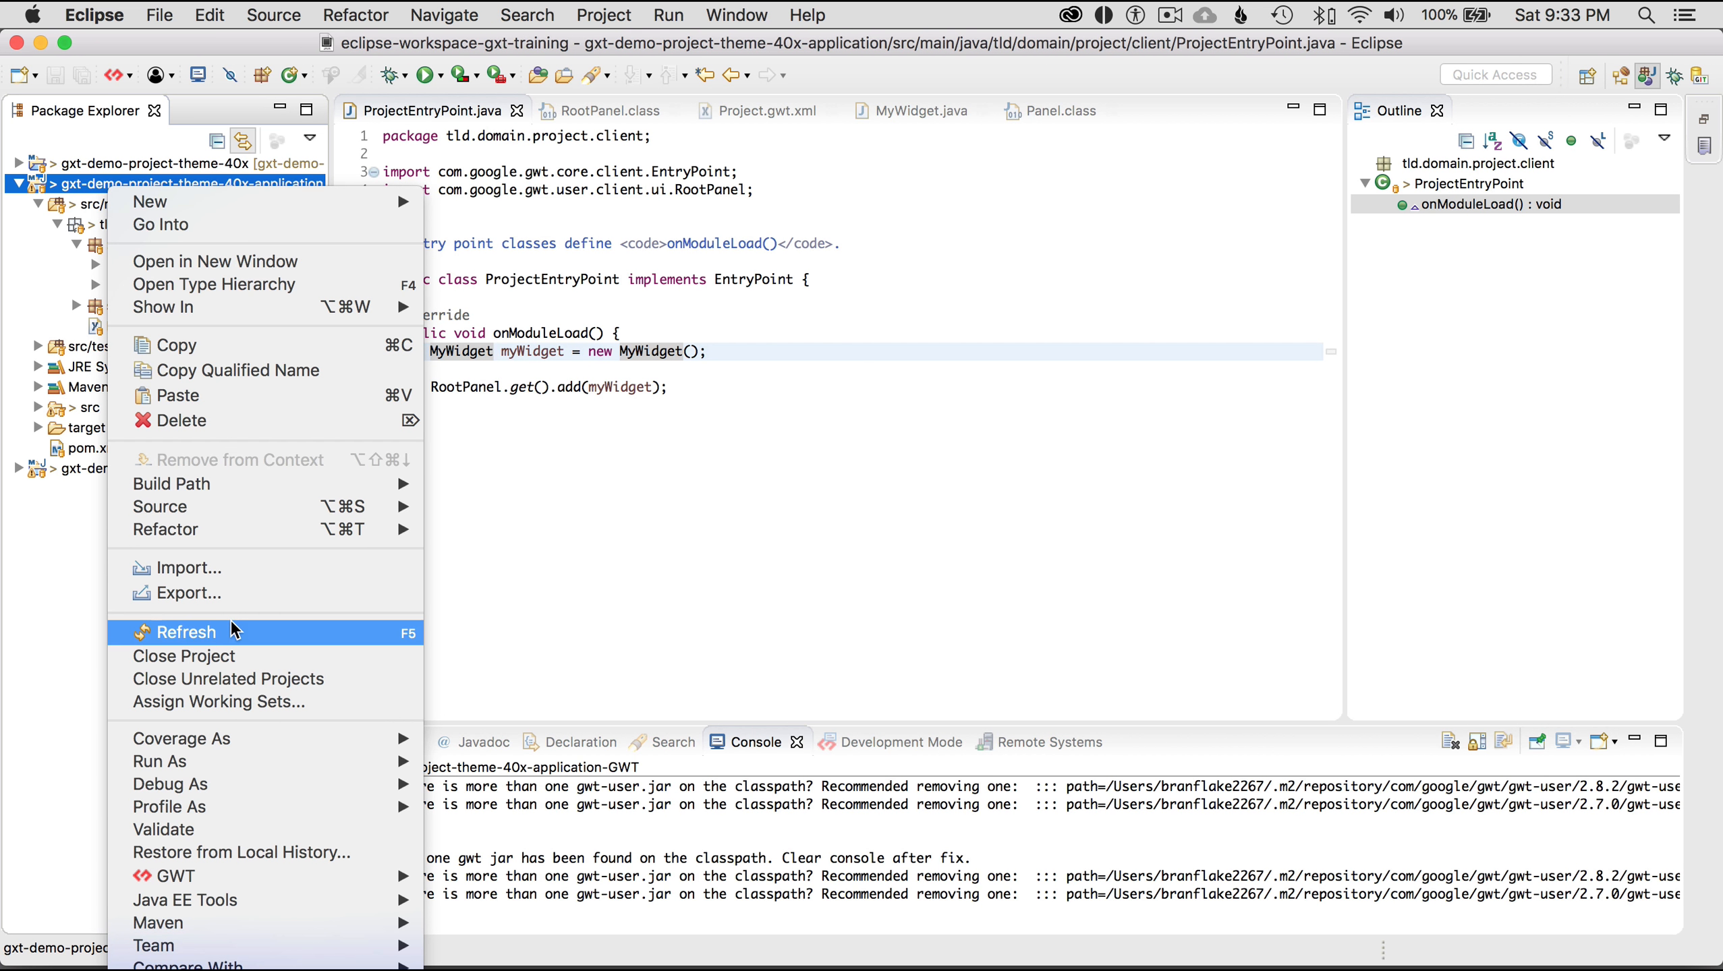
mouse_move(170, 783)
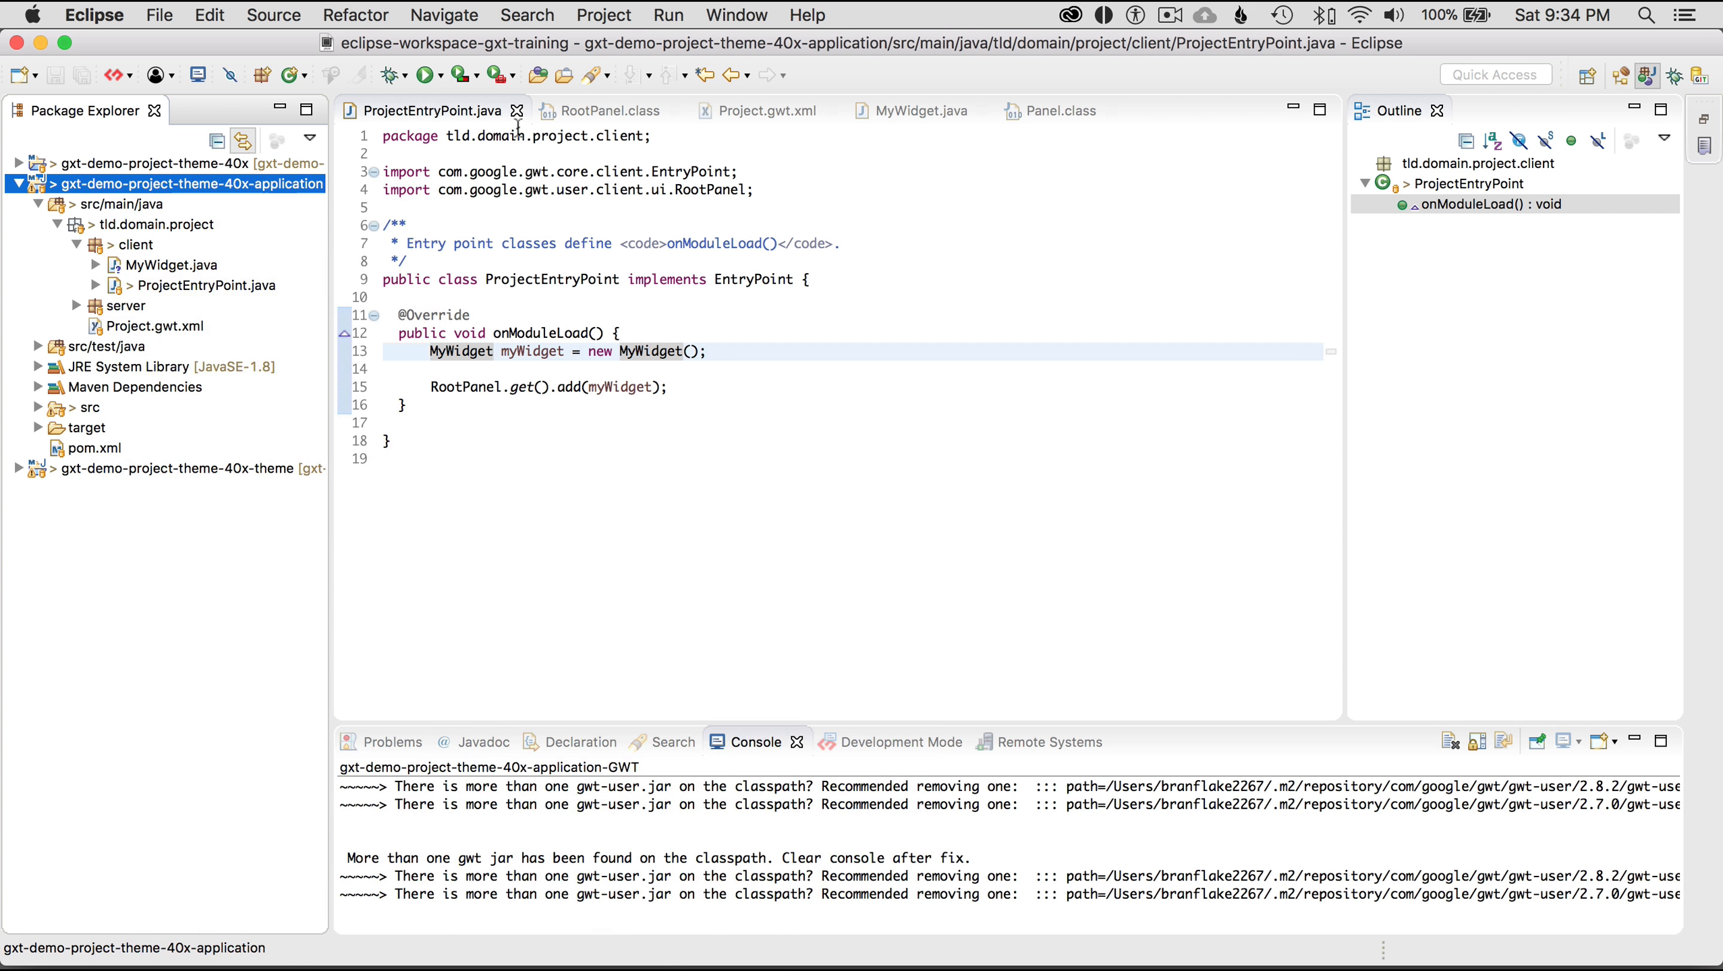
left_click(479, 75)
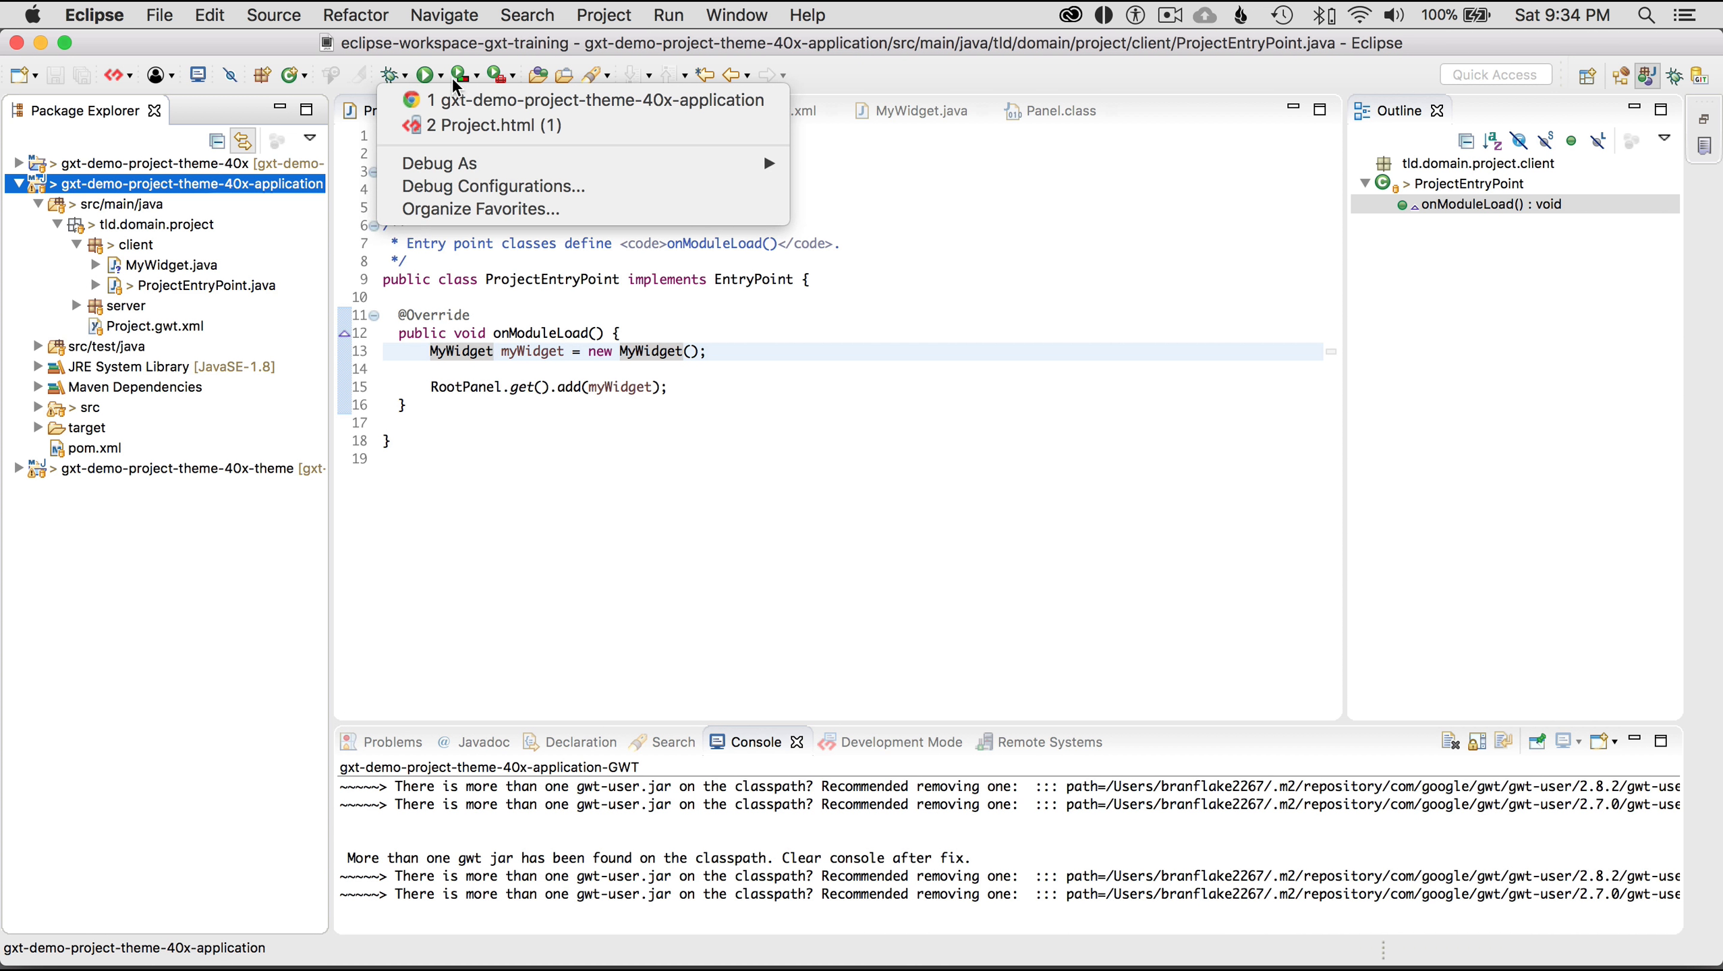
mouse_move(493, 126)
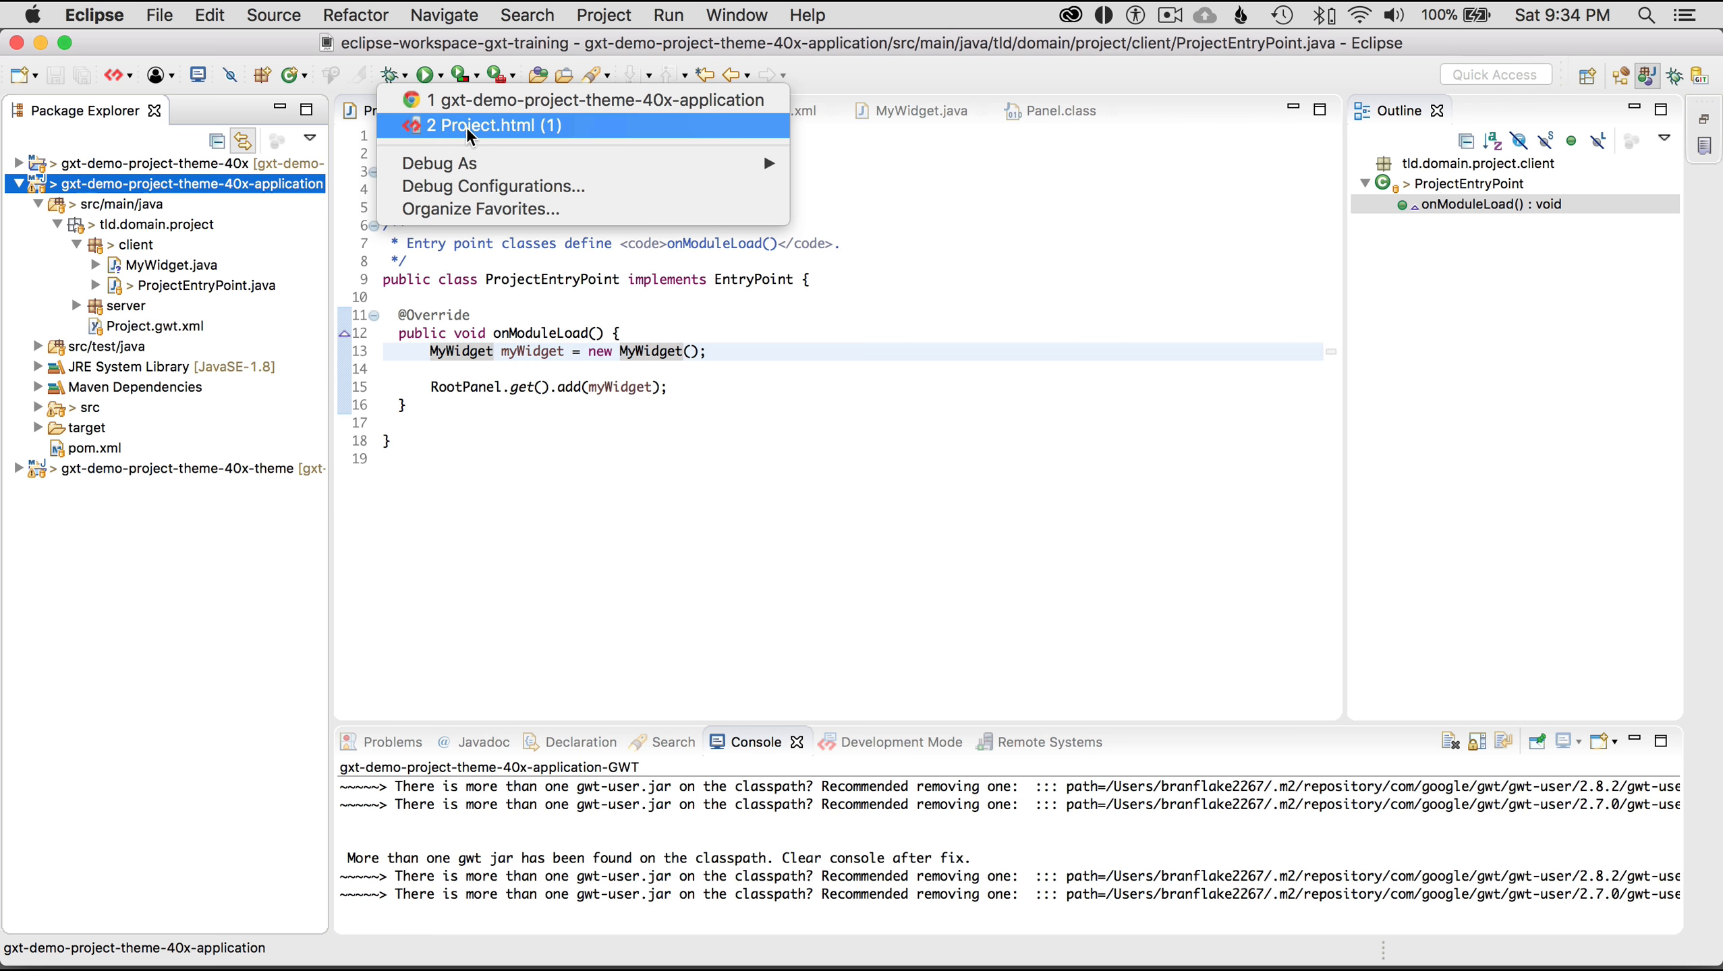
left_click(489, 124)
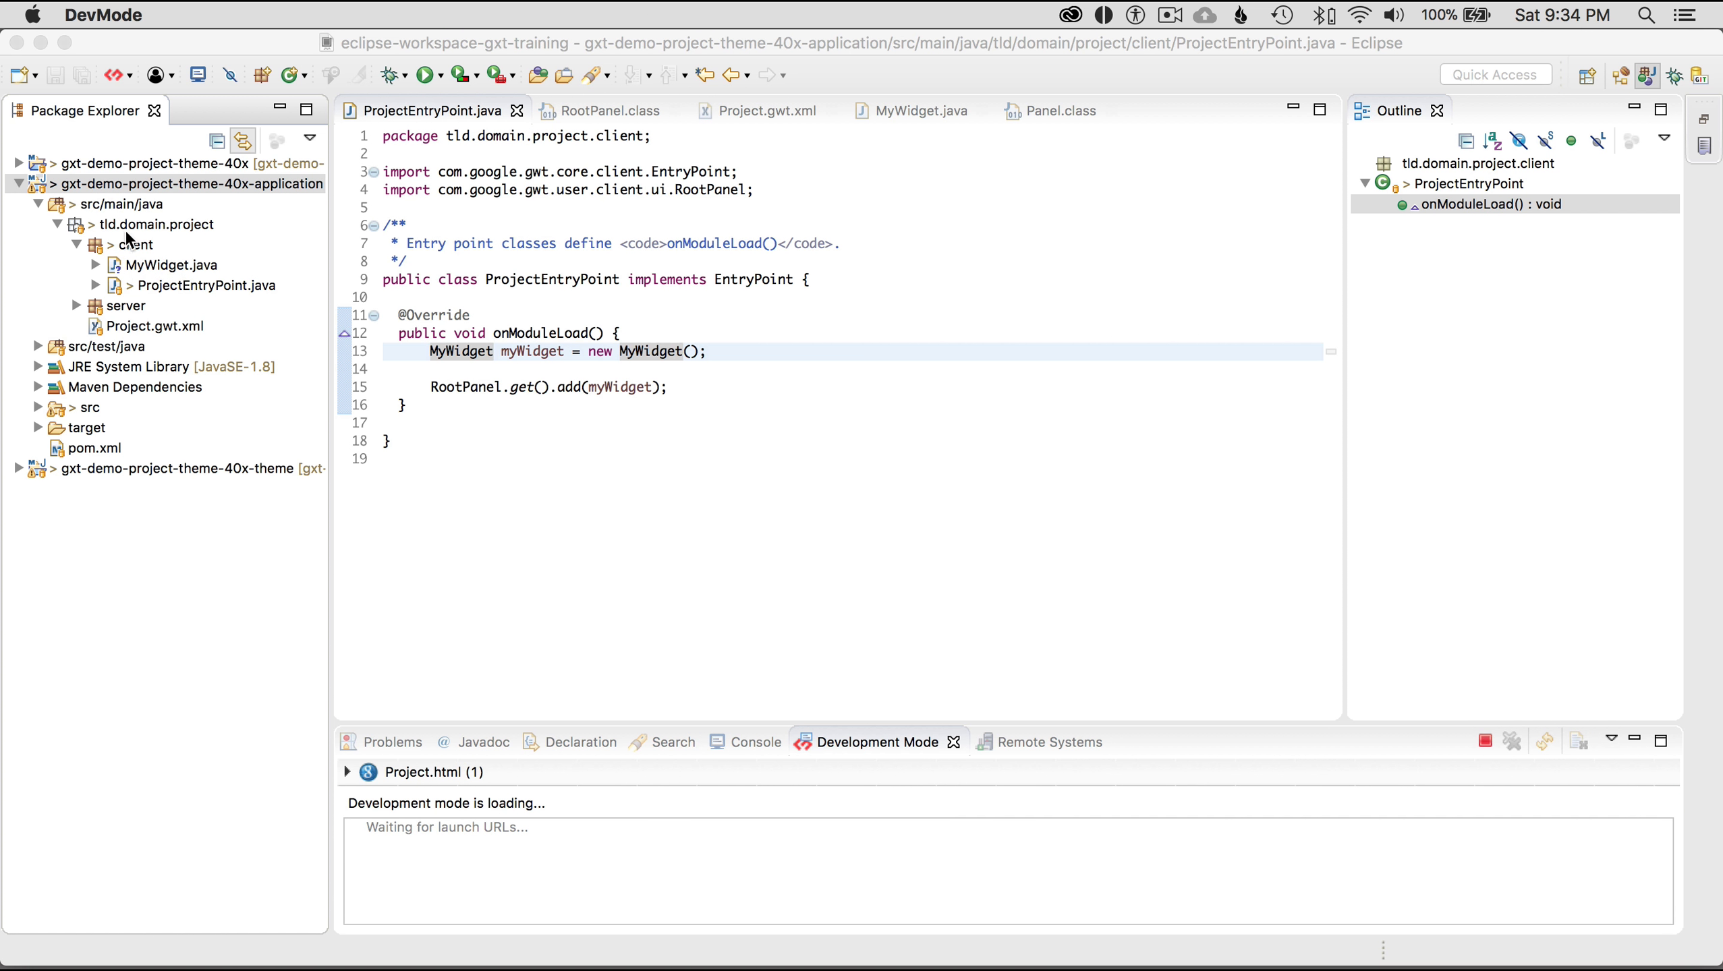
left_click(756, 743)
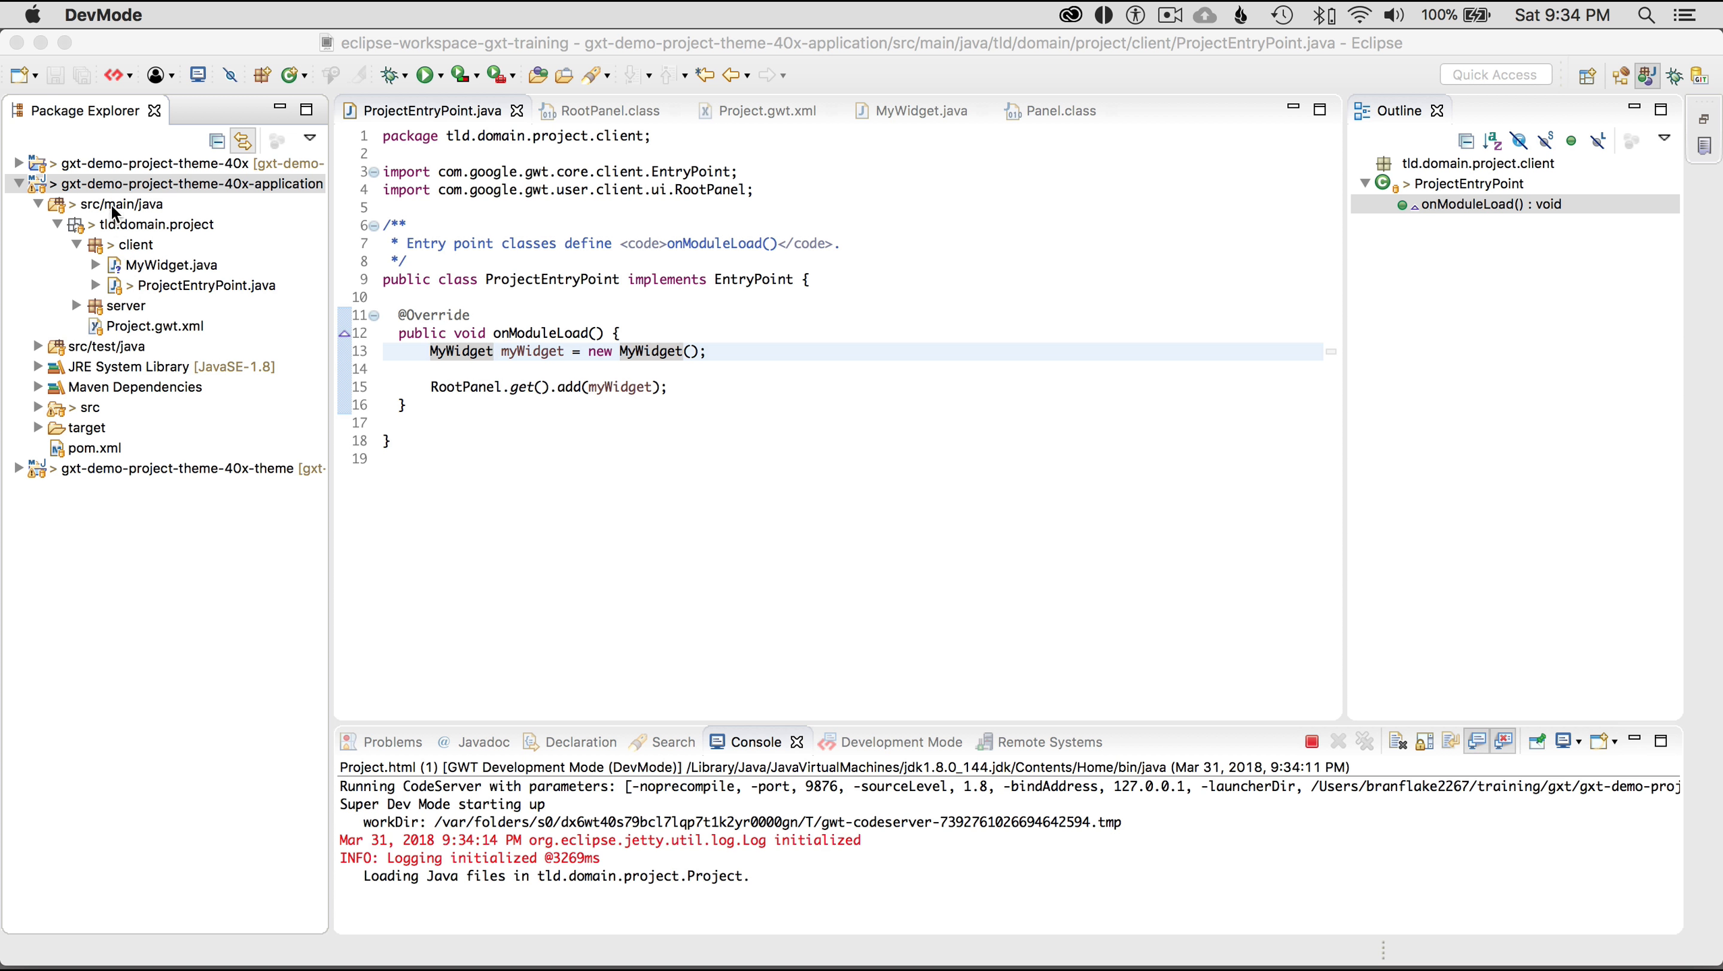
mouse_move(114, 194)
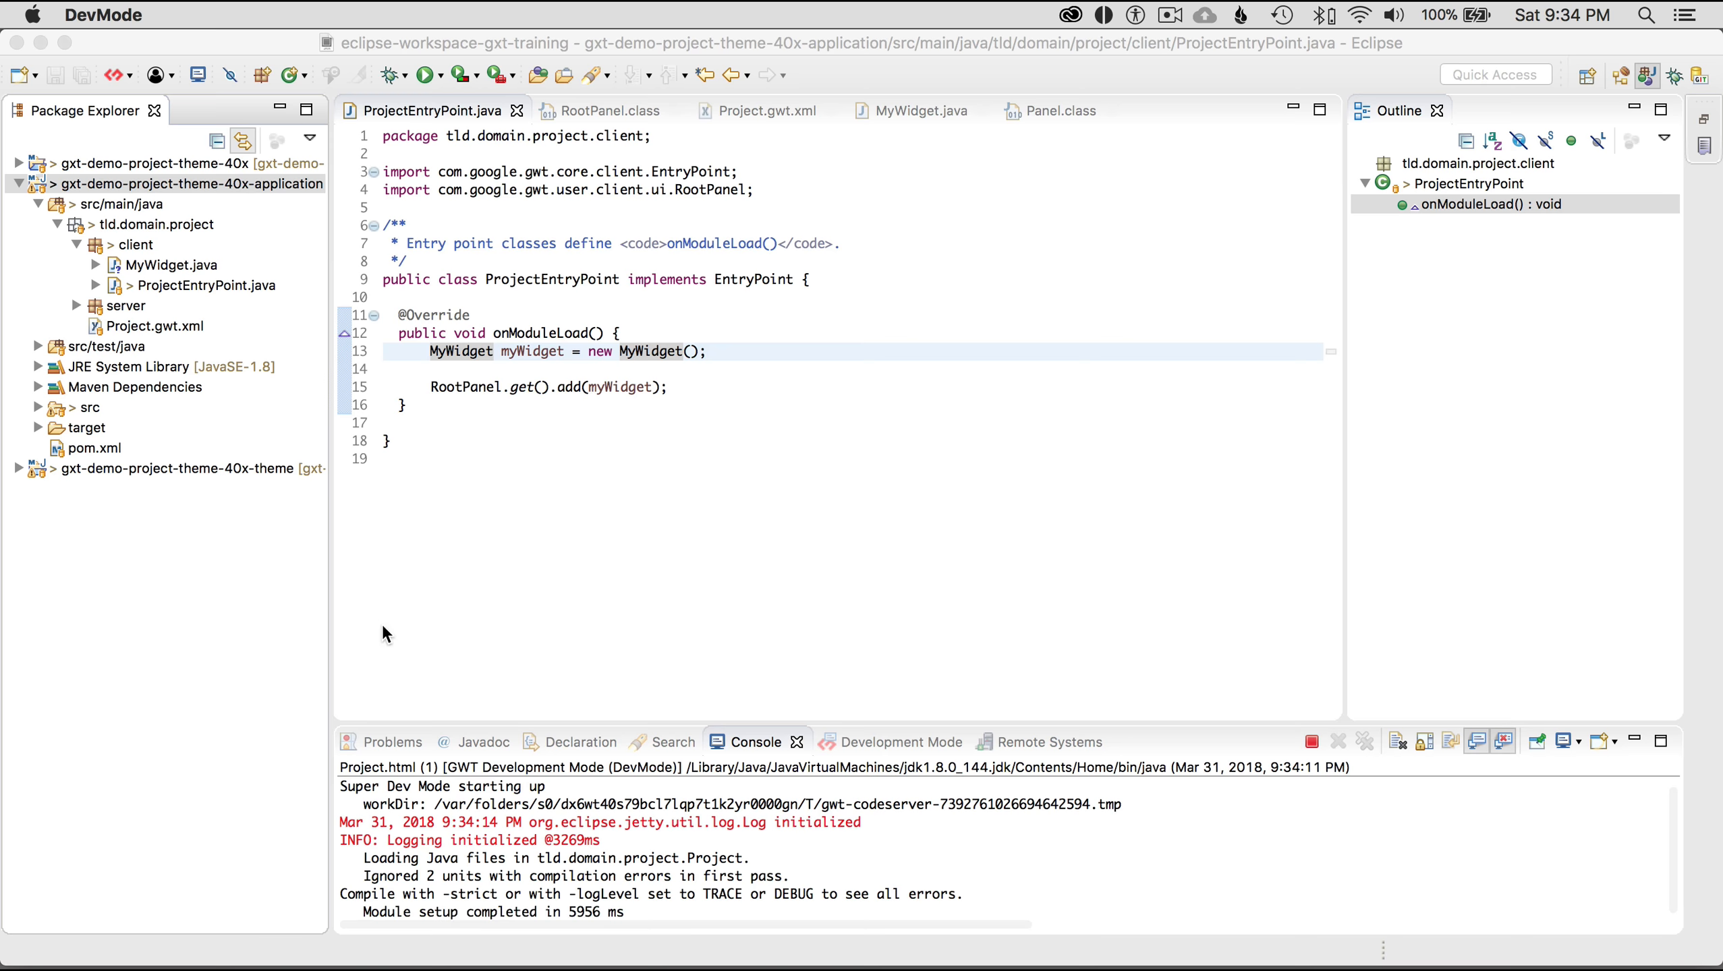
left_click(875, 742)
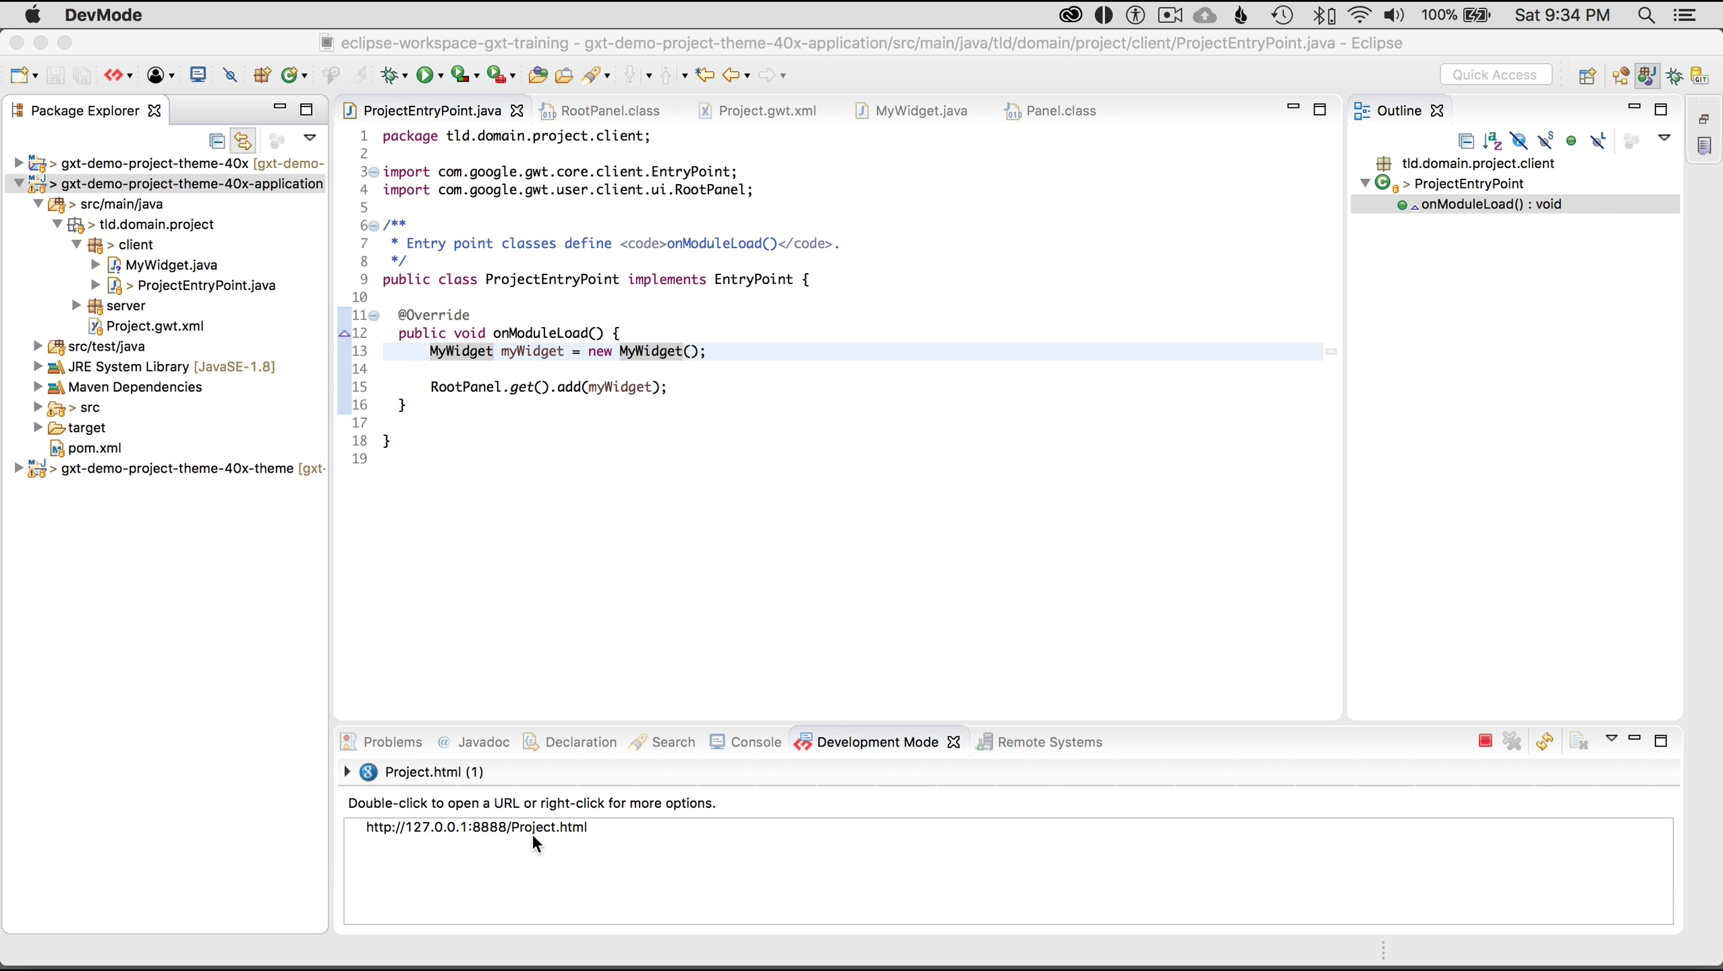
left_click(476, 828)
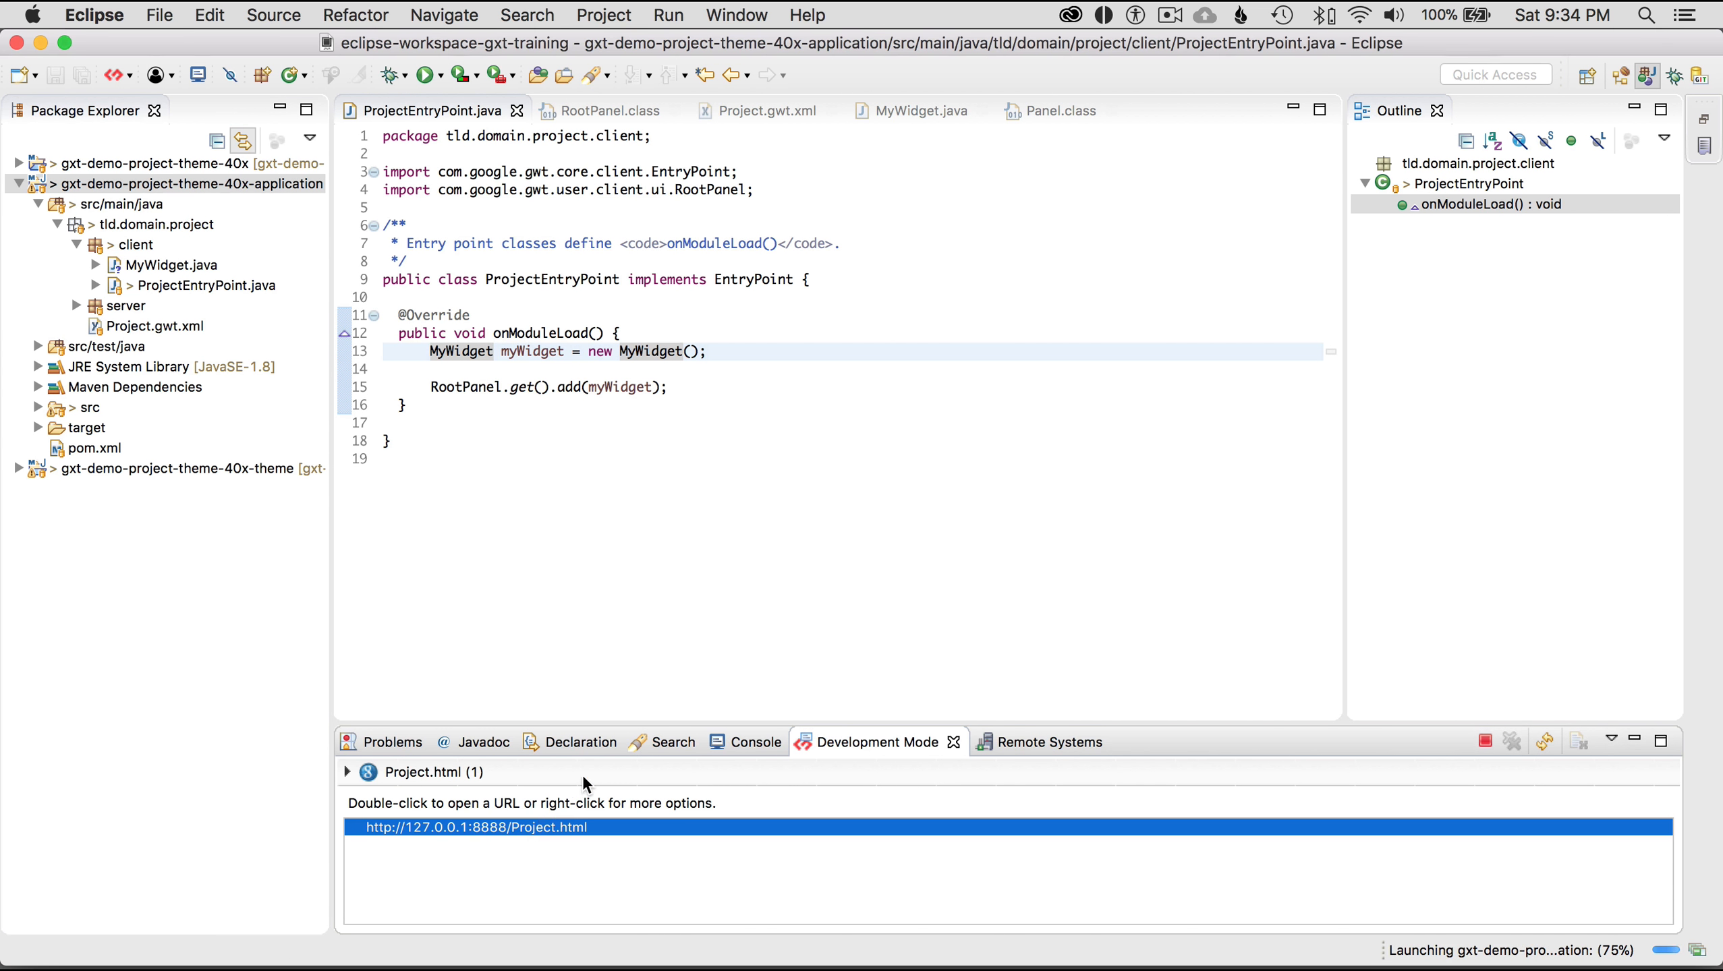
Open Project.html at 127.0.0.1:8888 in Chrome and confirm it shows 'Hello there'
double_click(476, 828)
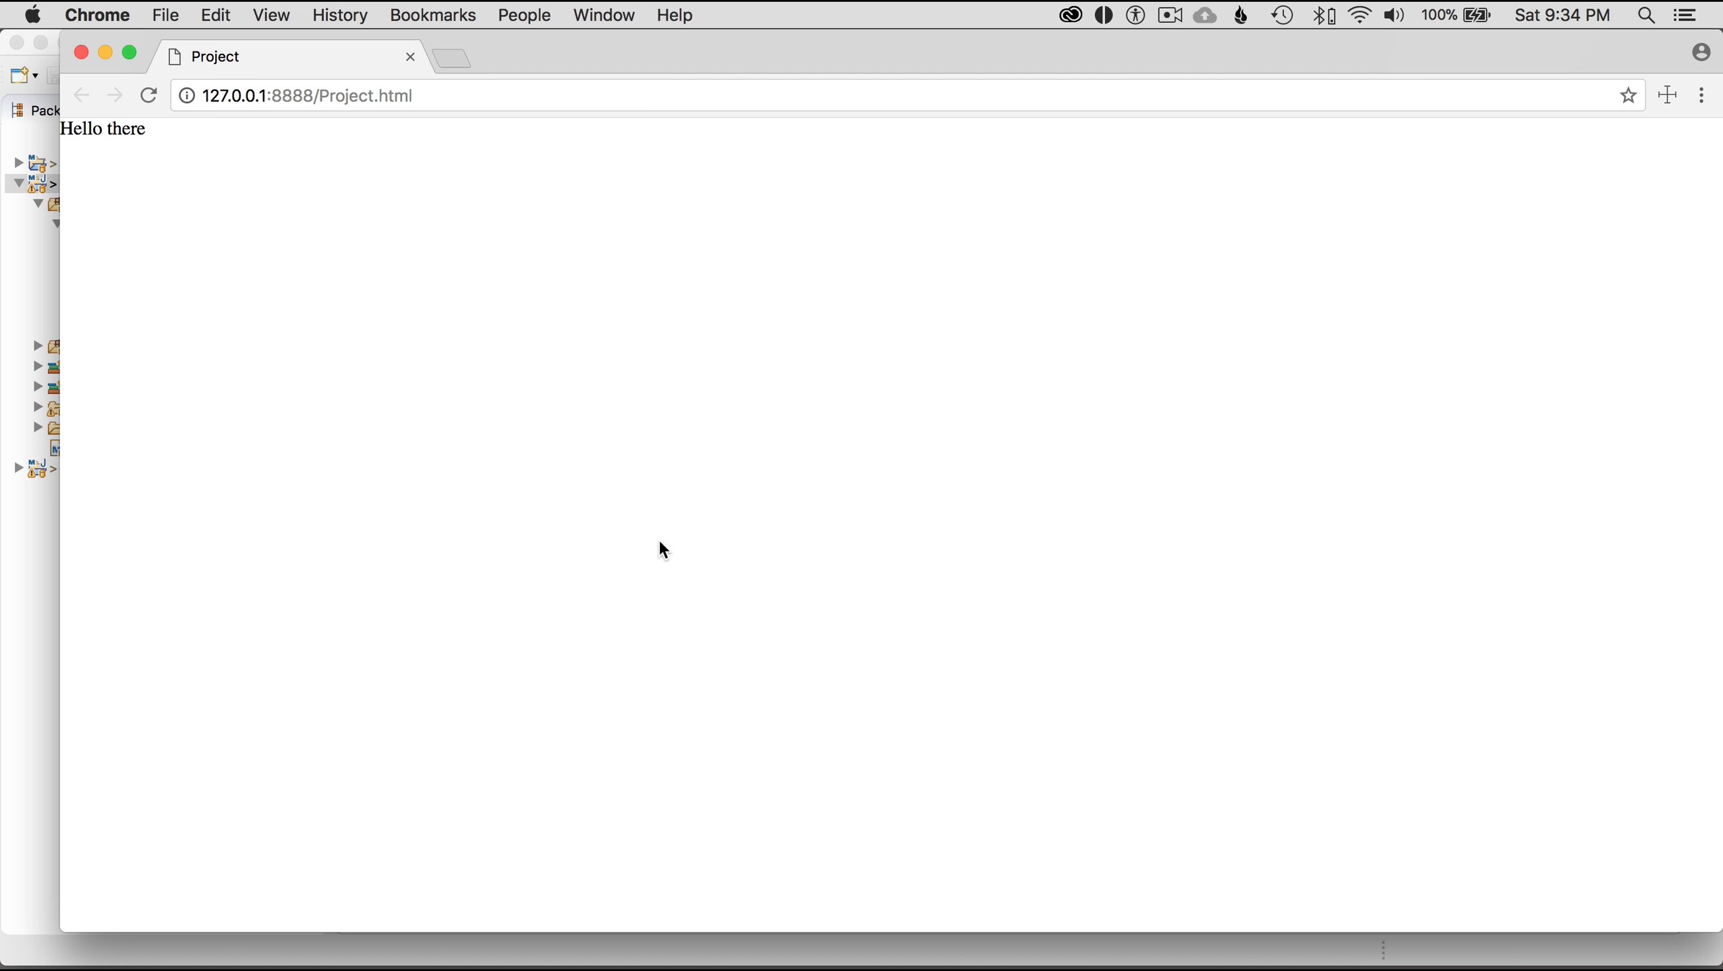
mouse_move(52, 528)
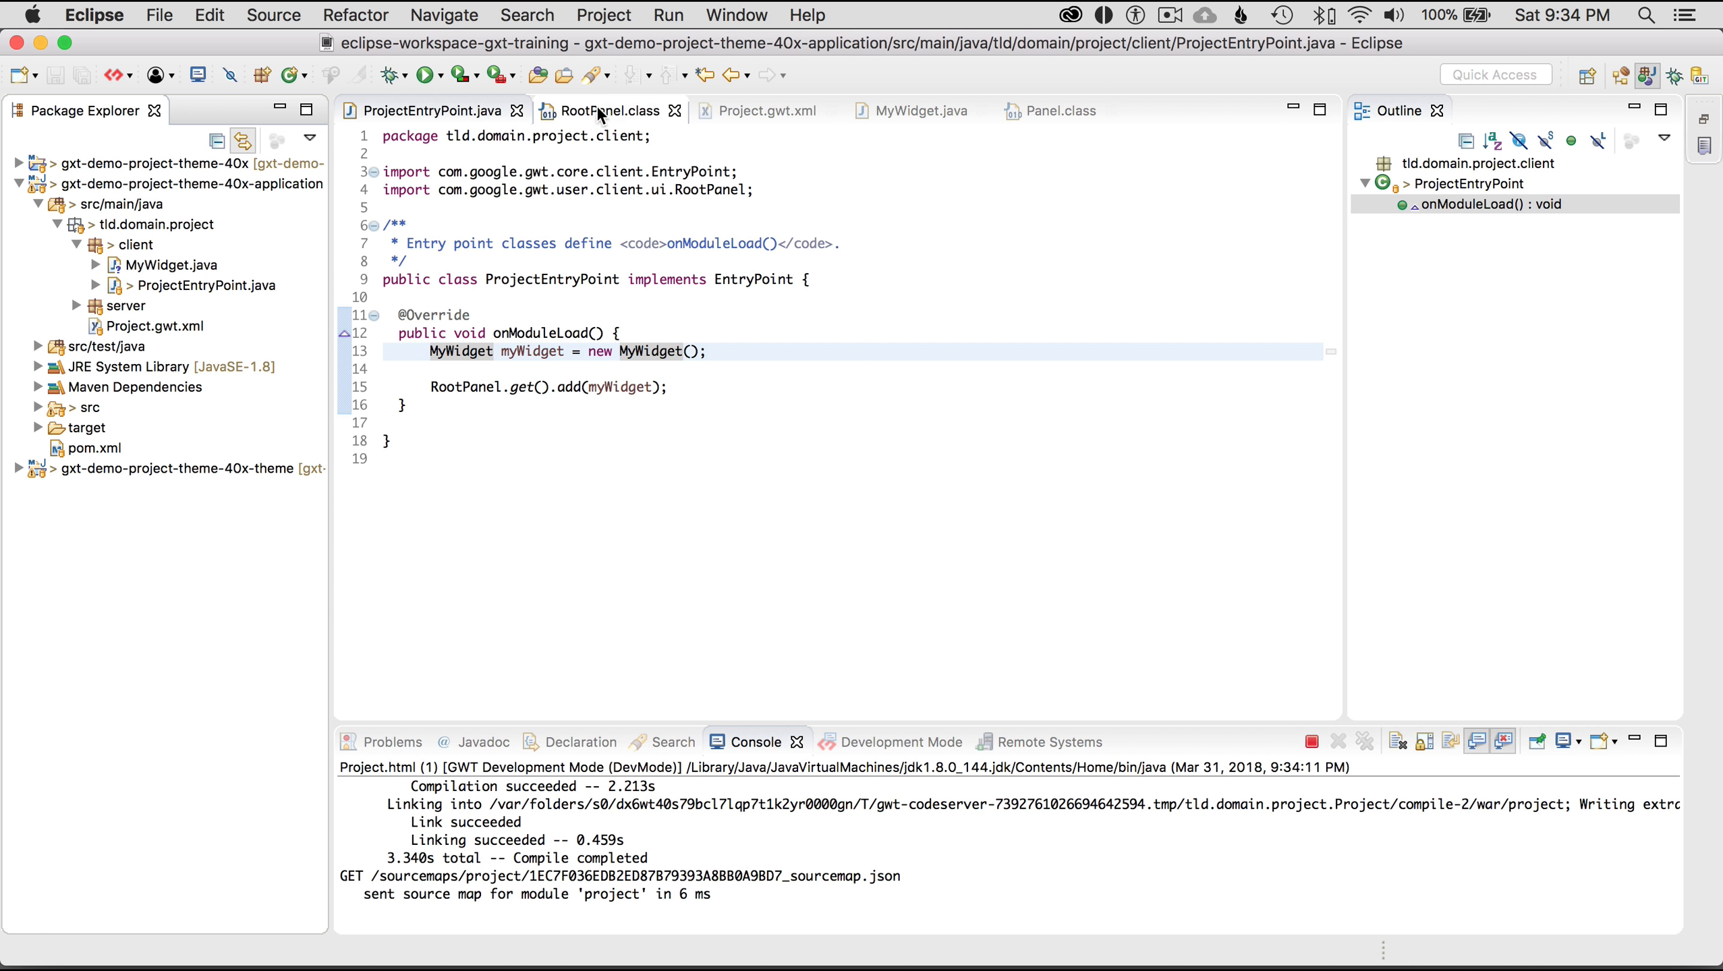
Open the MyWidget declaration and change its greeting from 'Hello there' to 'Hello Brandon'
left_click(648, 351)
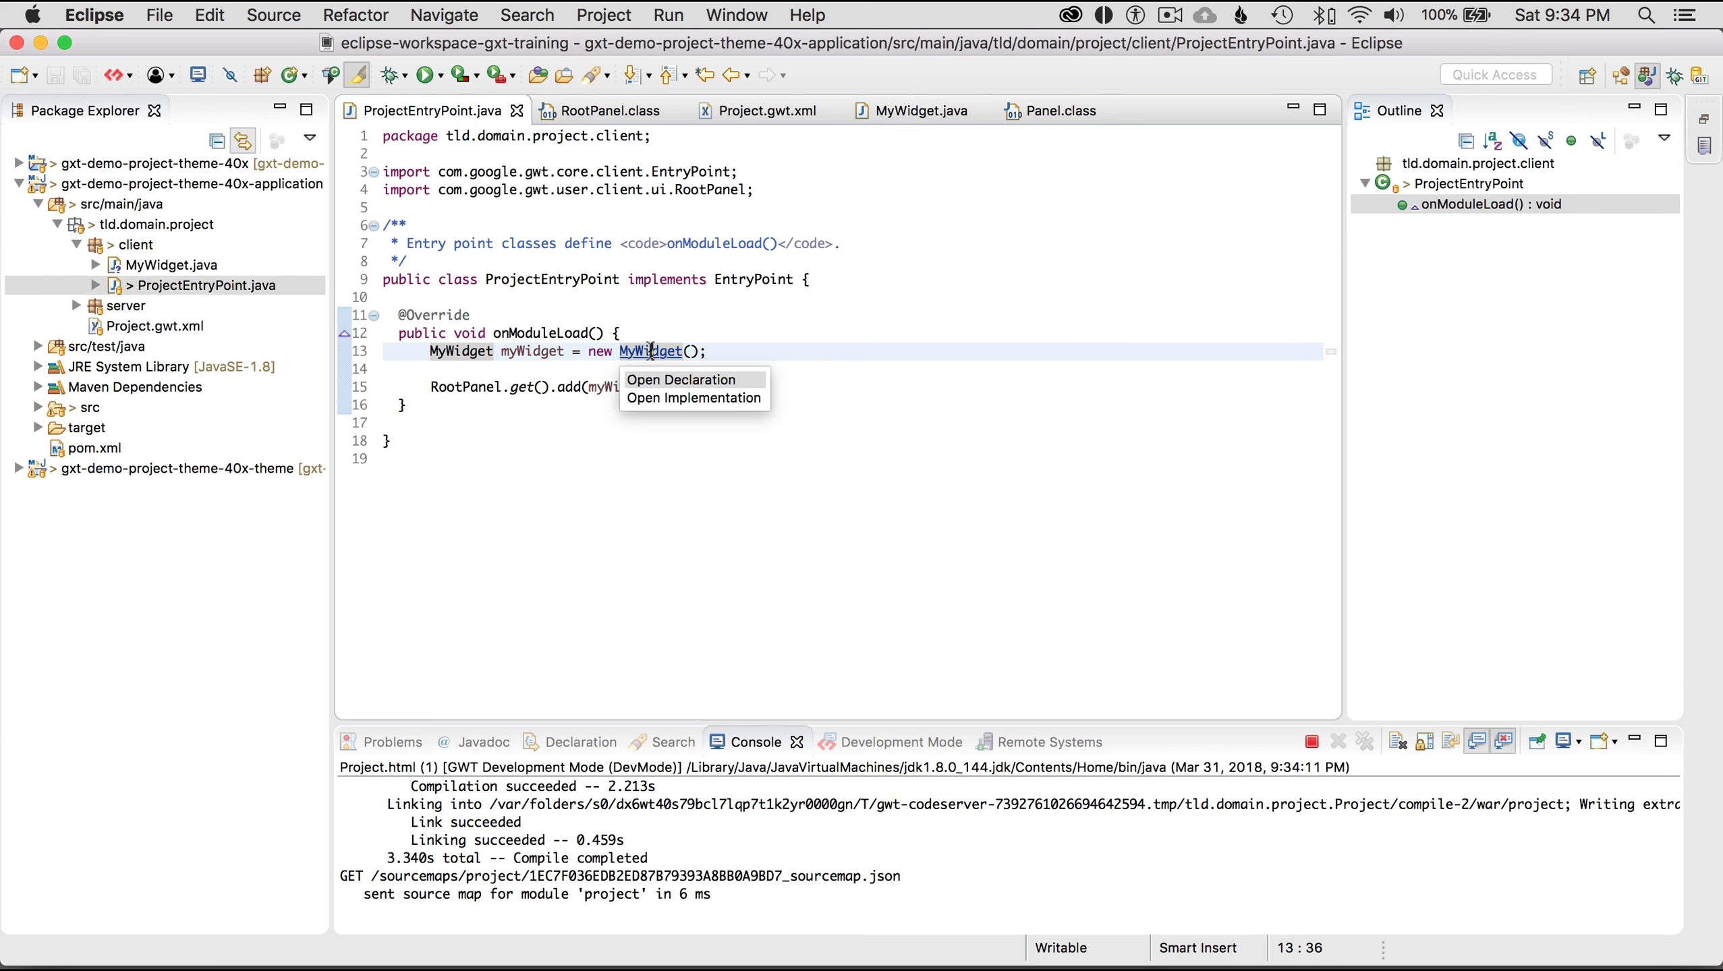
left_click(681, 380)
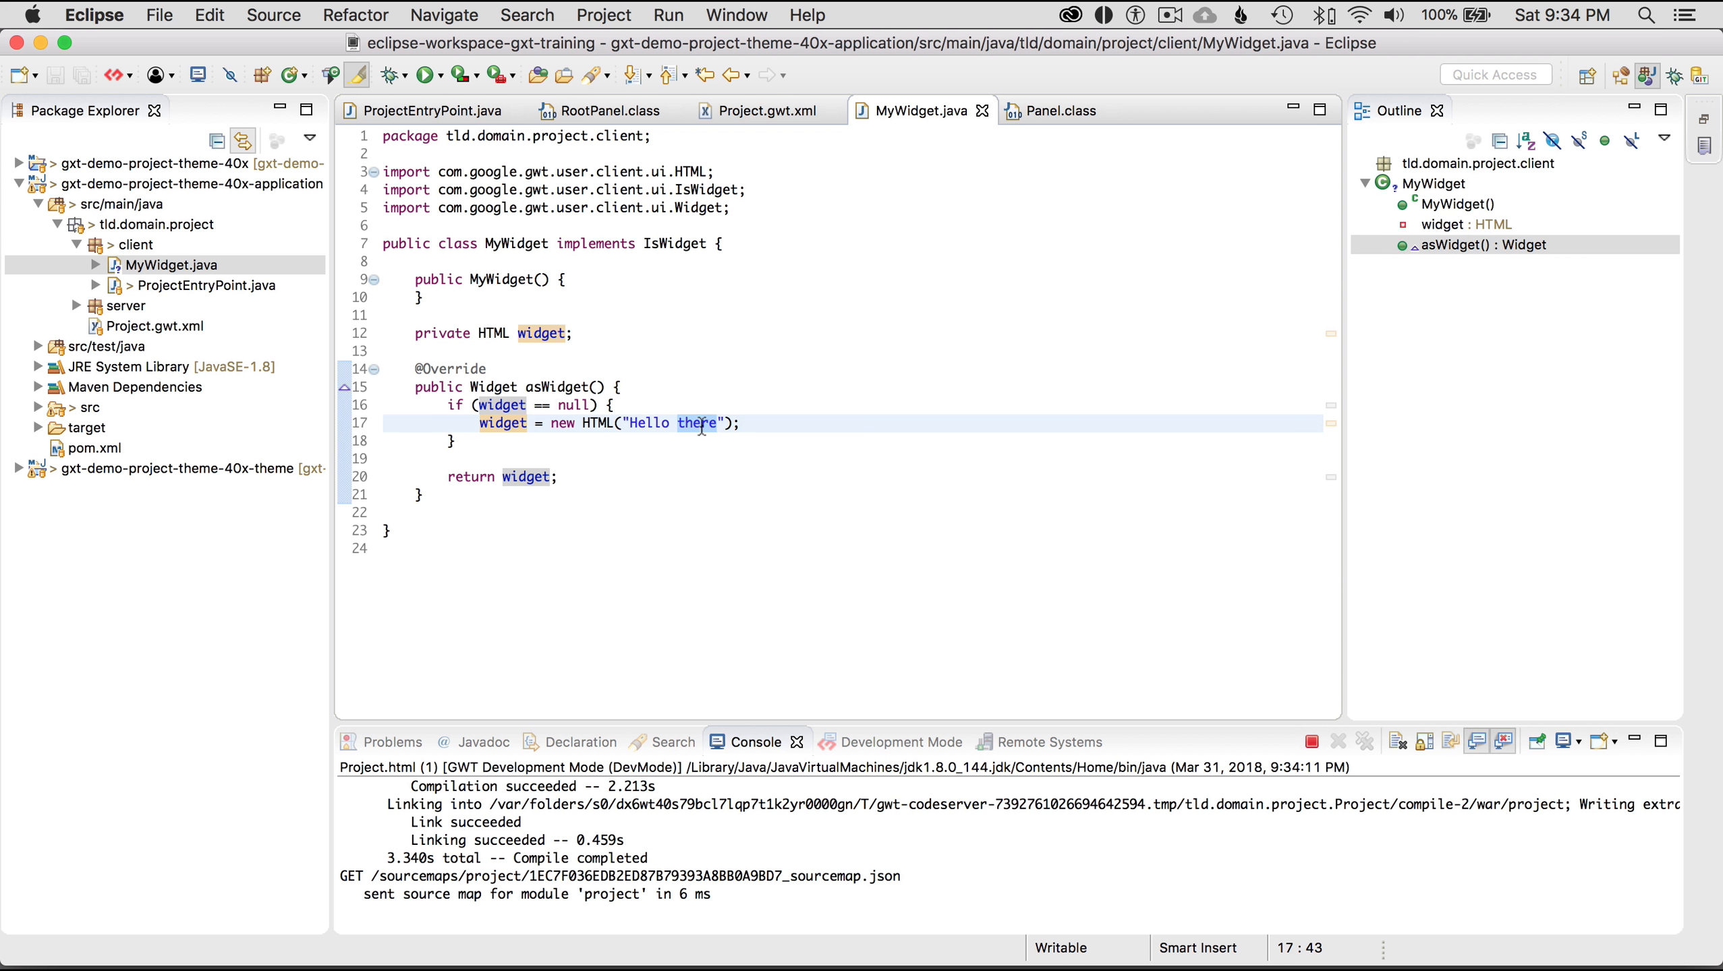
type("B")
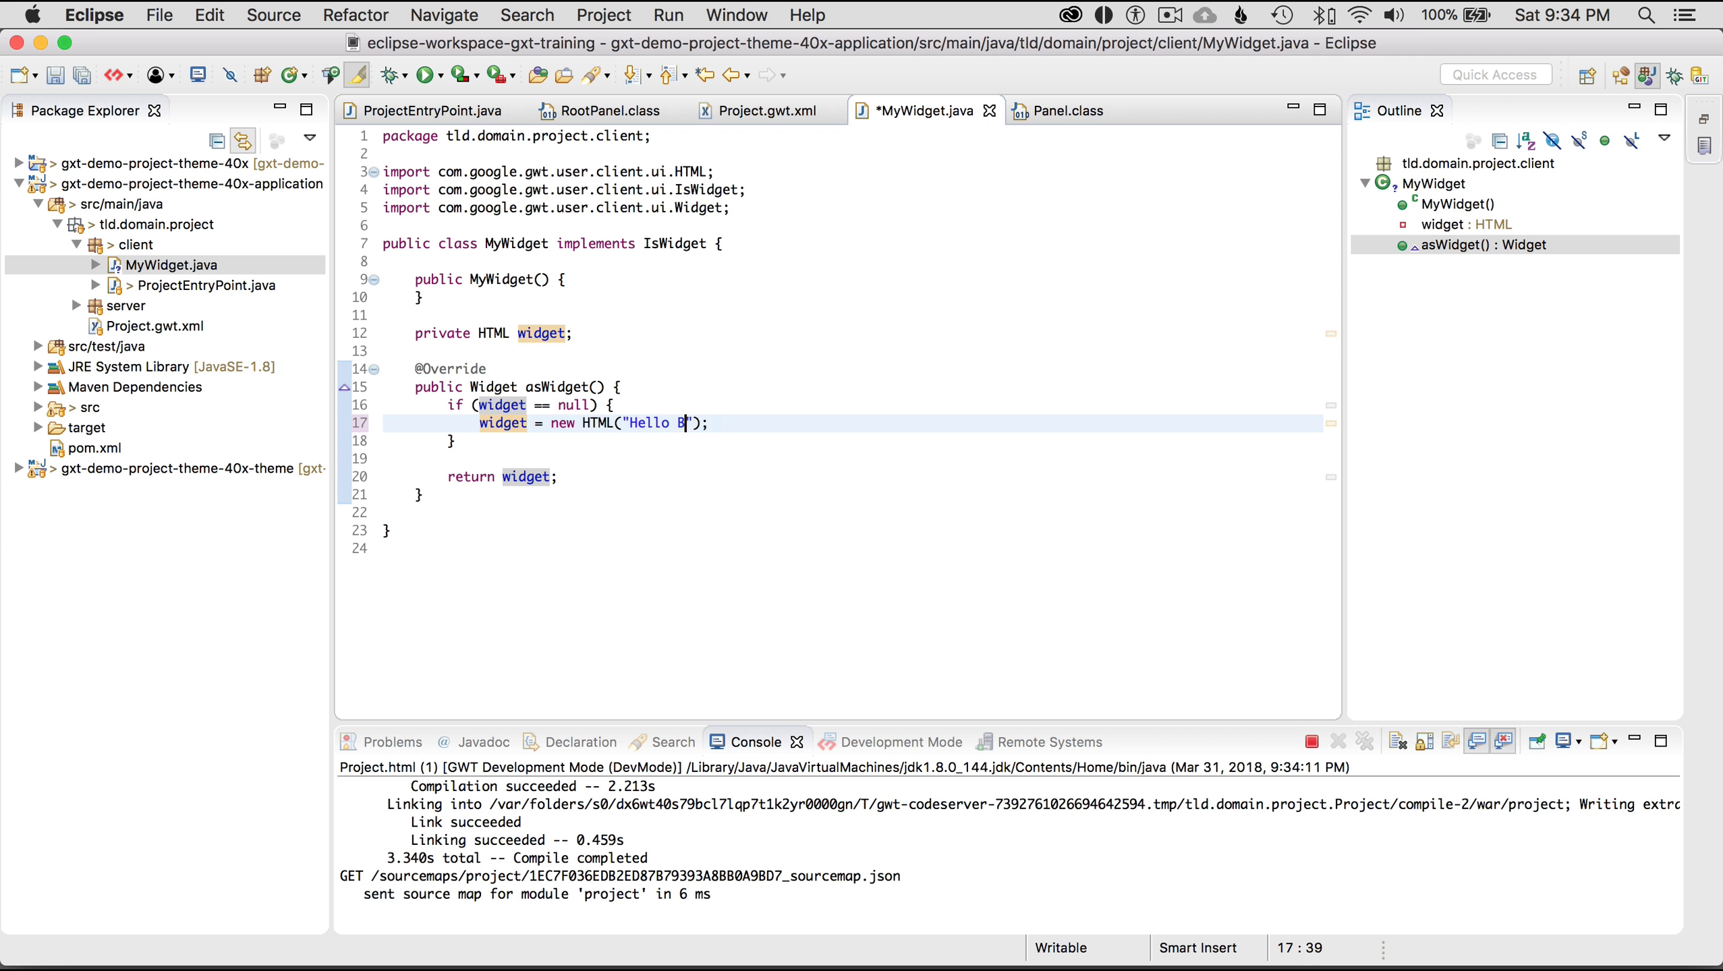
type("randon")
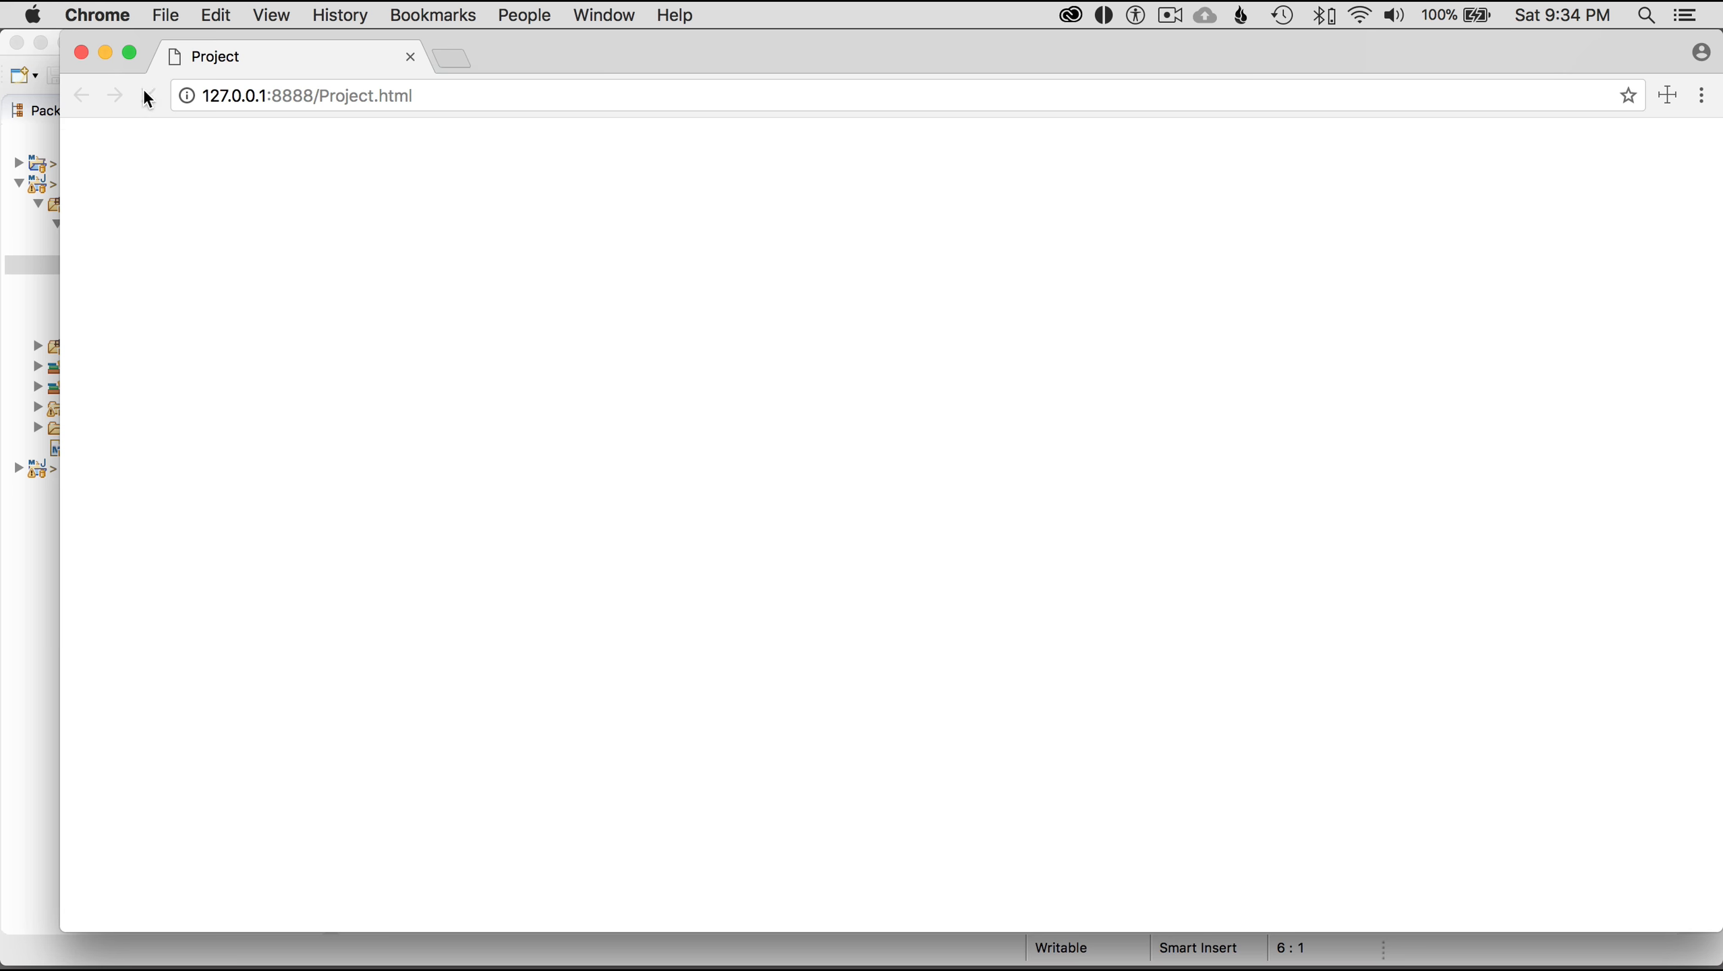
Reload the Project page and select the word 'Brandon' in the greeting
left_click(148, 96)
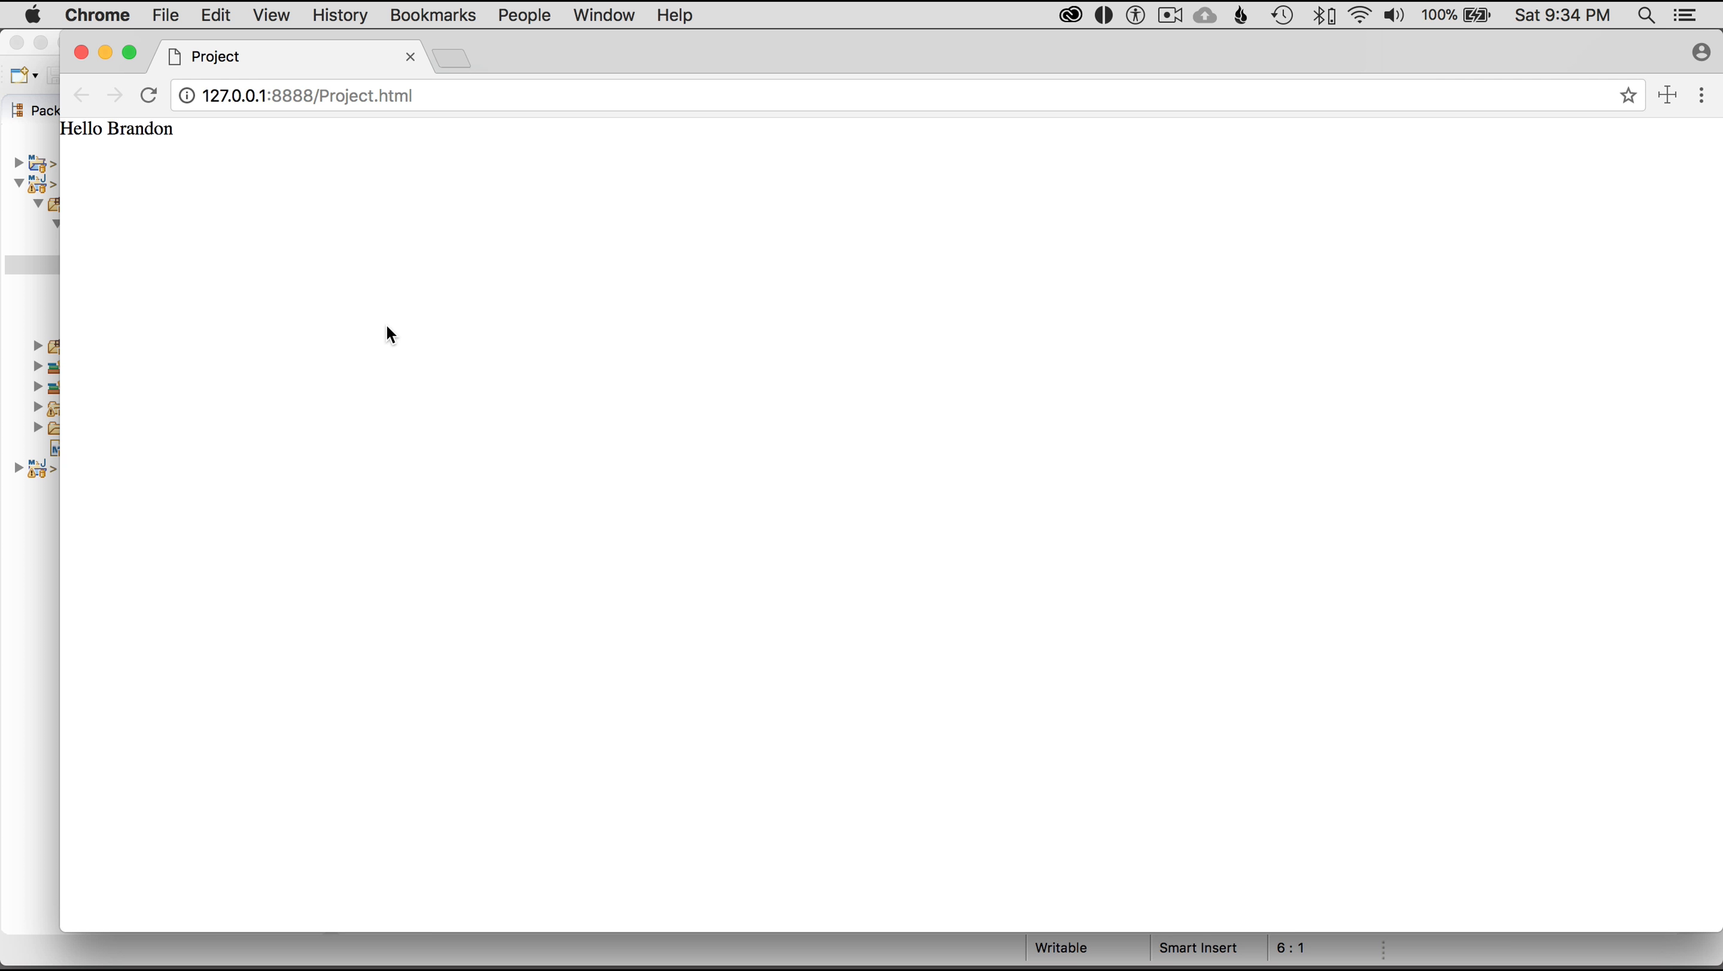
mouse_move(182, 126)
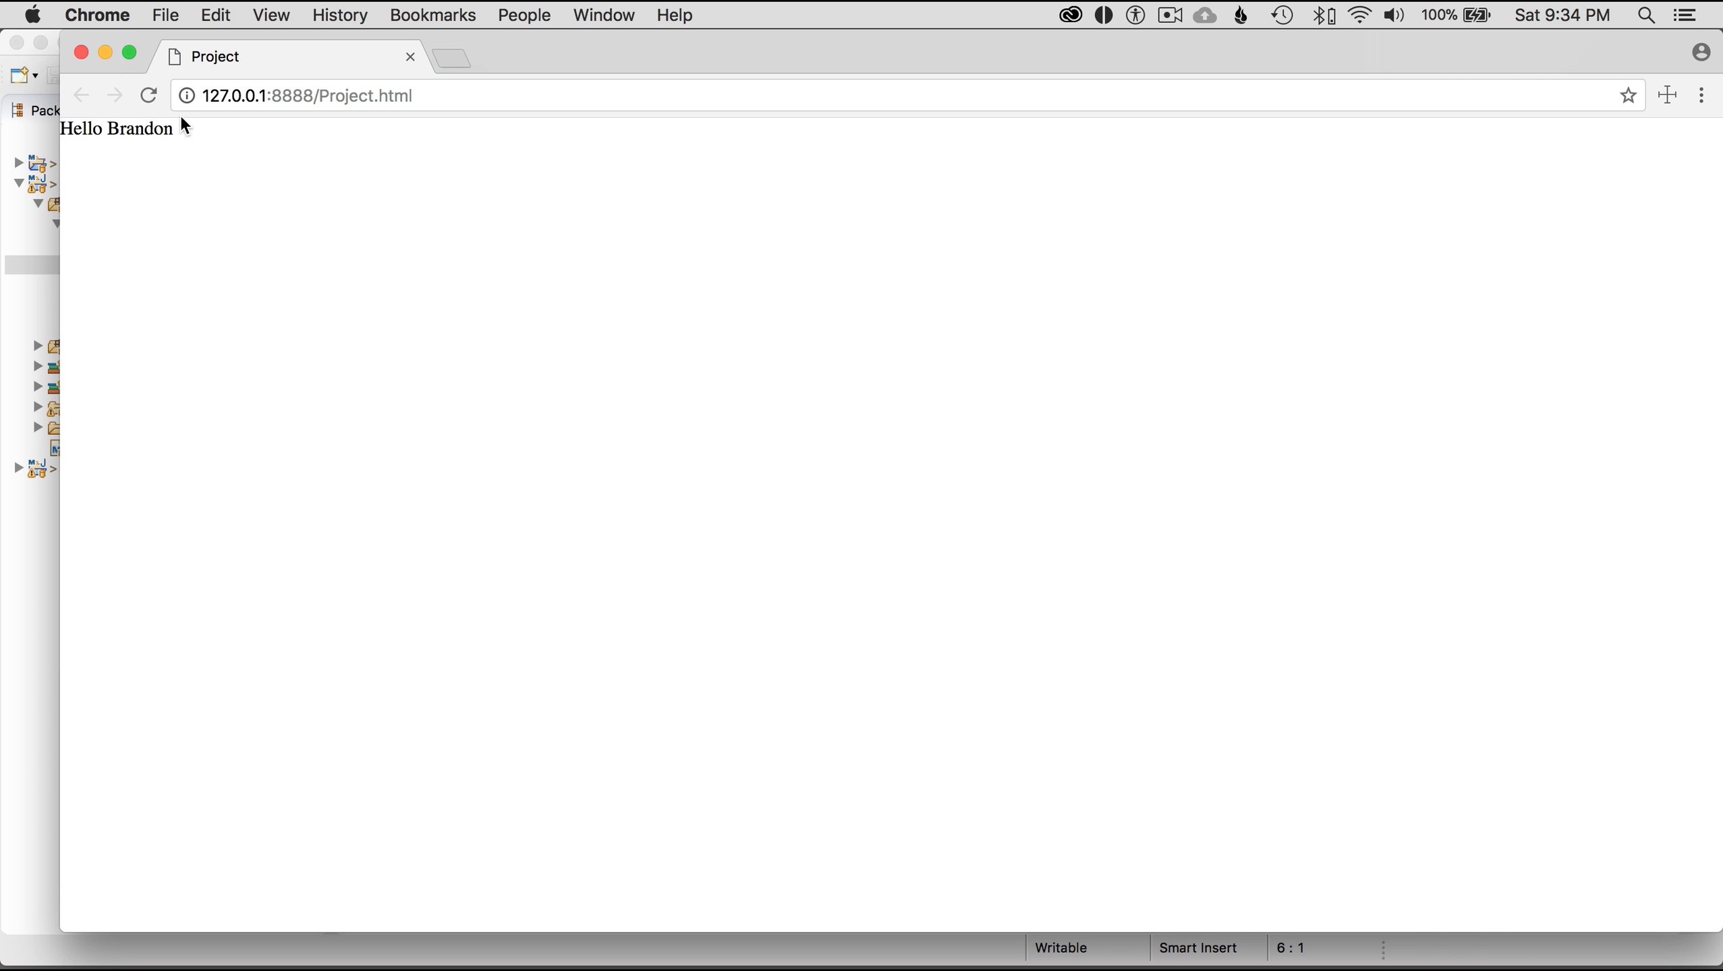
double_click(138, 128)
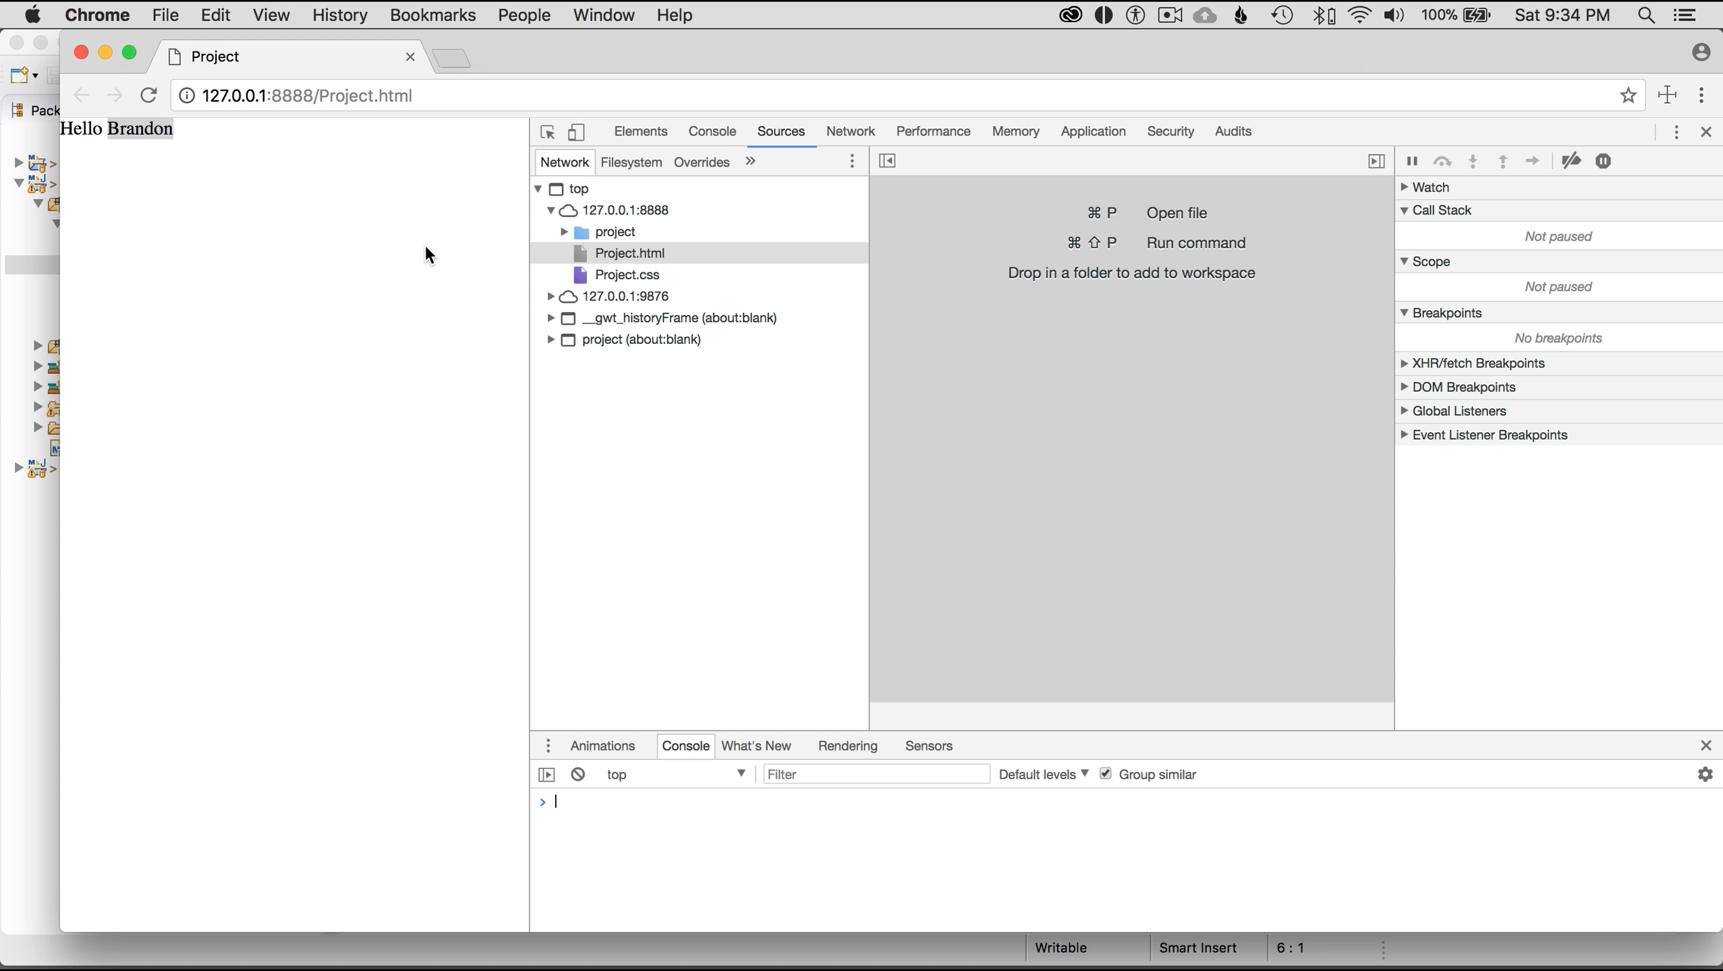
mouse_move(723, 254)
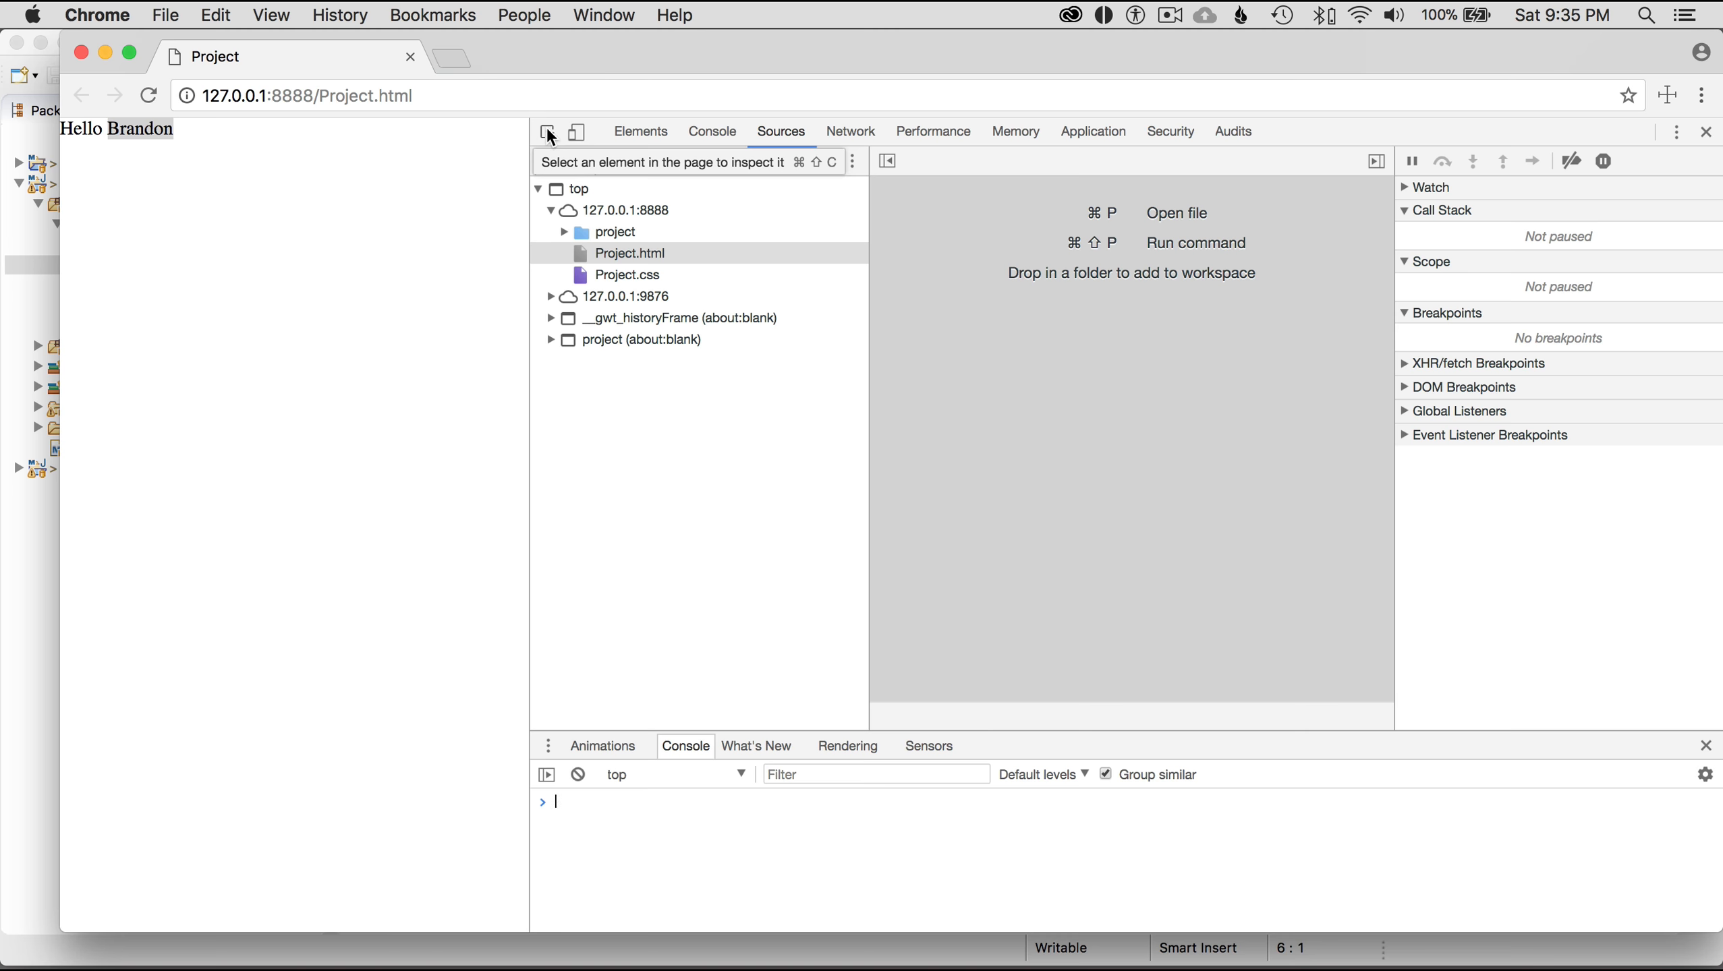
Inspect 'Hello Brandon' in DevTools, selecting its div.gwt-HTML node (392 × 18)
left_click(546, 131)
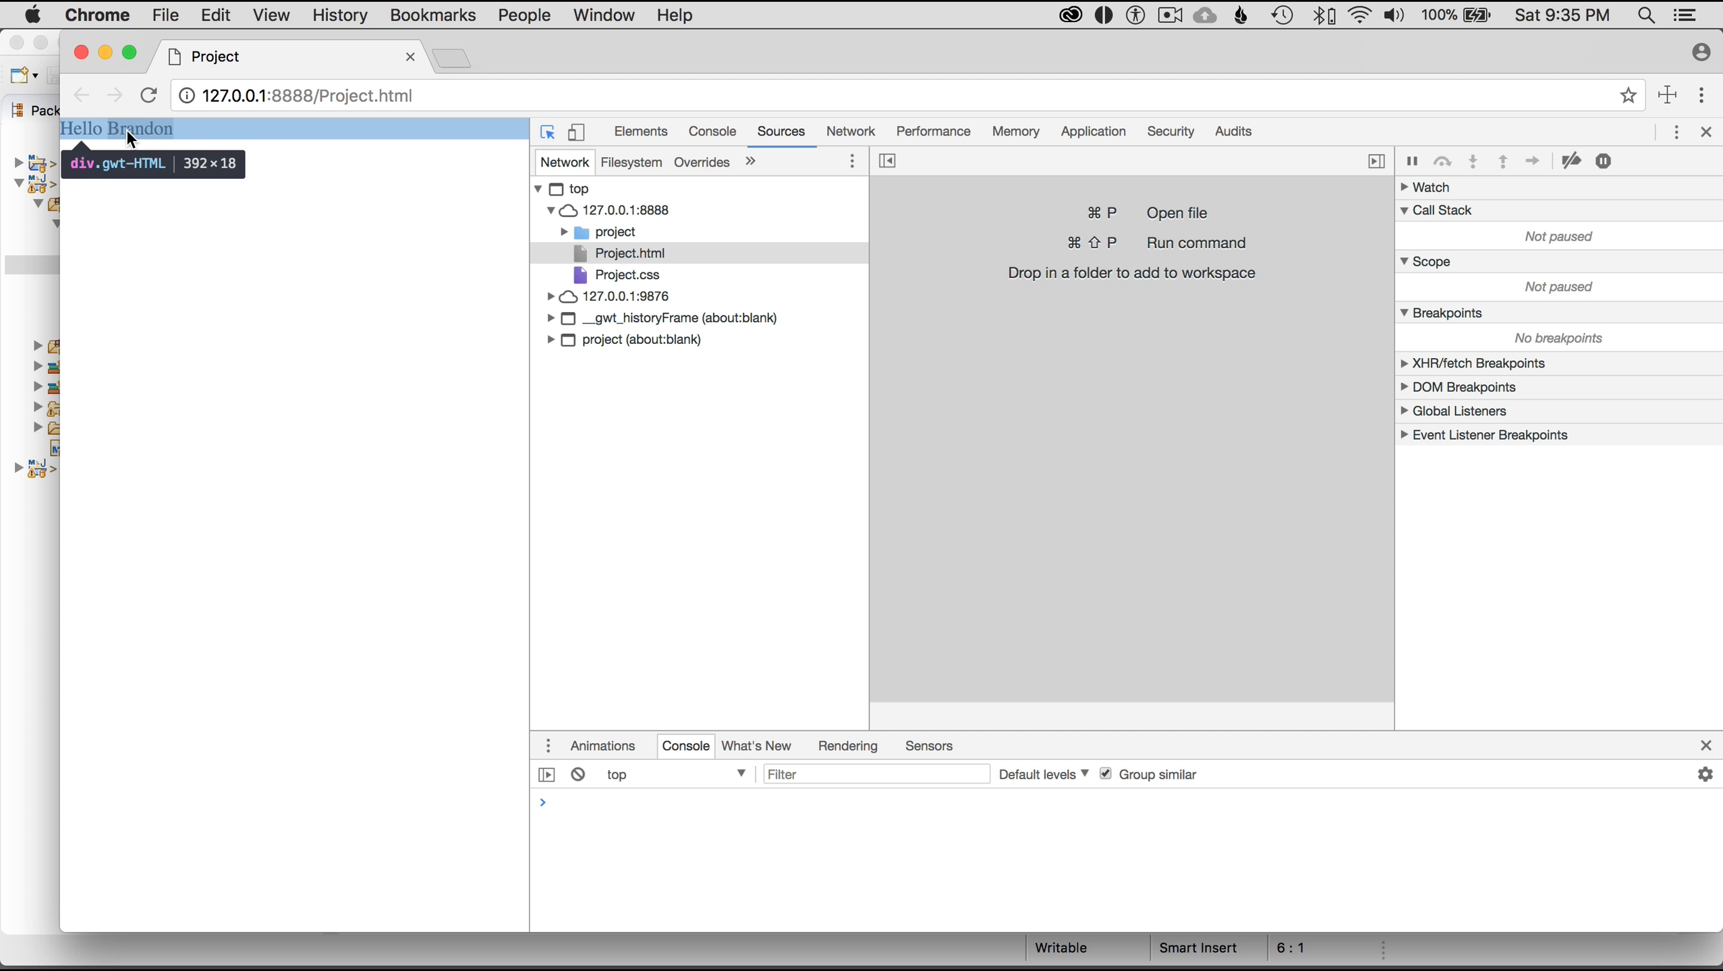
left_click(639, 131)
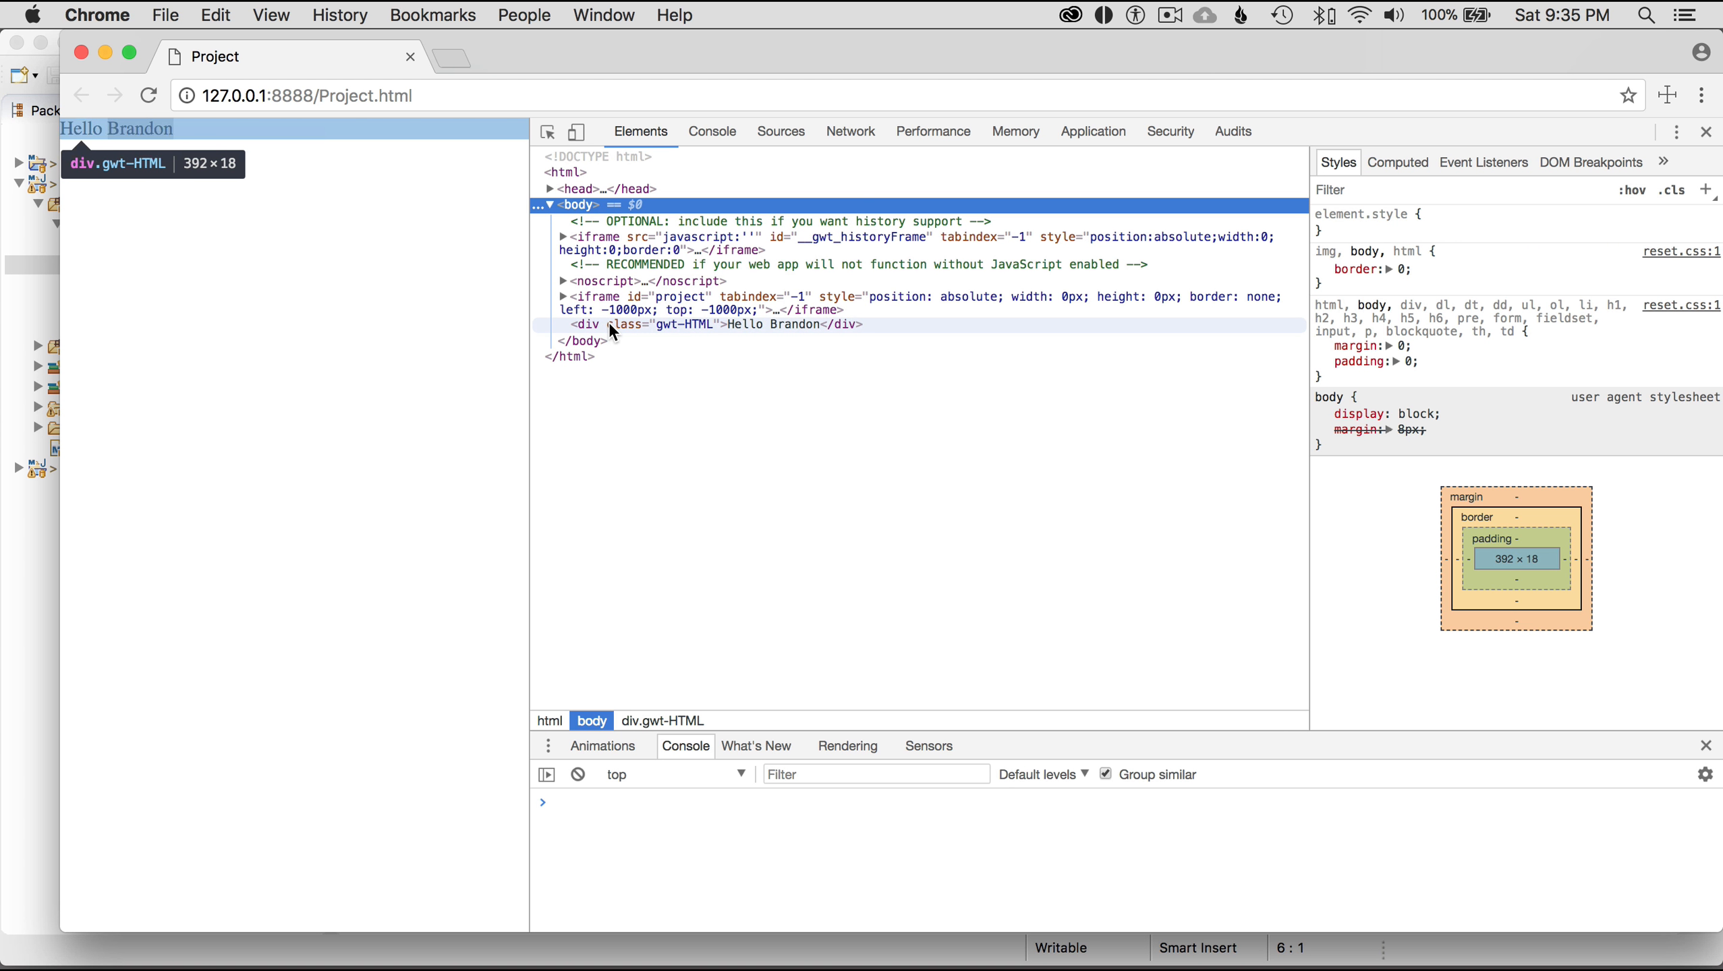
left_click(718, 324)
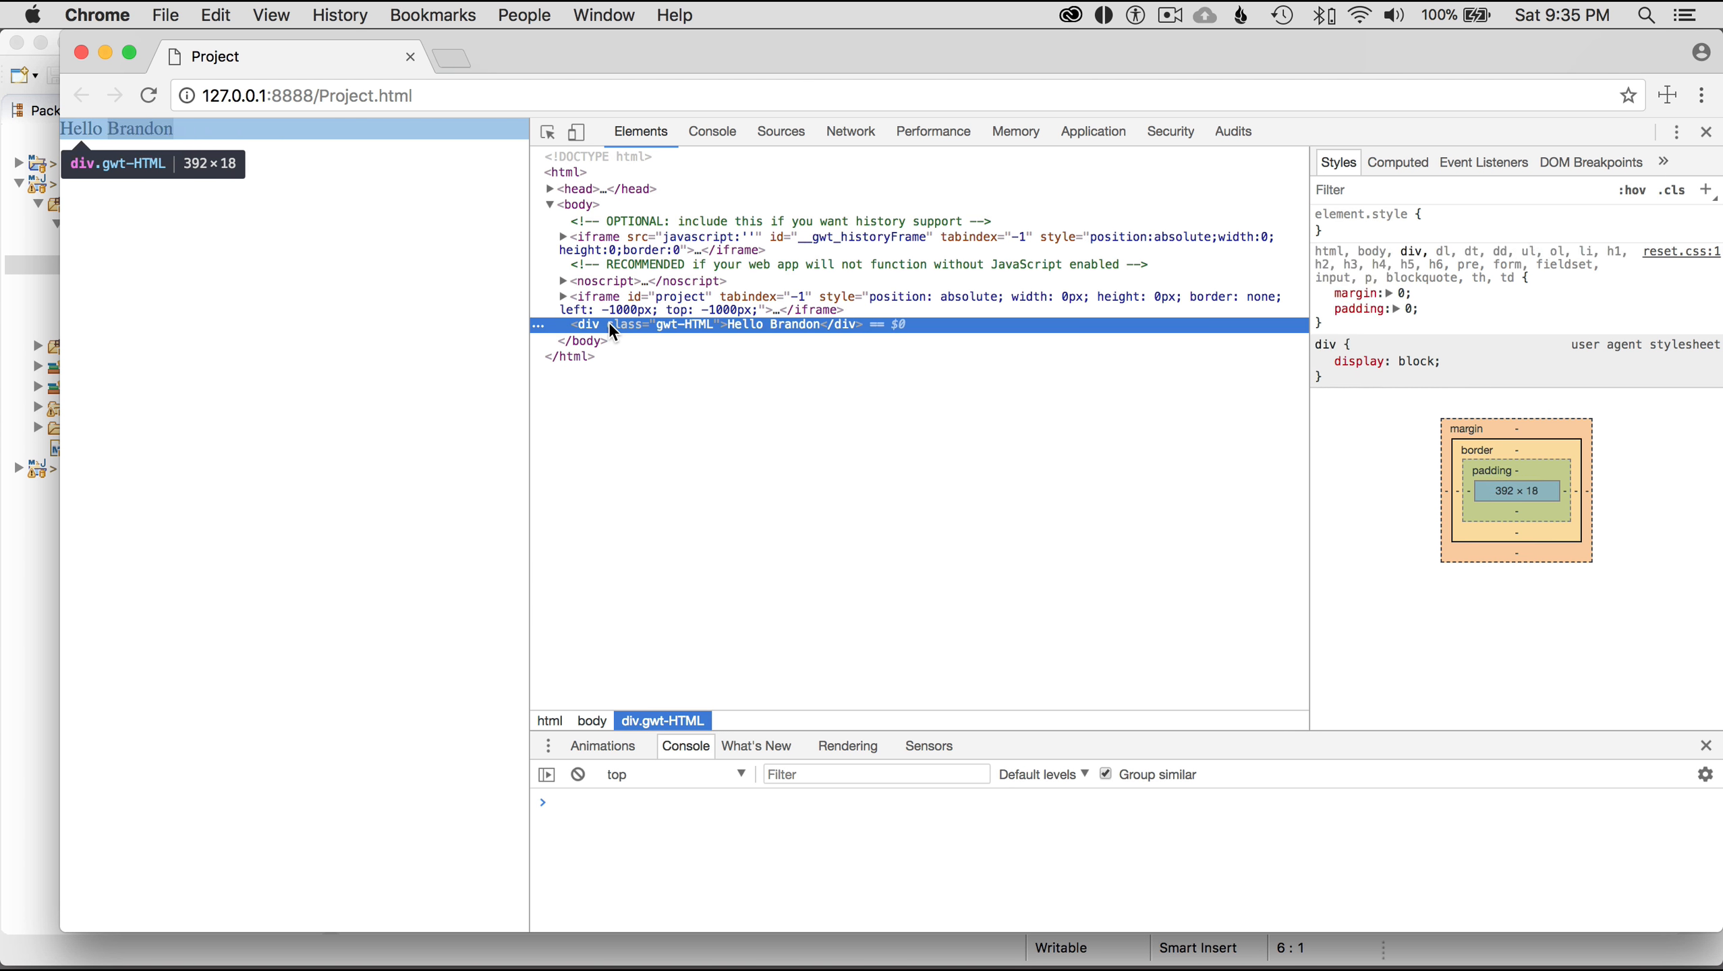
mouse_move(828, 333)
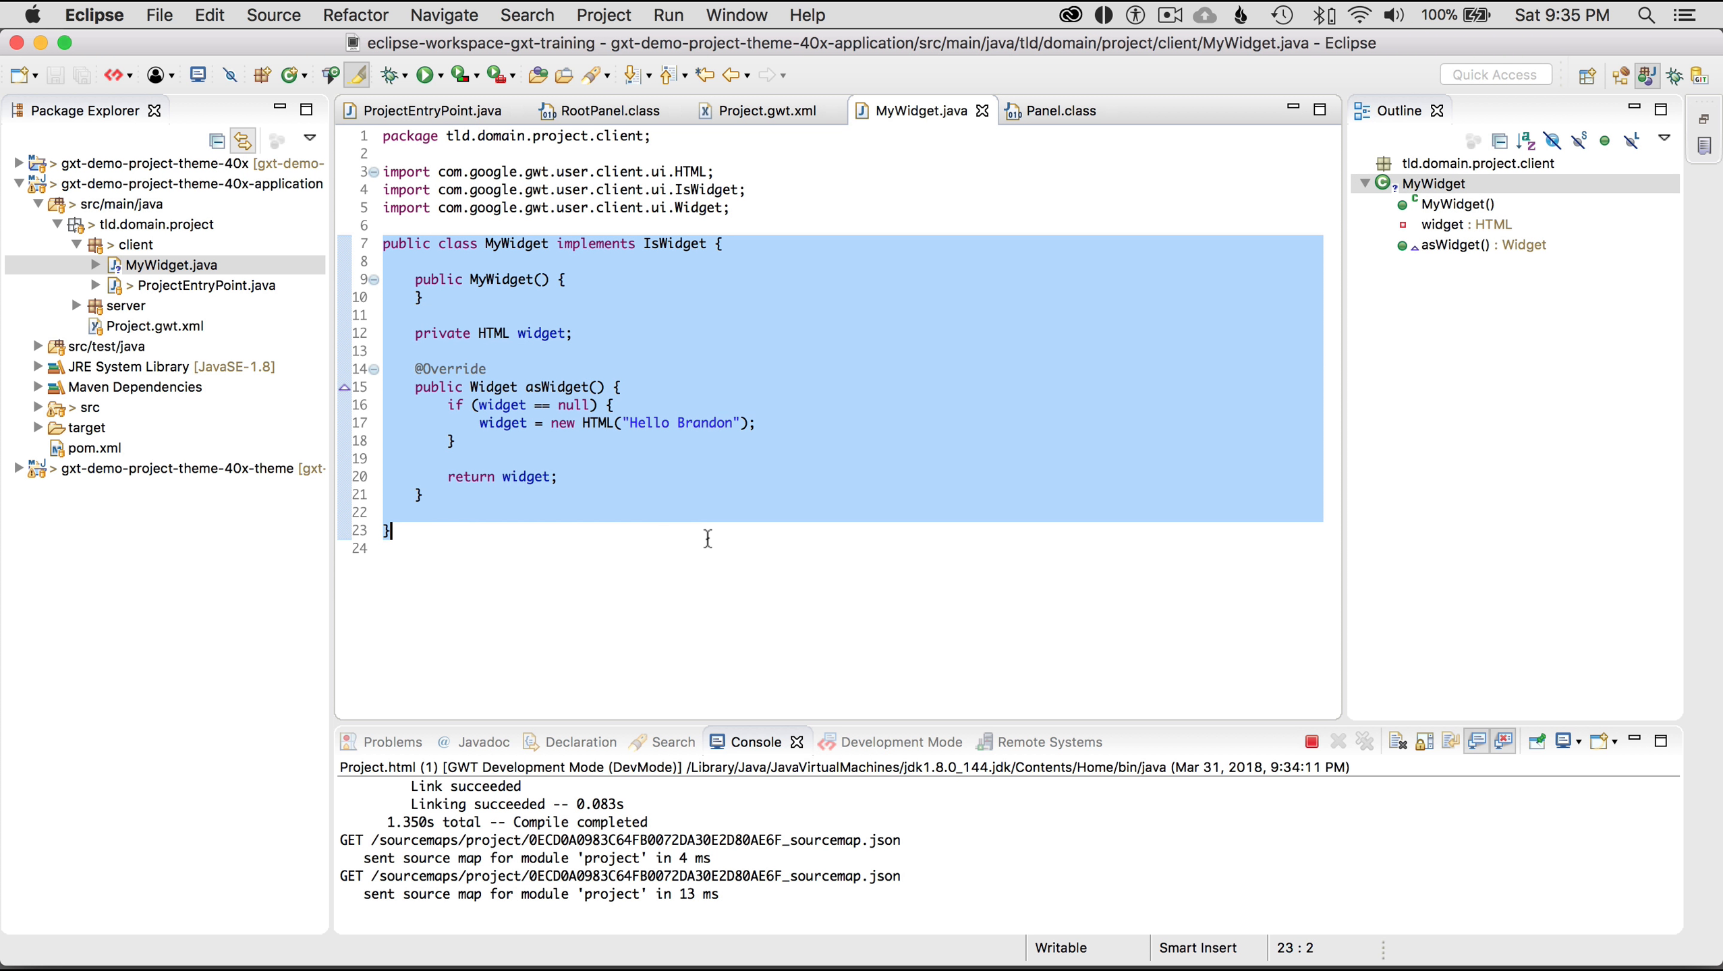
mouse_move(673, 260)
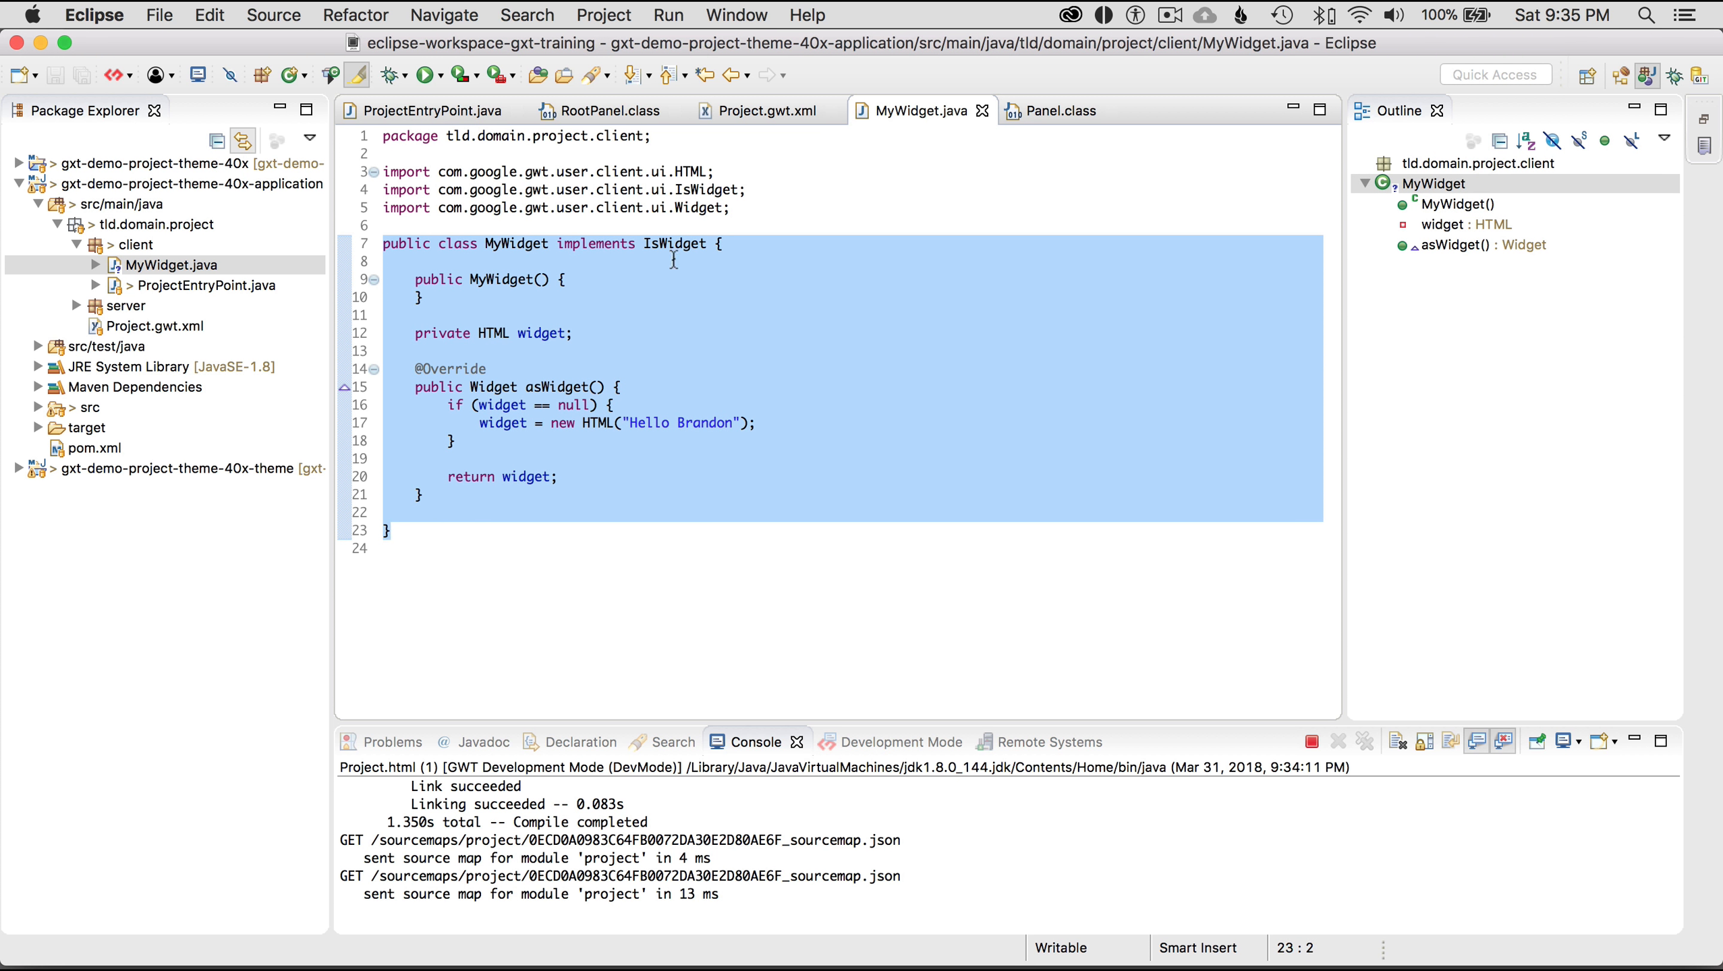
mouse_move(671, 243)
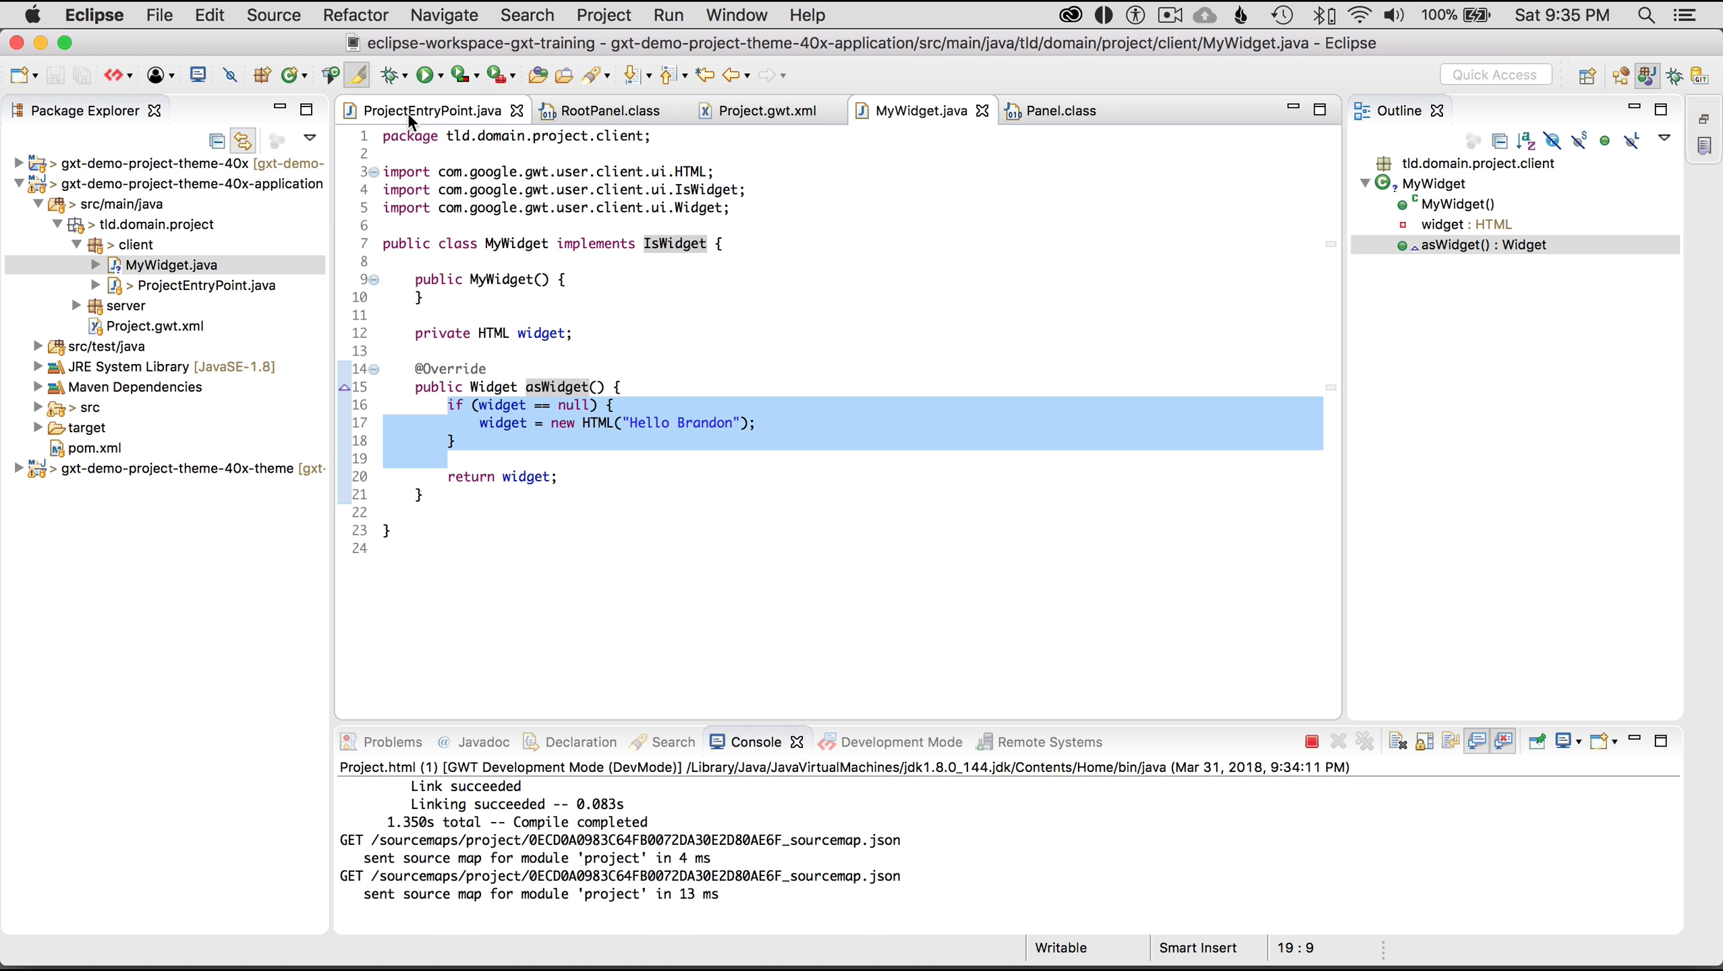
Return to the ProjectEntryPoint.java editor after reviewing MyWidget.java
left_click(432, 110)
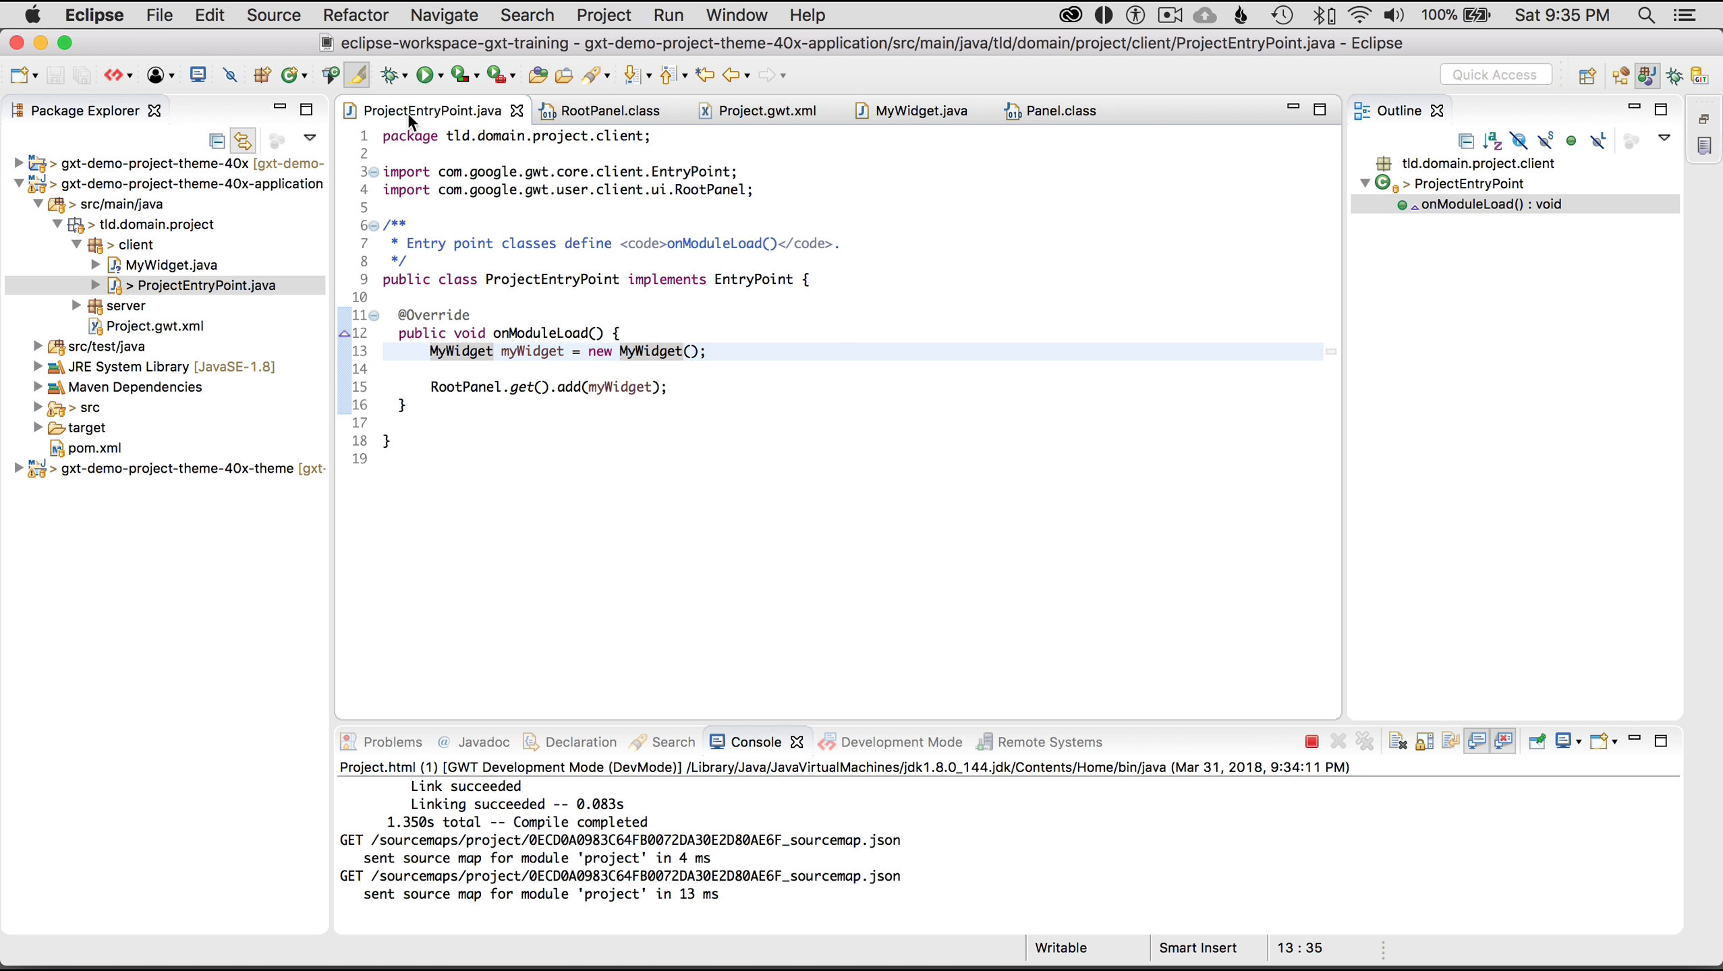